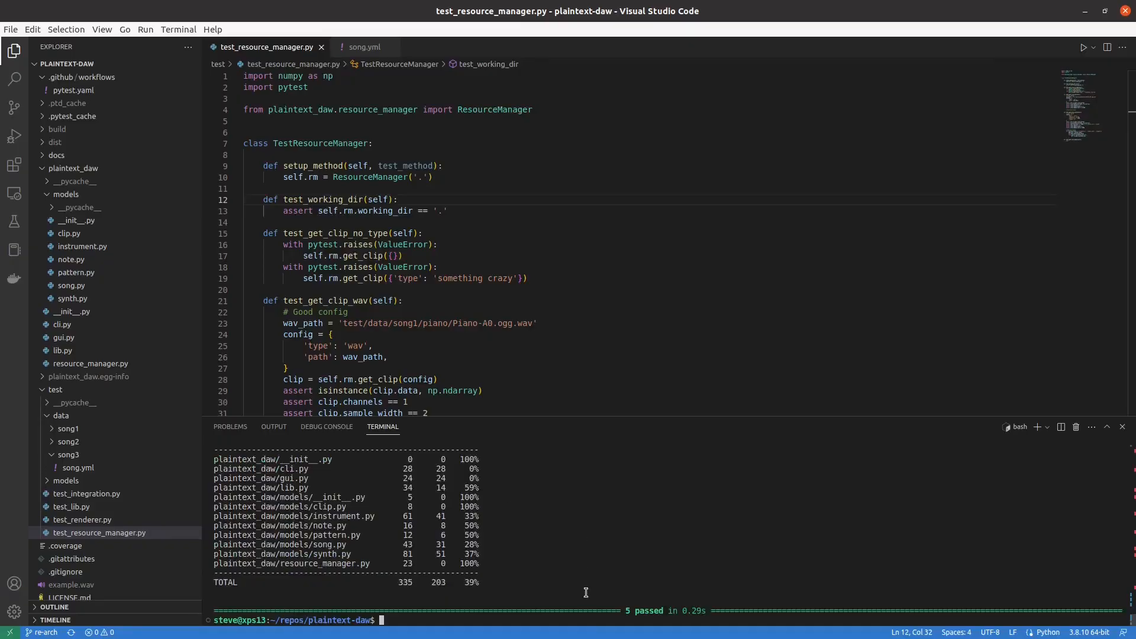
# Look over the changed files of the Mp3 (to/from) np pull request #7
pyautogui.doubleClick(320, 142)
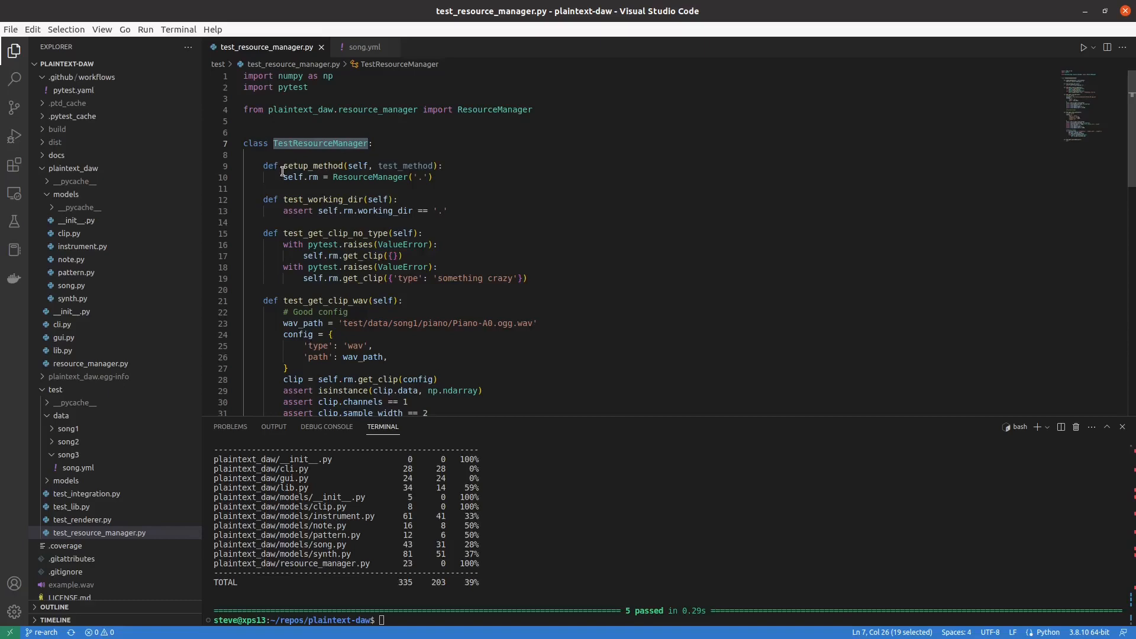
pyautogui.scroll(-3)
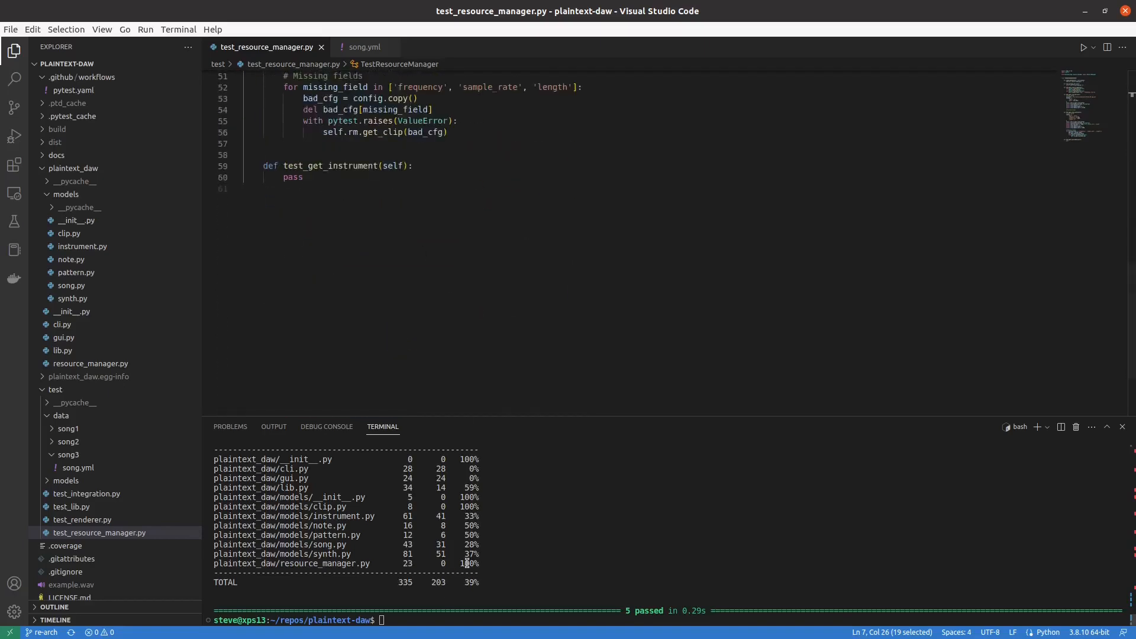
pyautogui.moveTo(636, 589)
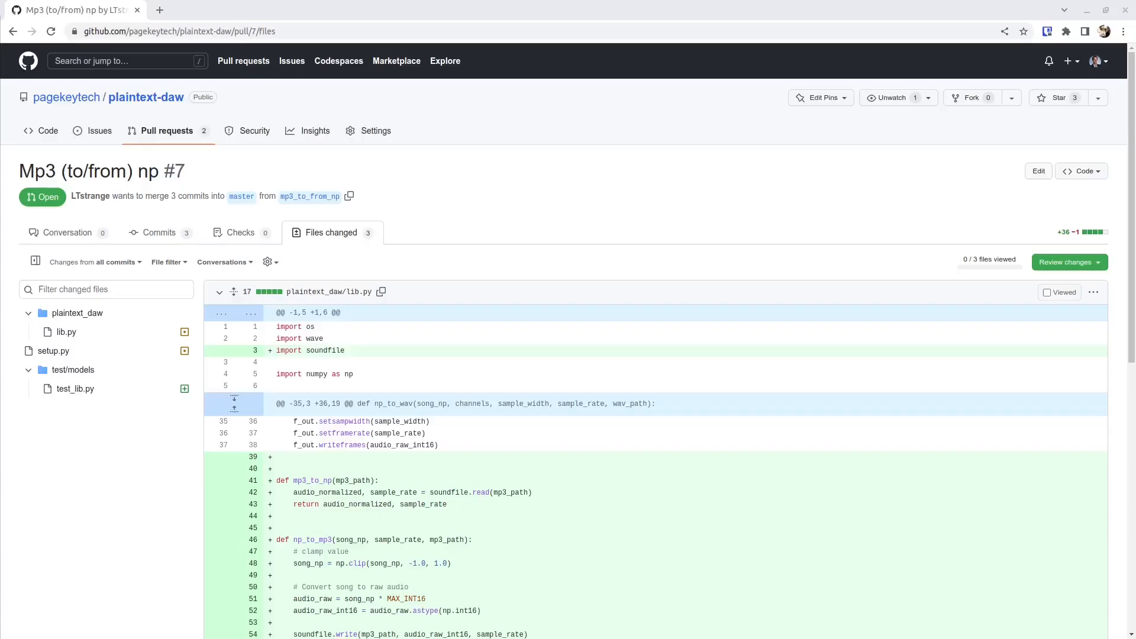
pyautogui.tripleClick(104, 171)
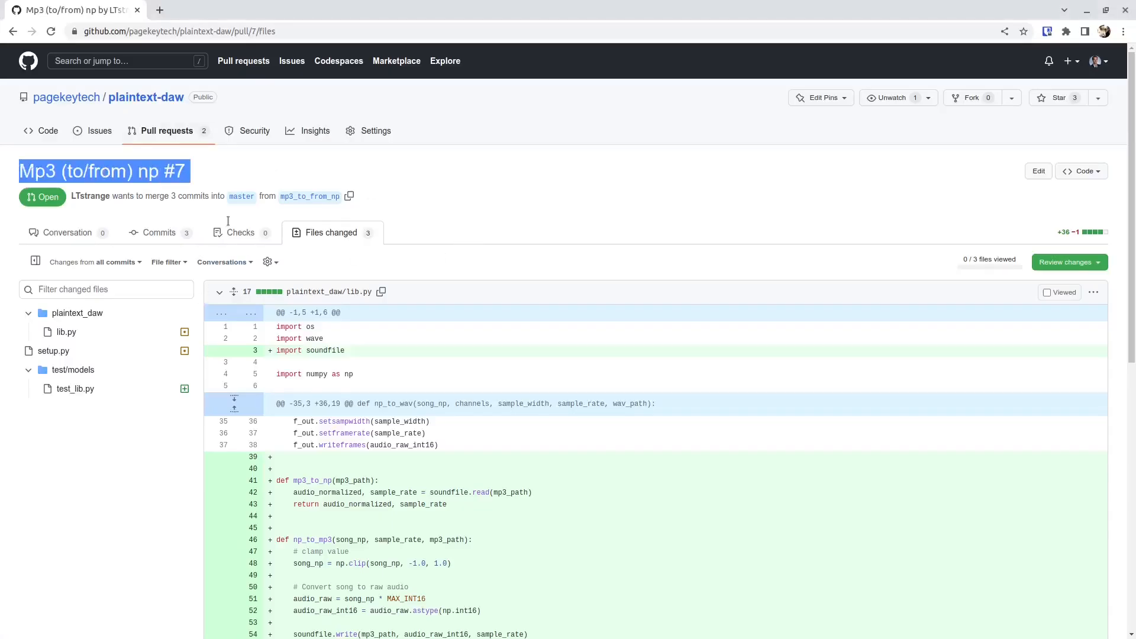
pyautogui.scroll(-3)
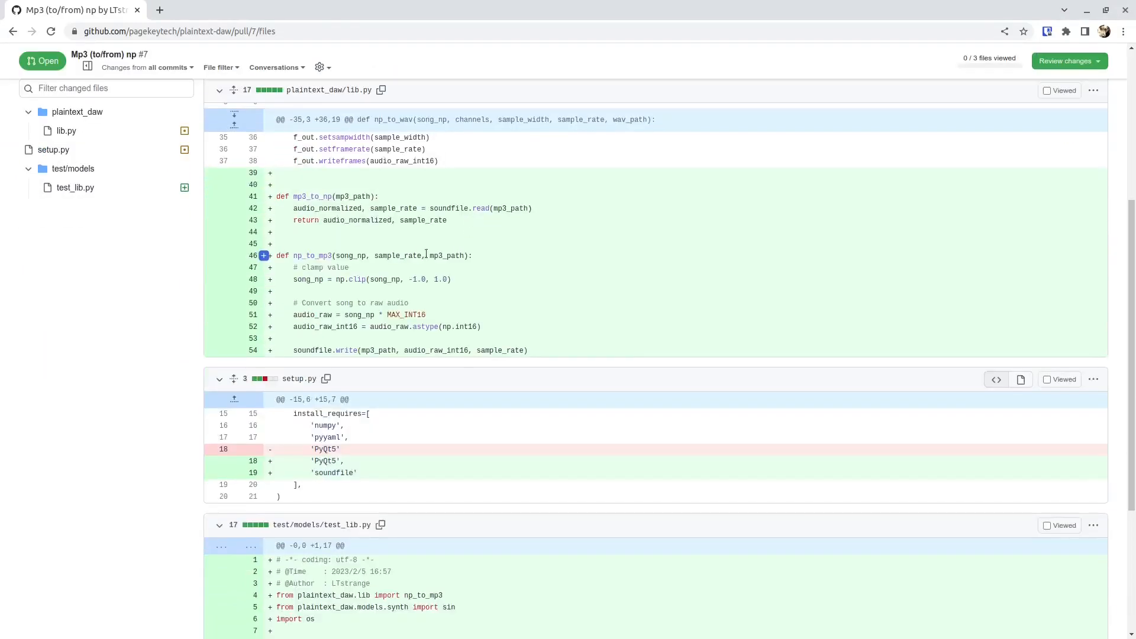
pyautogui.scroll(-3)
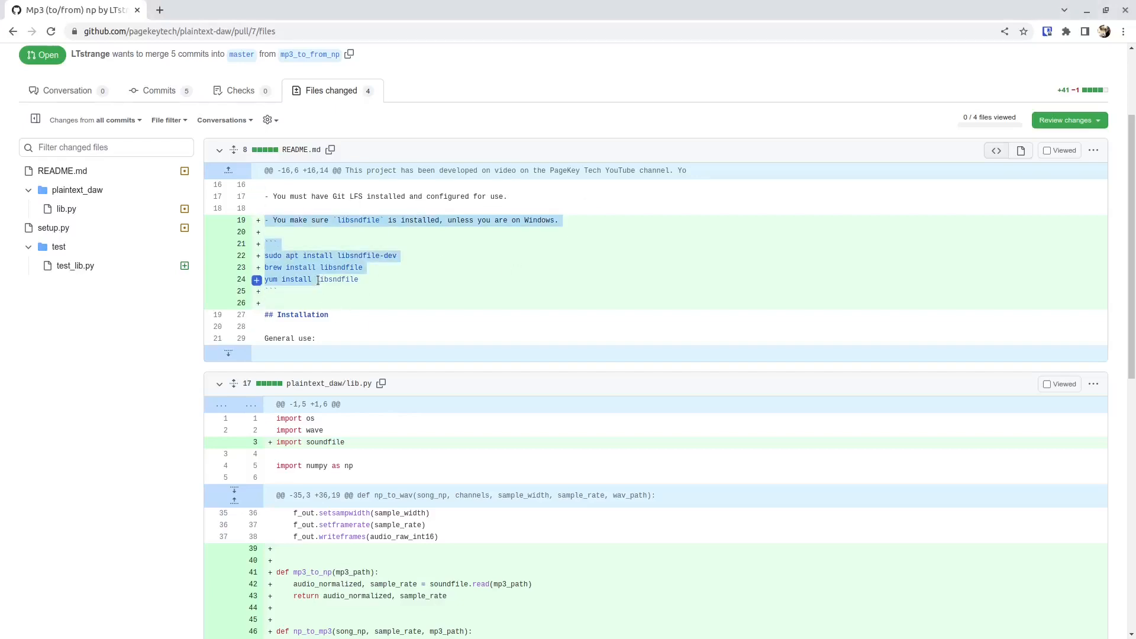
pyautogui.scroll(-3)
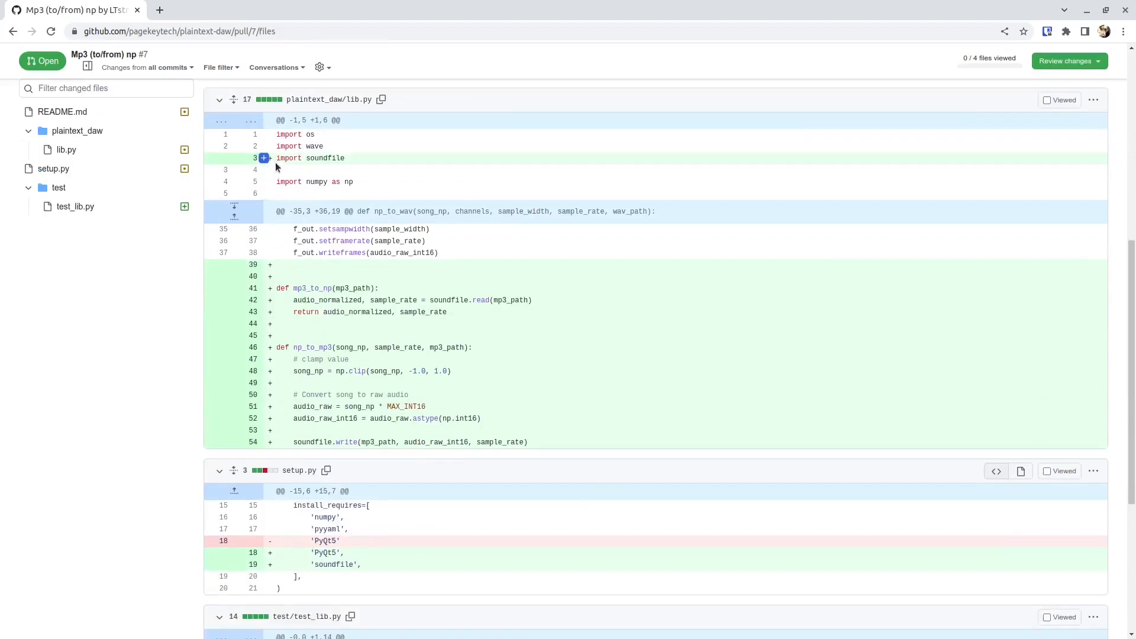
pyautogui.scroll(-3)
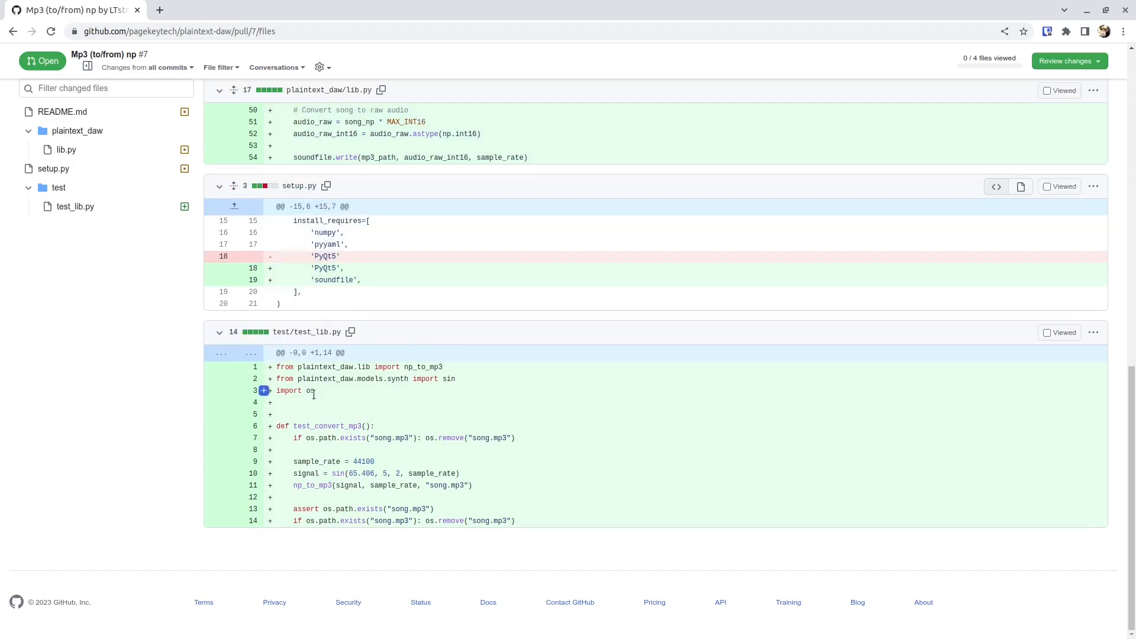
pyautogui.scroll(3)
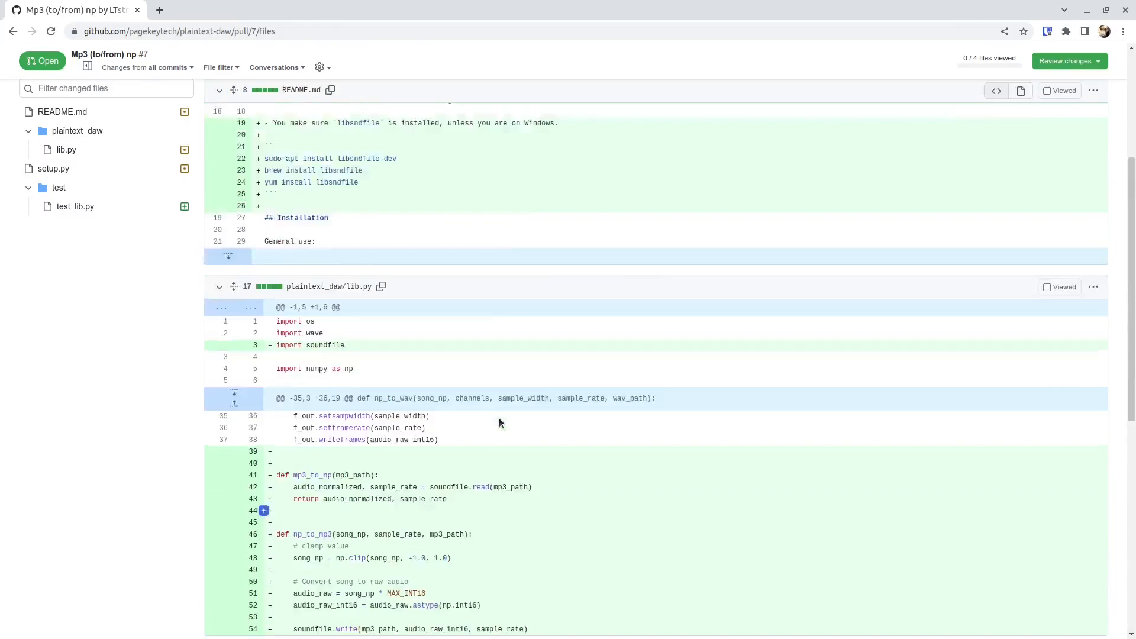
pyautogui.scroll(3)
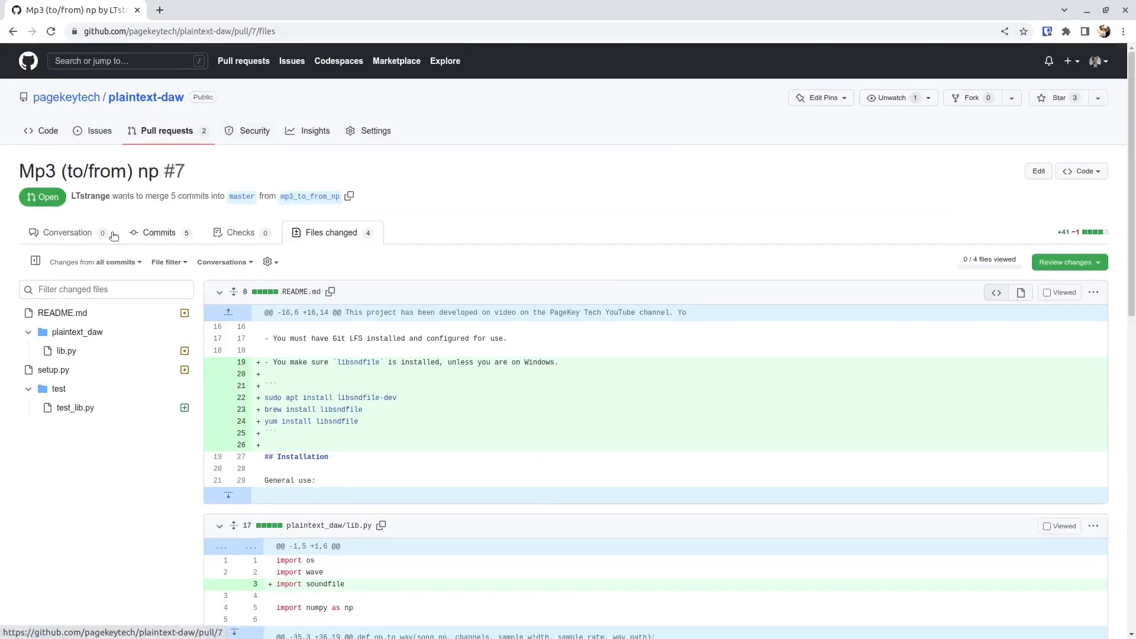
# Merge pull request #7 into master from the Conversation view and confirm it
pyautogui.click(67, 233)
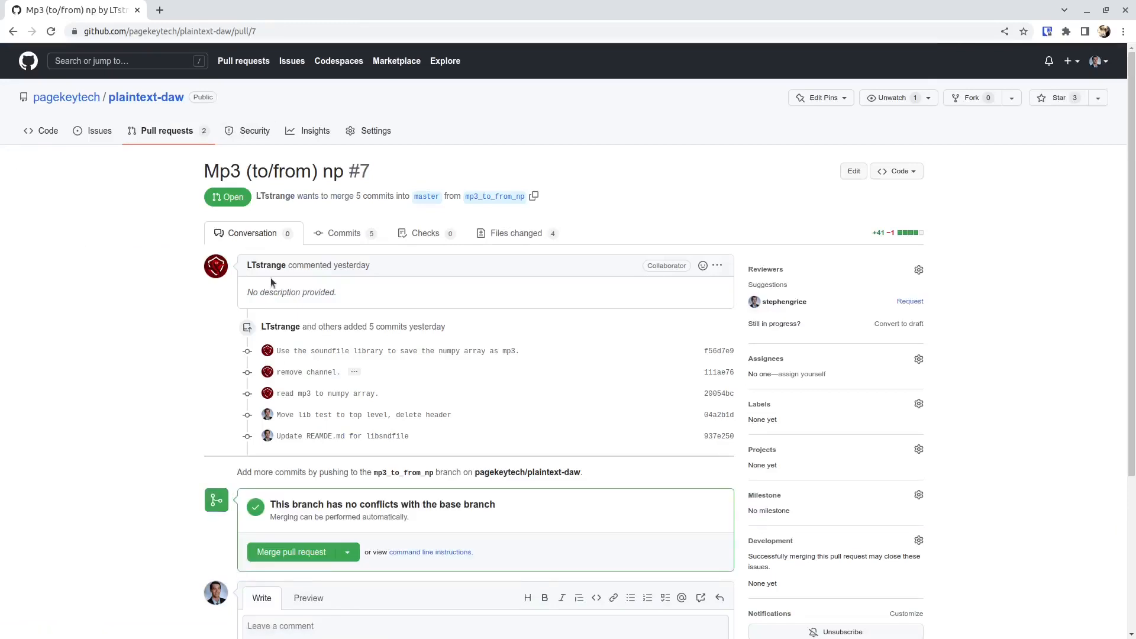
pyautogui.click(290, 552)
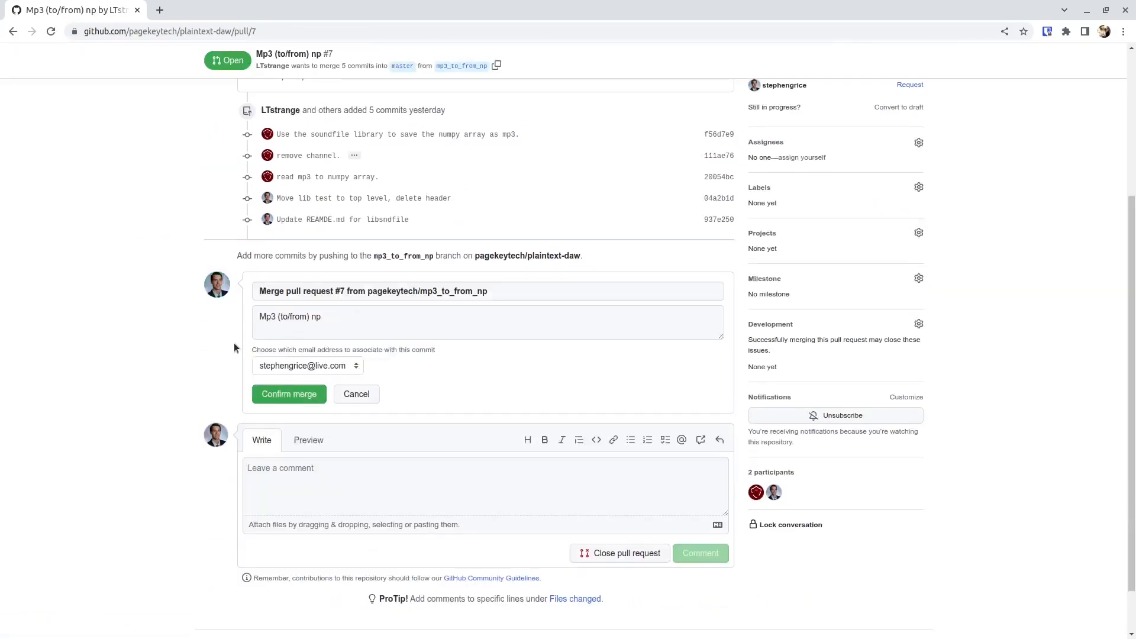
pyautogui.click(288, 393)
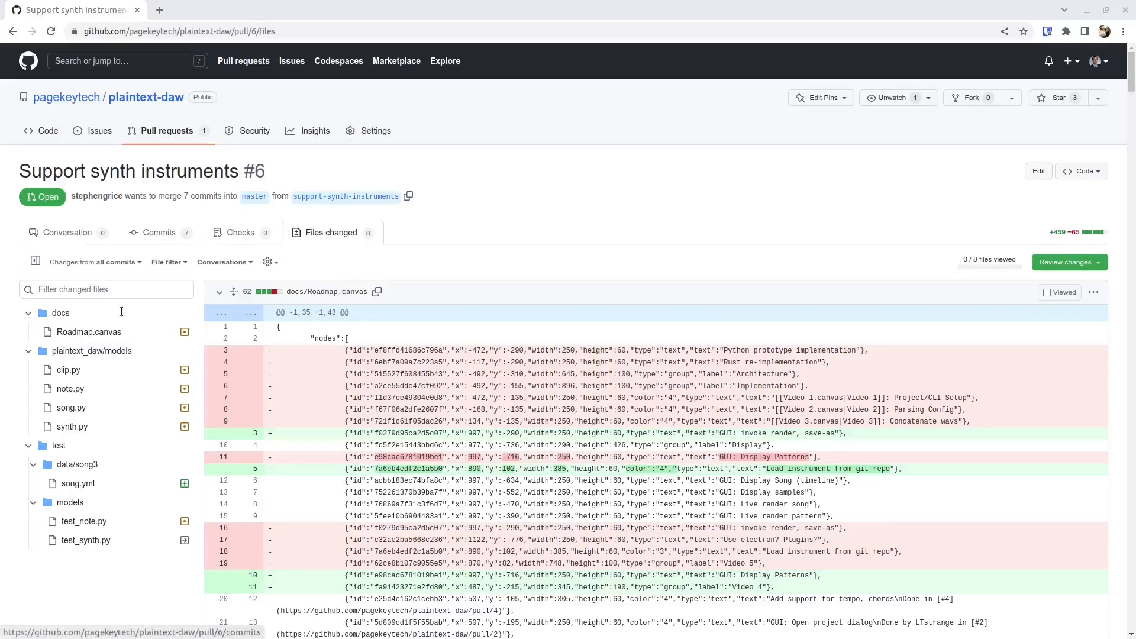
# Review the eight changed files of the Support synth instruments pull request #6
pyautogui.click(68, 369)
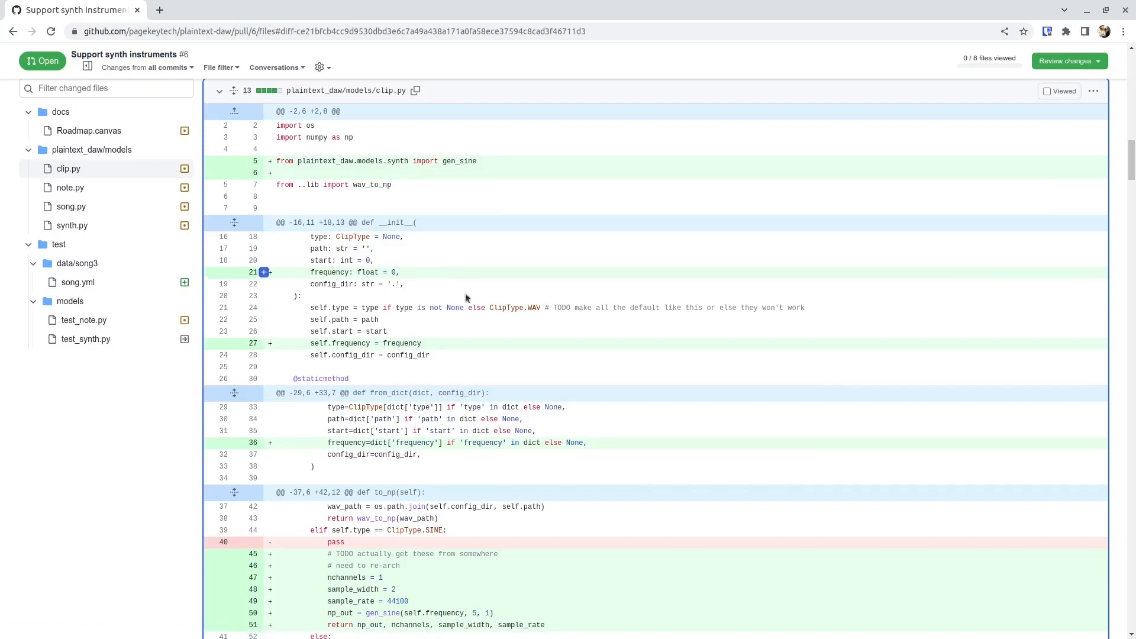
pyautogui.scroll(-3)
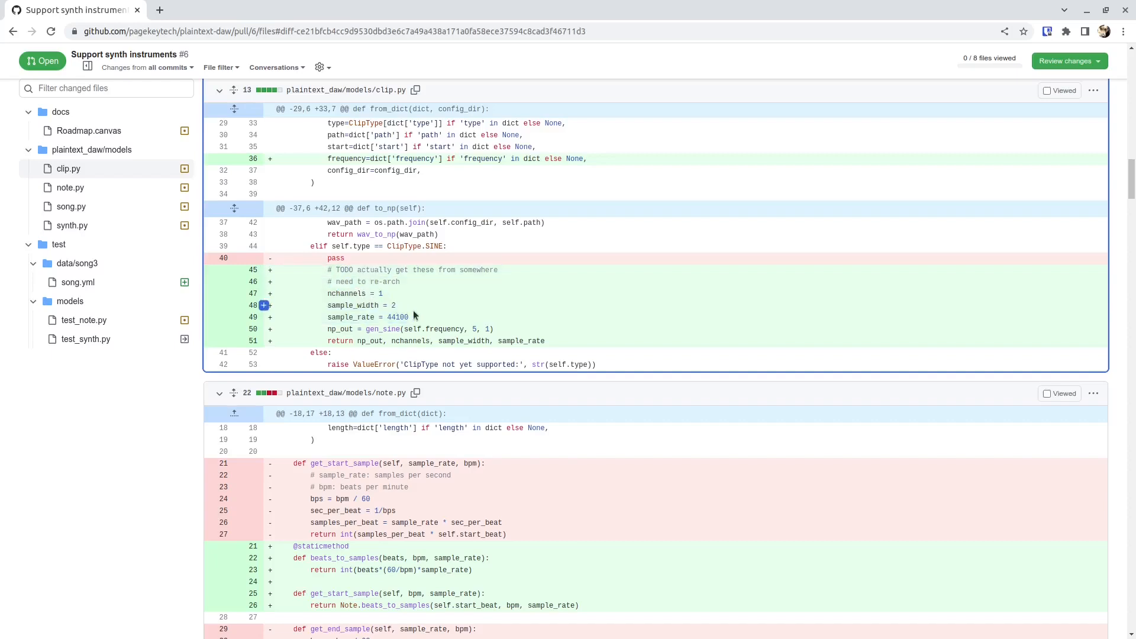
pyautogui.moveTo(404, 303)
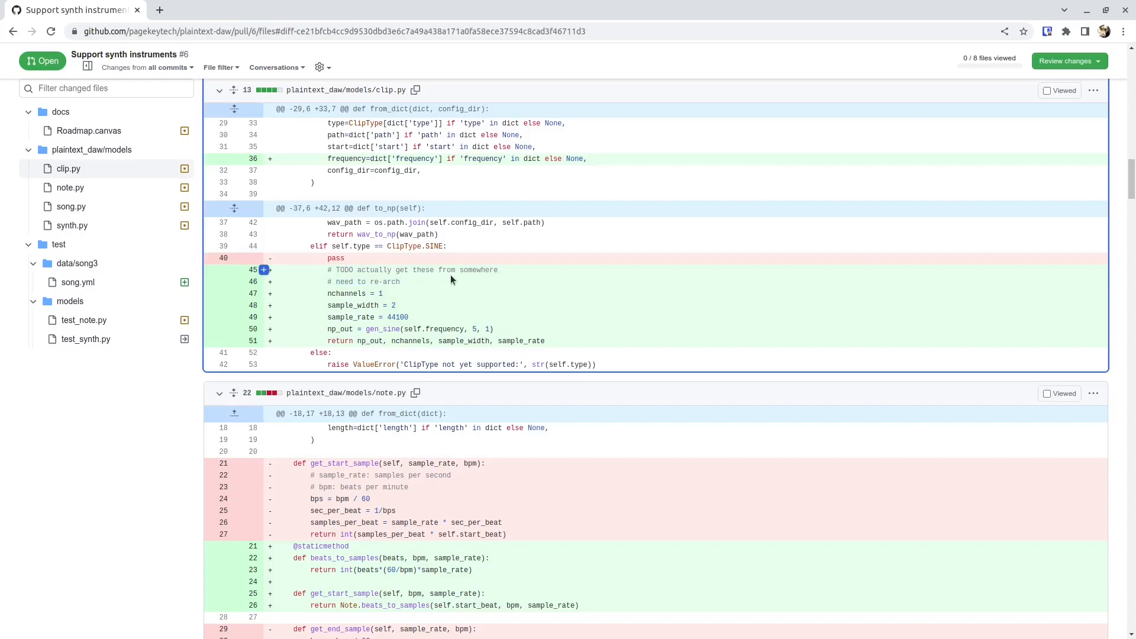
pyautogui.scroll(-3)
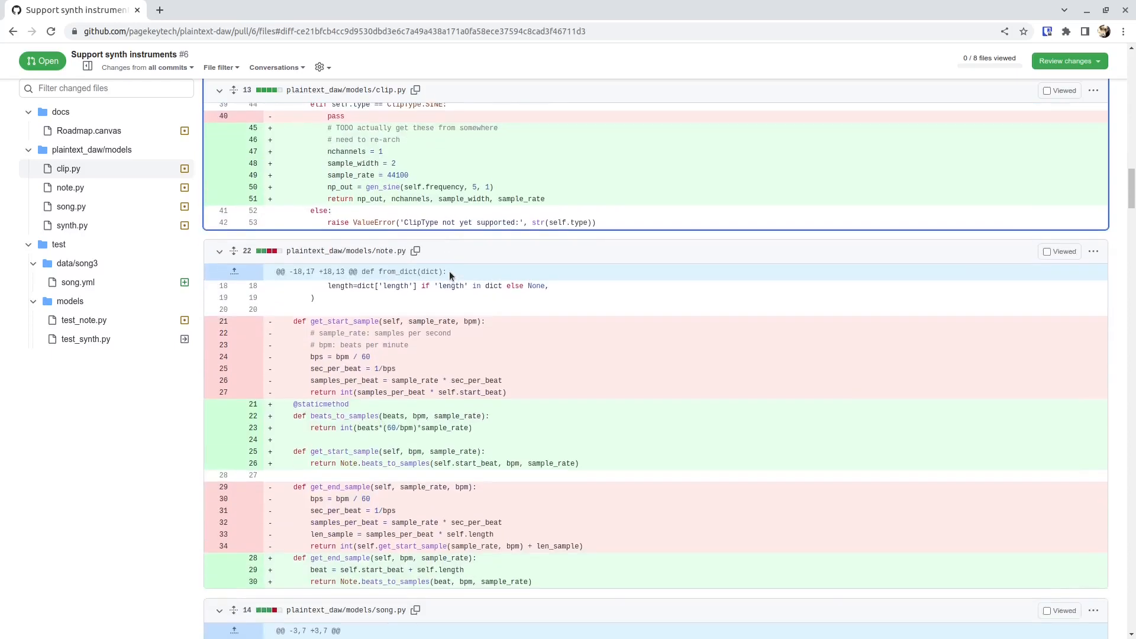
pyautogui.moveTo(438, 304)
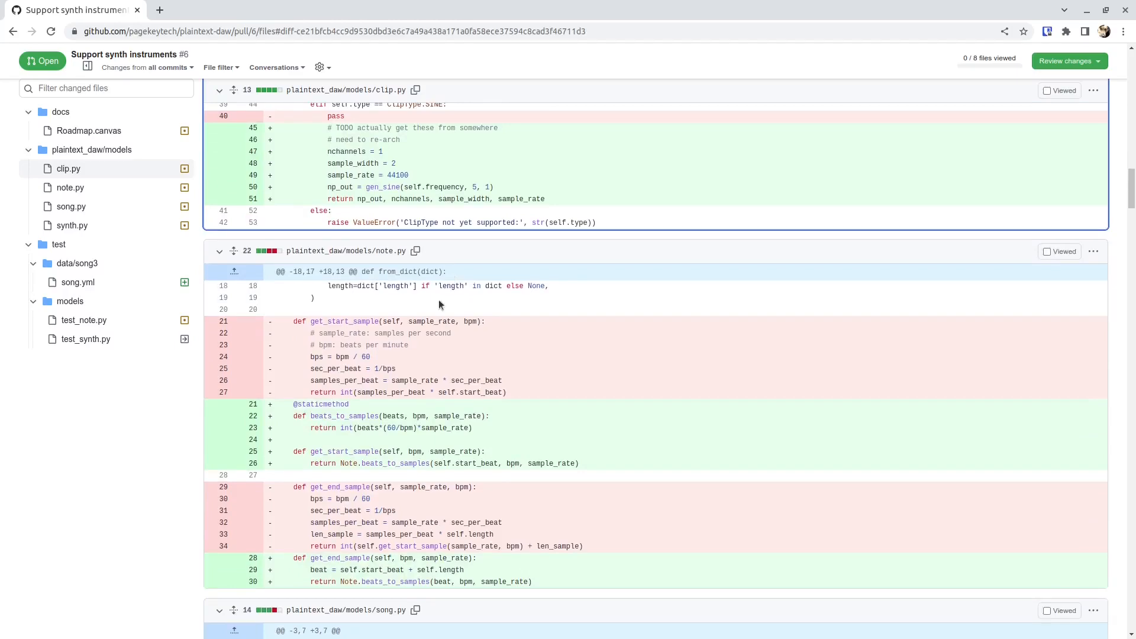
pyautogui.scroll(-3)
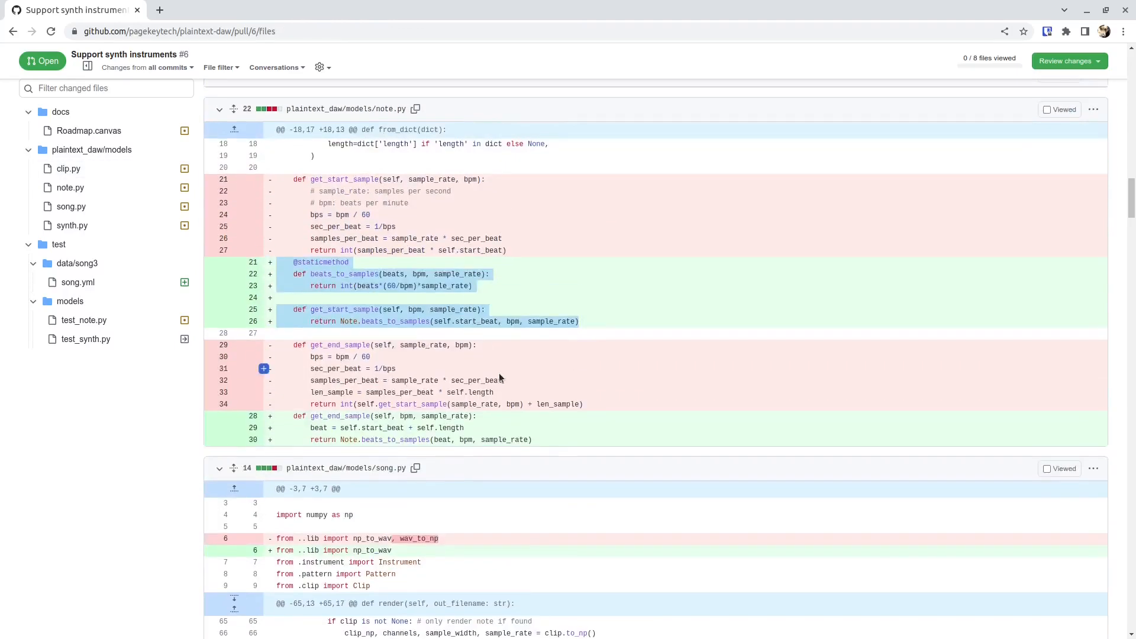
pyautogui.scroll(-3)
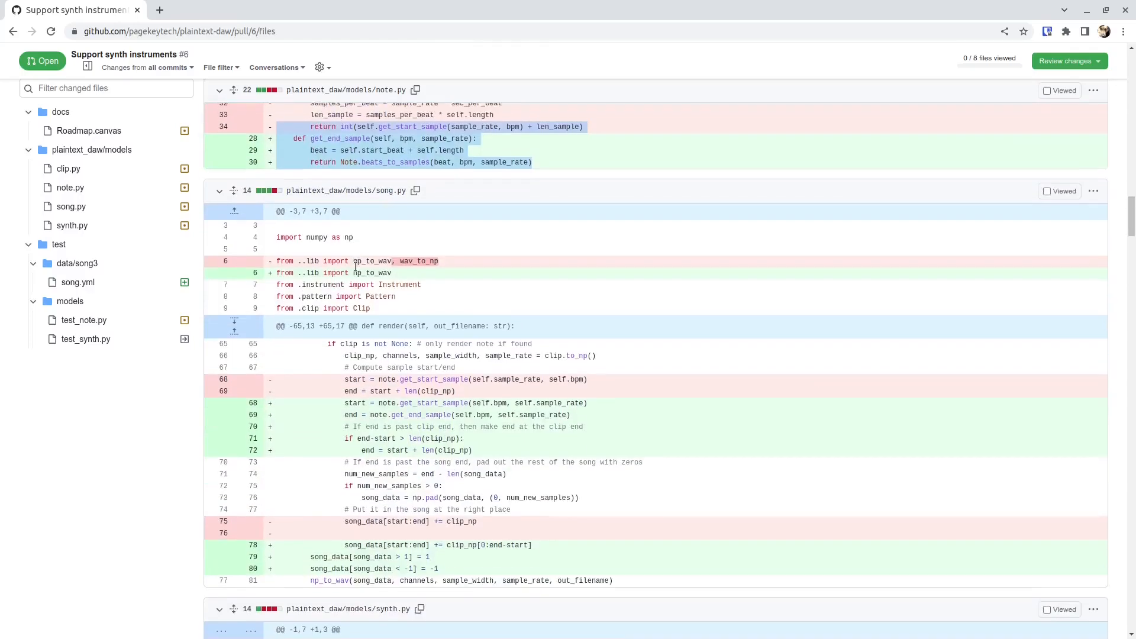
pyautogui.scroll(-3)
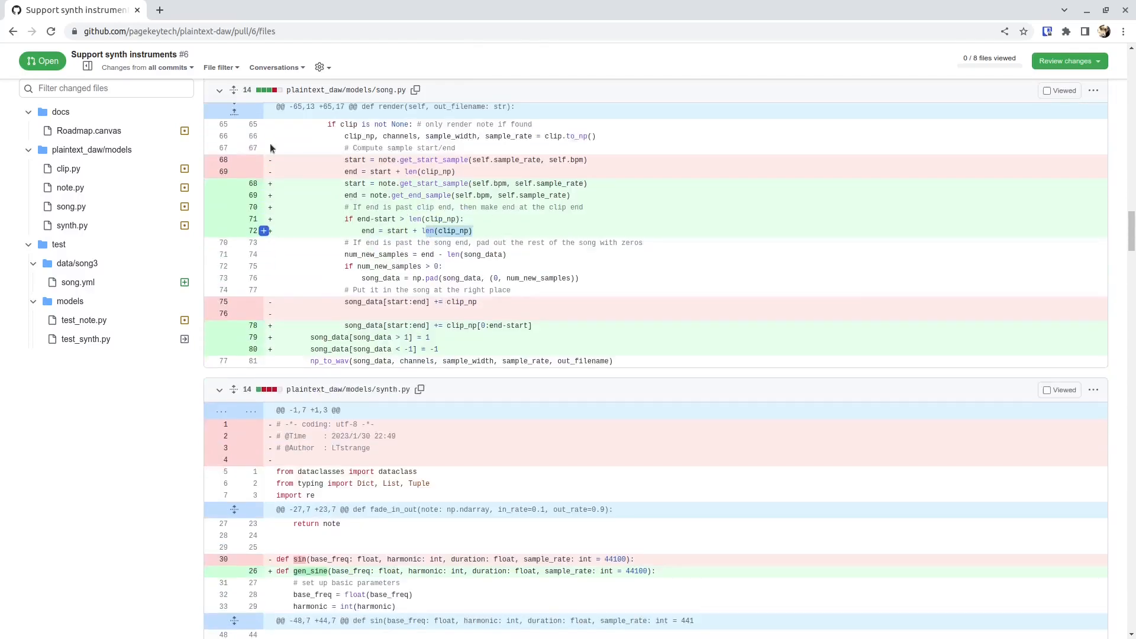
pyautogui.scroll(-3)
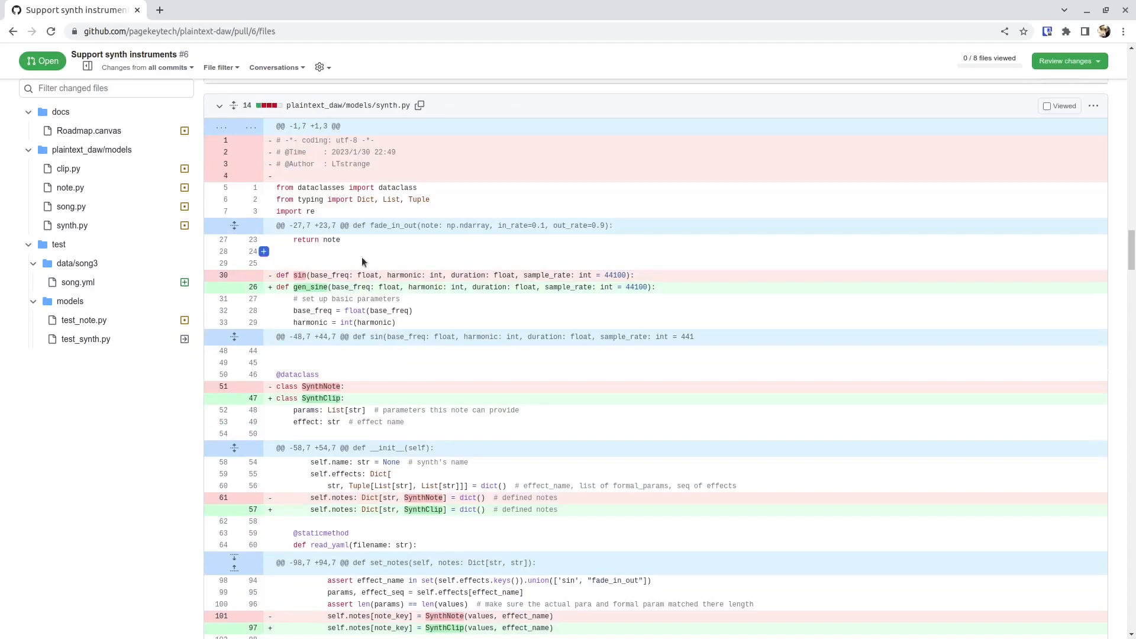
pyautogui.scroll(-3)
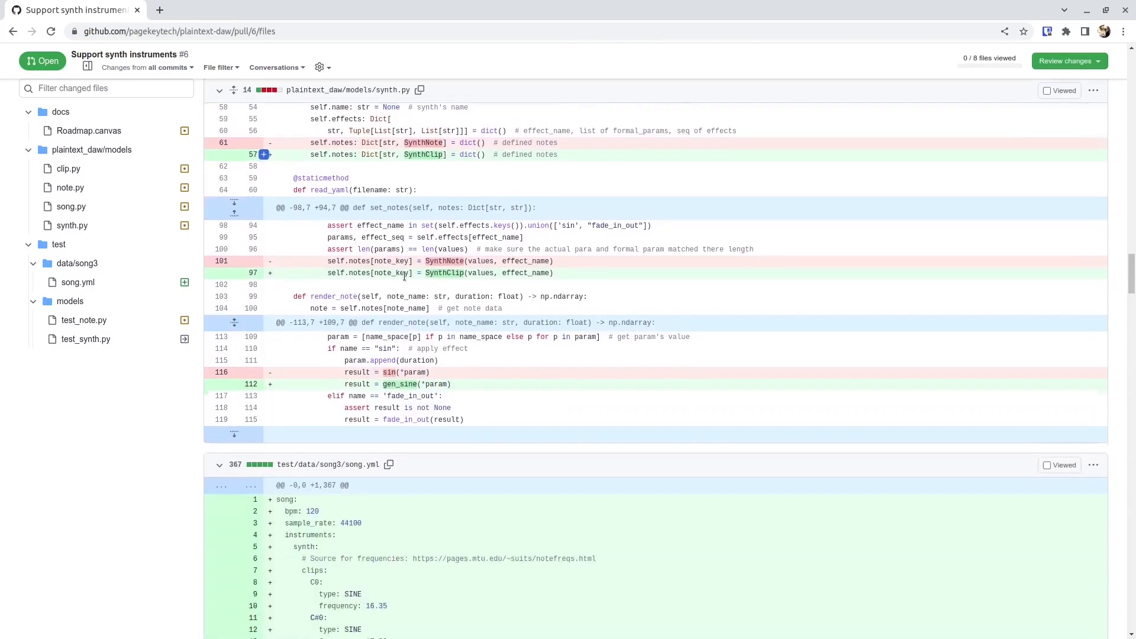
pyautogui.scroll(-3)
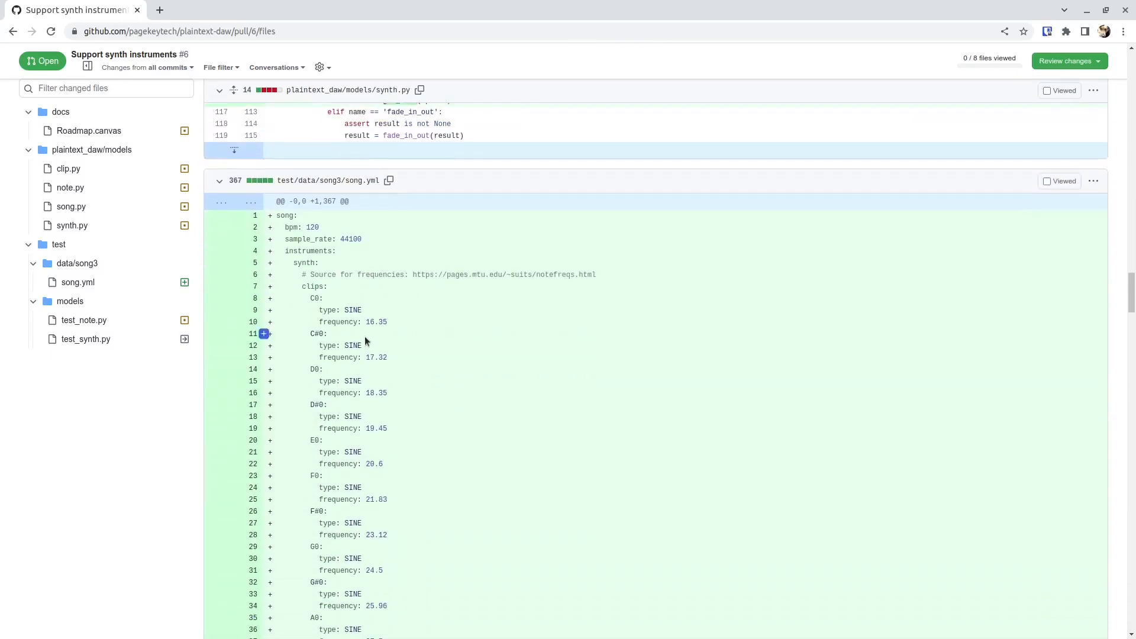
pyautogui.scroll(-3)
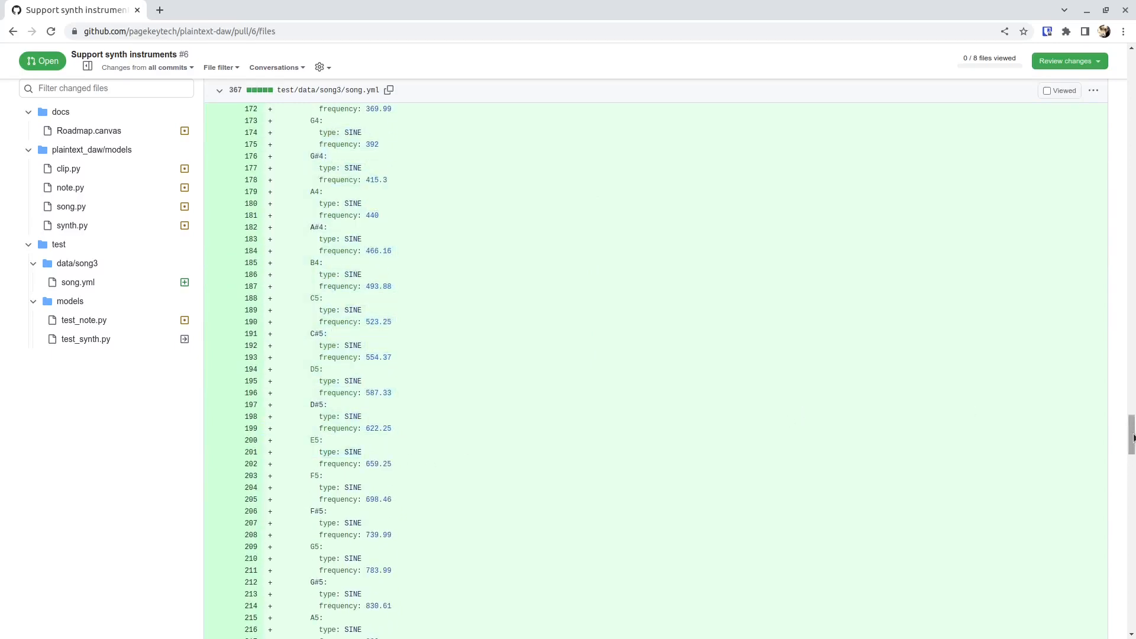
pyautogui.scroll(-3)
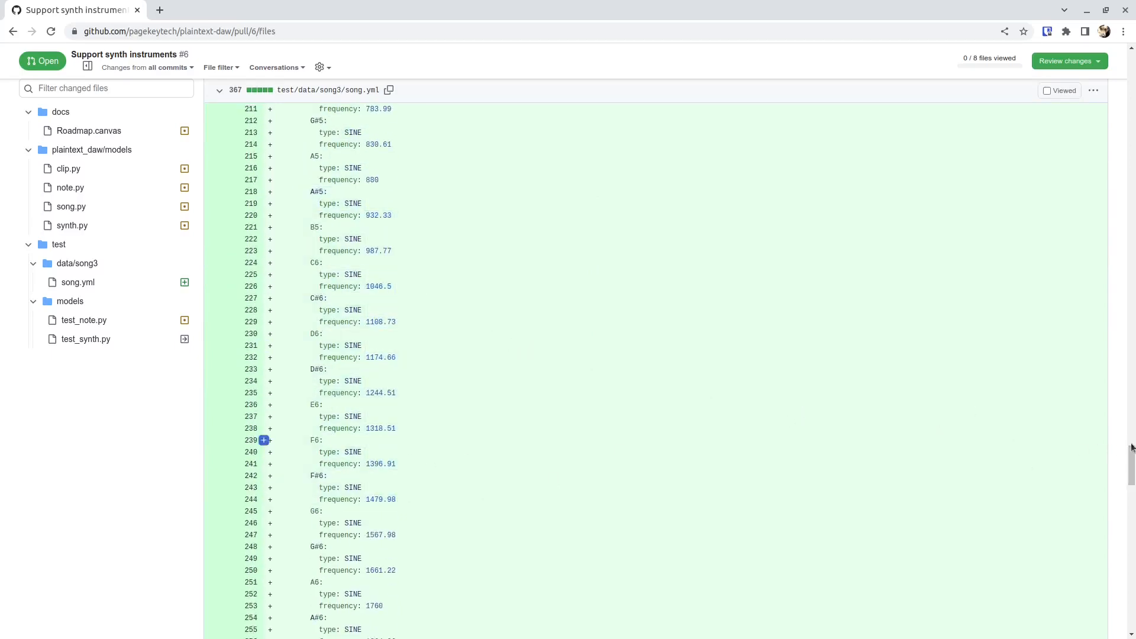
pyautogui.scroll(-3)
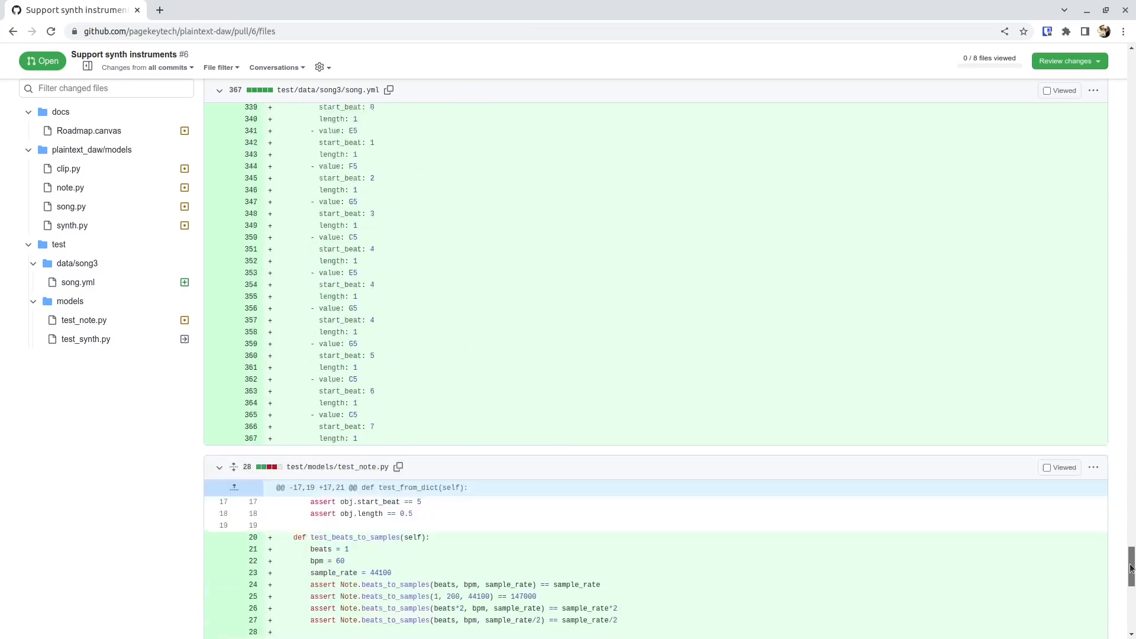
pyautogui.scroll(-3)
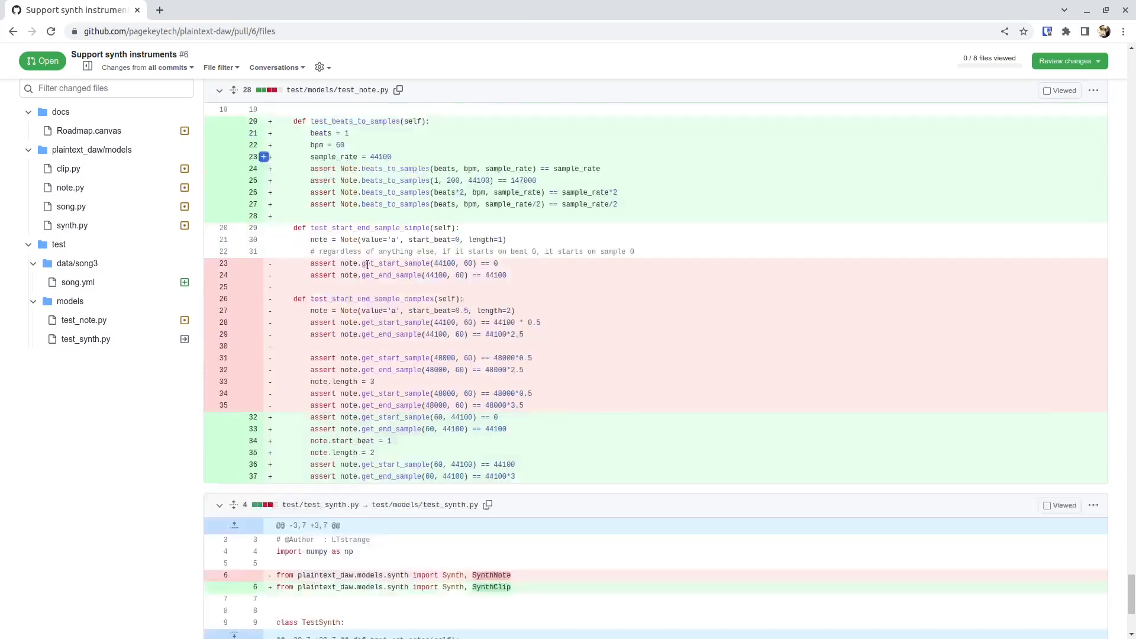
pyautogui.scroll(-3)
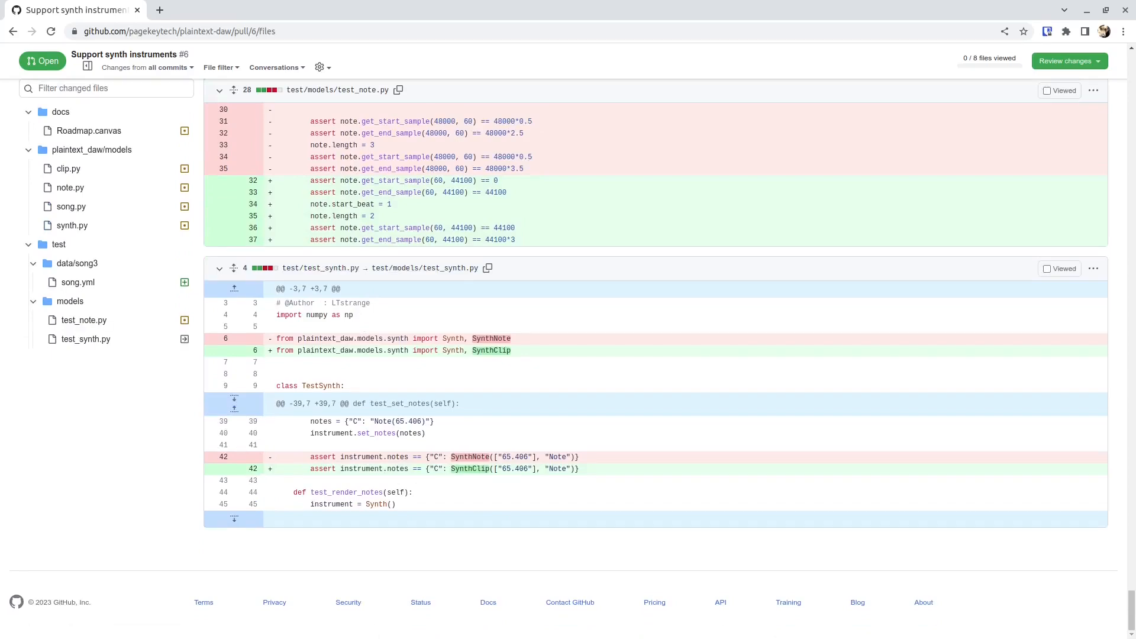
pyautogui.moveTo(291, 193)
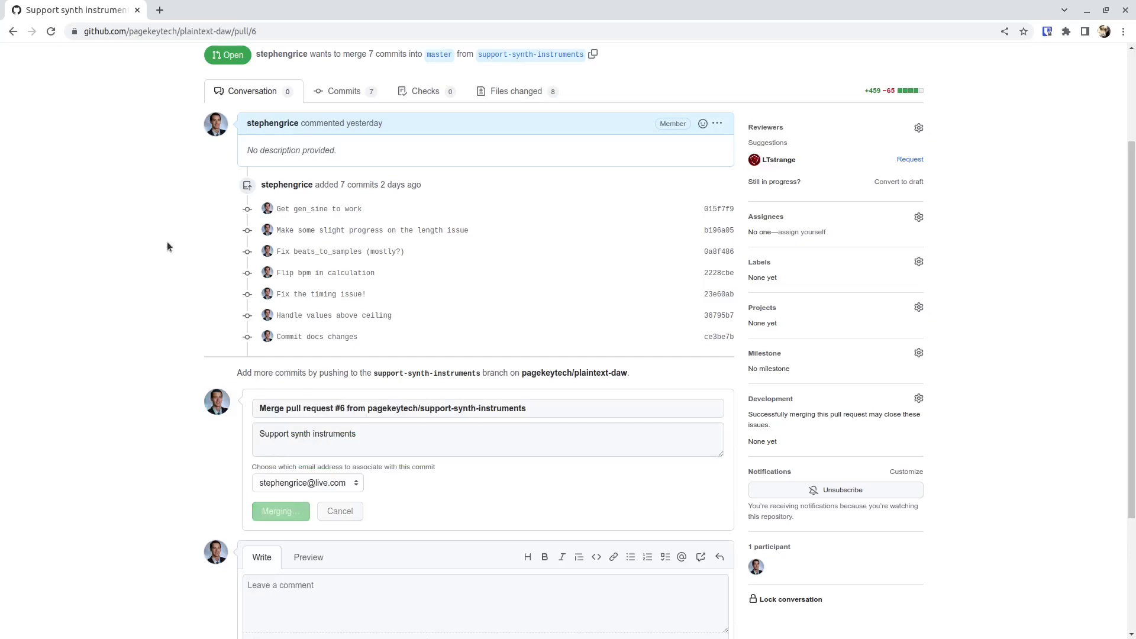
# Start merging pull request #6 into master
pyautogui.click(280, 511)
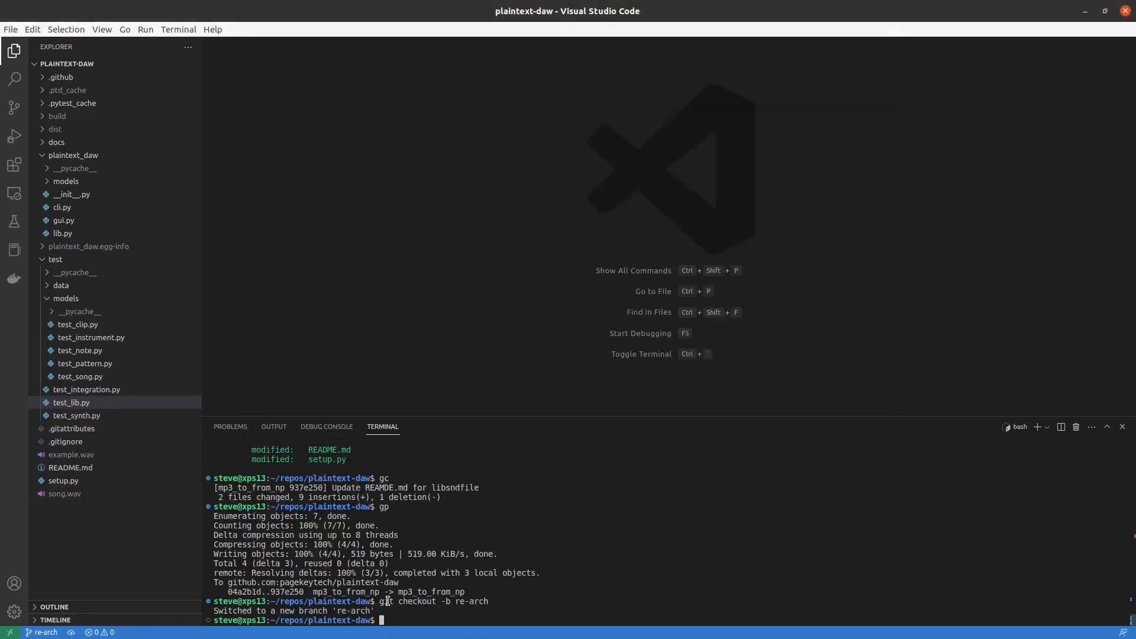
pyautogui.moveTo(519, 601)
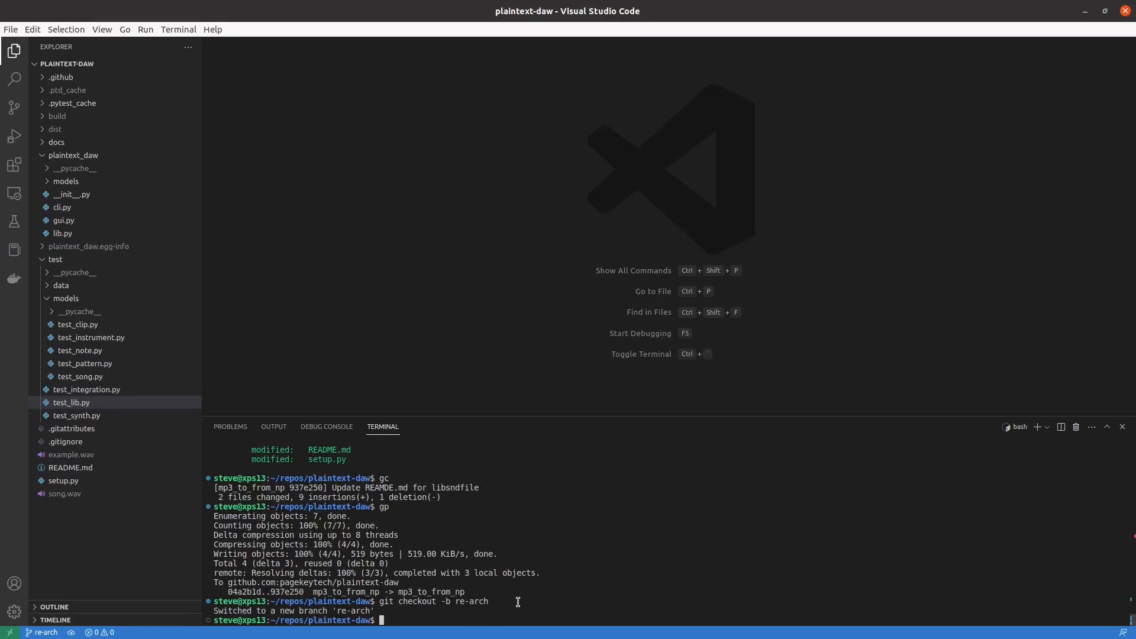
# Run git push -u origin re-arch so the re-arch branch tracks origin
pyautogui.write('git')
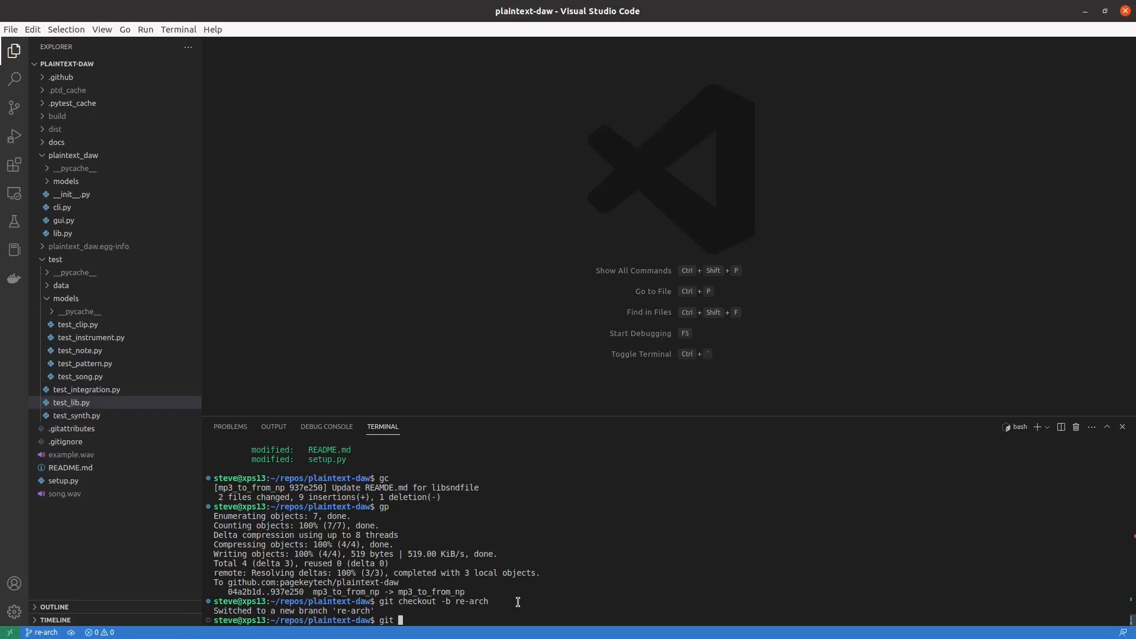
pyautogui.write('push -u origin re')
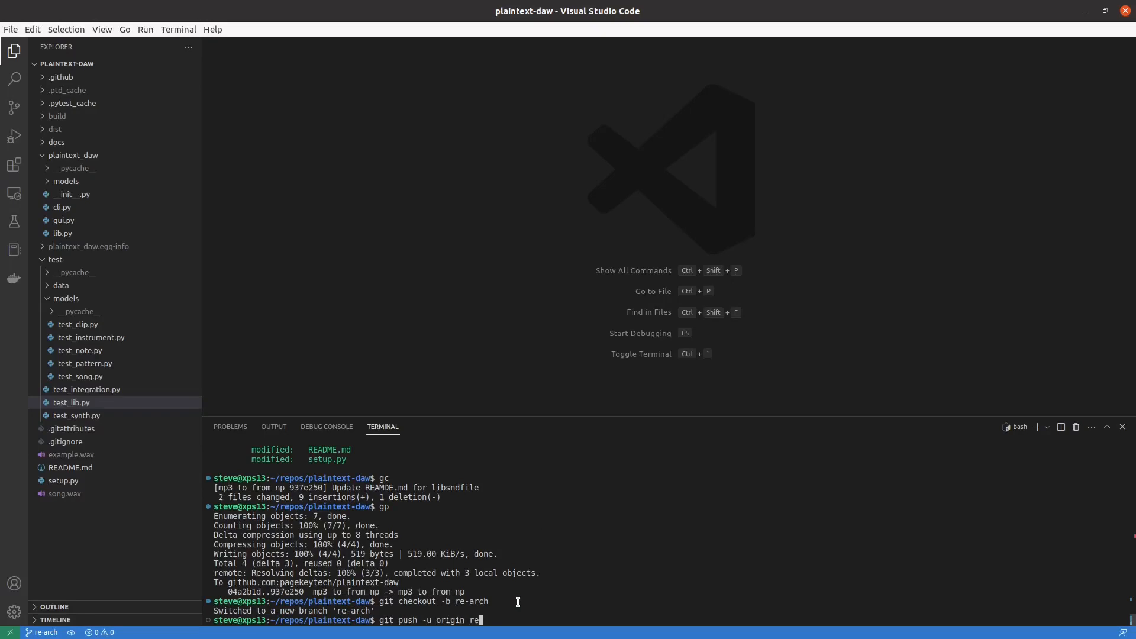
pyautogui.press('Return')
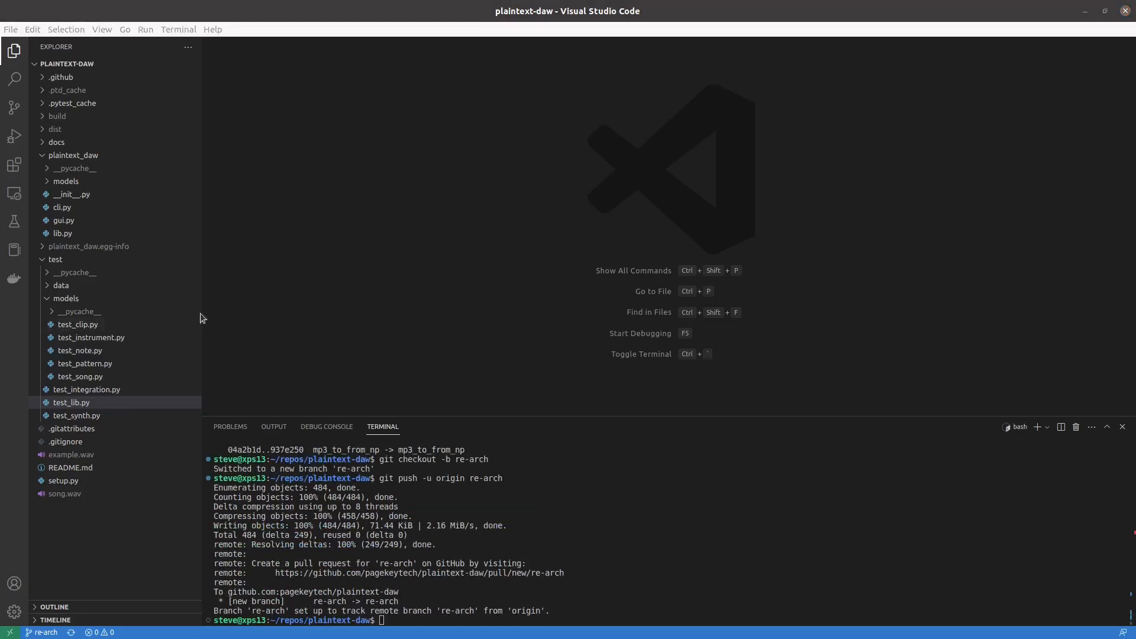
pyautogui.moveTo(65, 298)
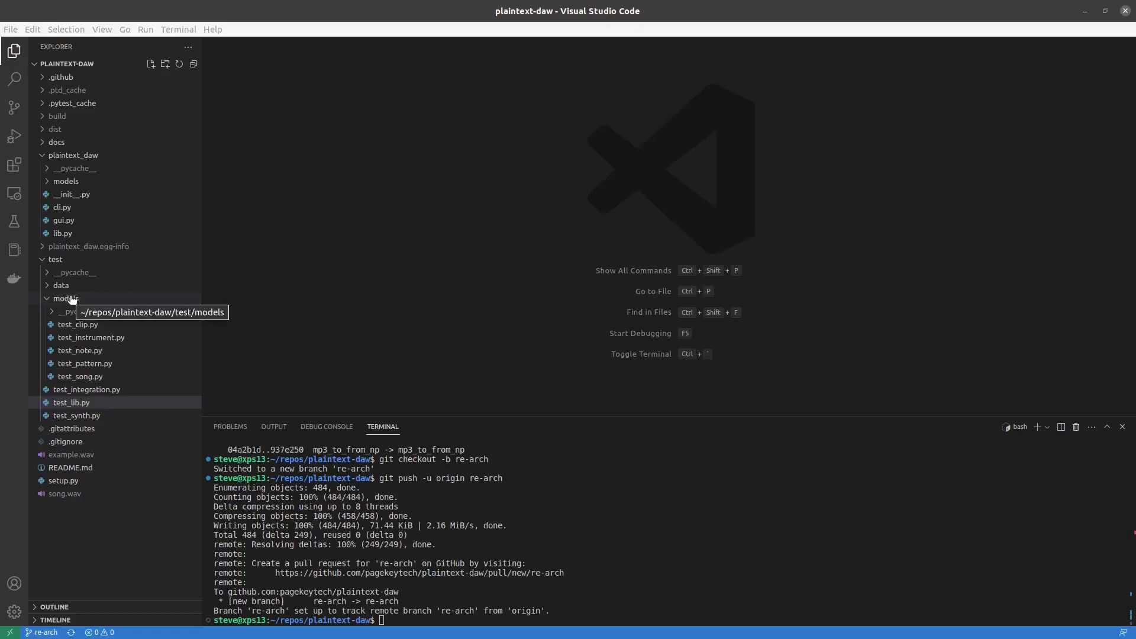
# Create new test files test_renderer.py and test_resource_manager.py in the test folder
pyautogui.click(67, 297)
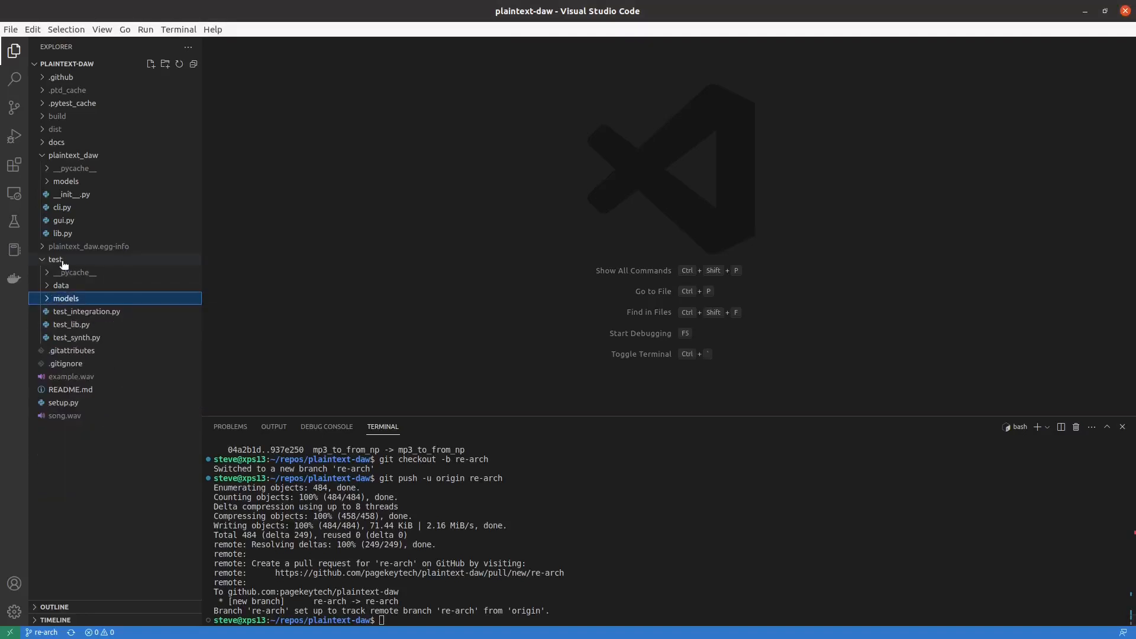
pyautogui.click(149, 63)
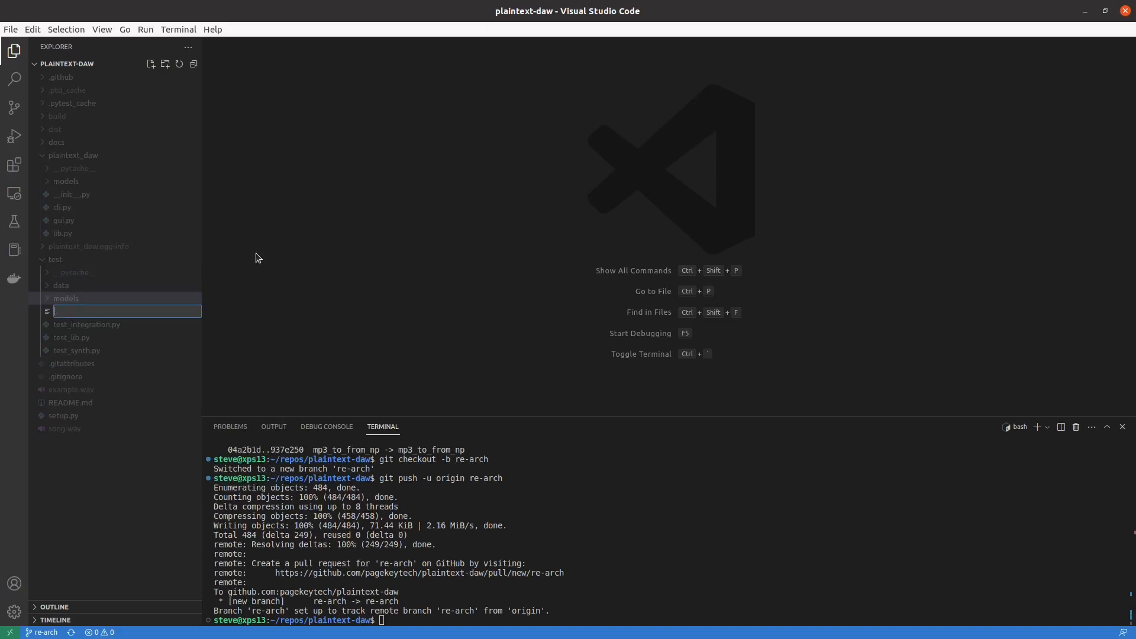
pyautogui.write('test_re')
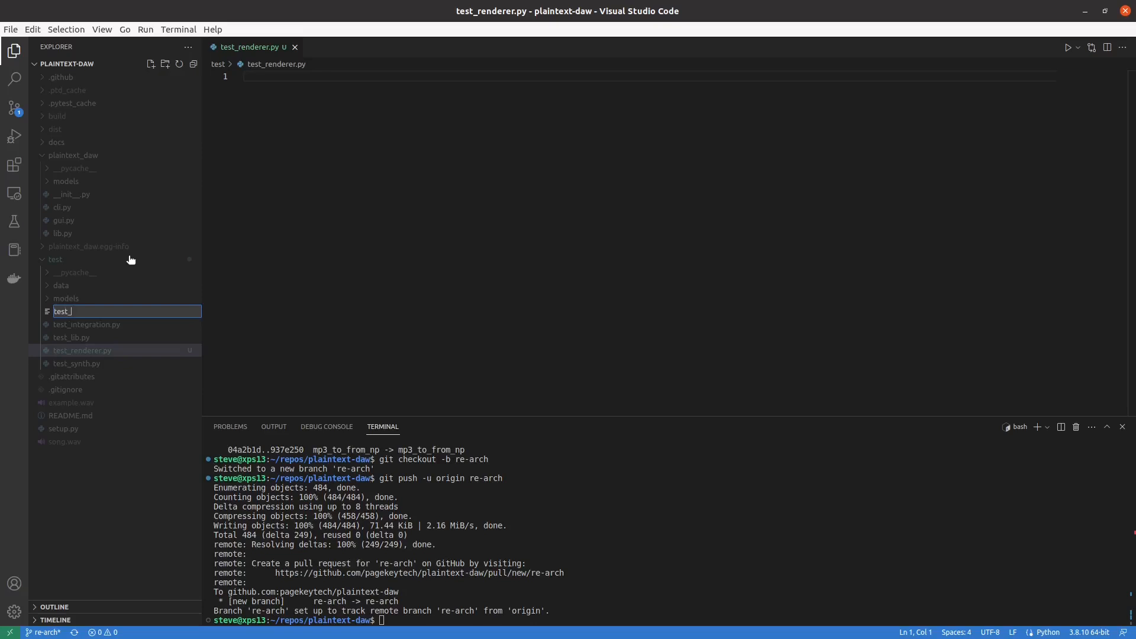
pyautogui.write('test_resource_manager.py')
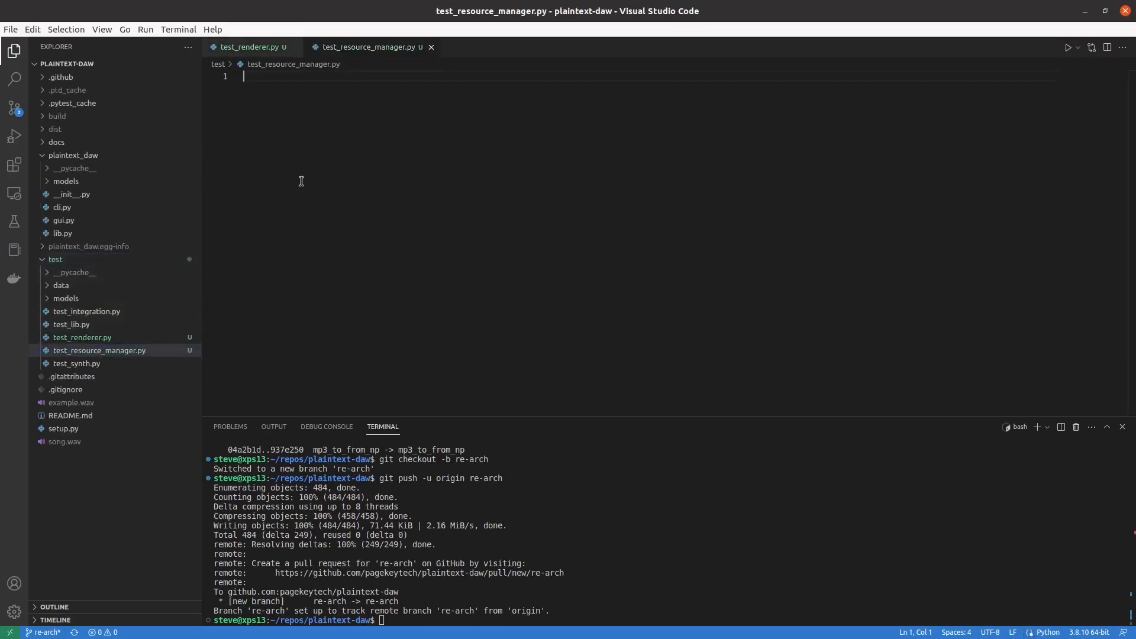
pyautogui.moveTo(556, 348)
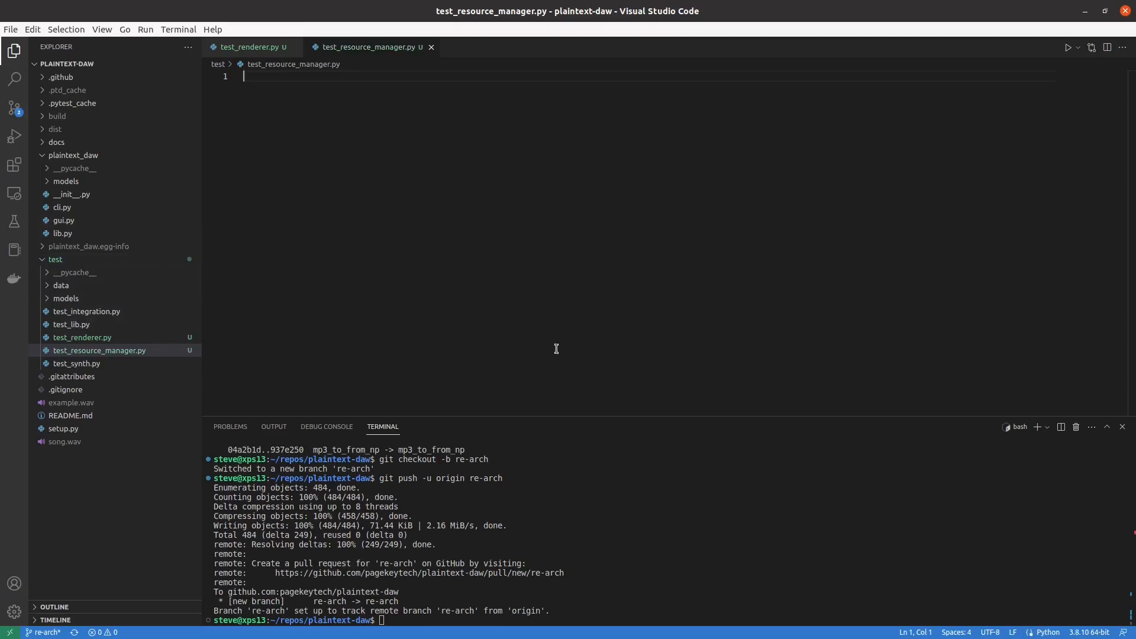
pyautogui.moveTo(544, 270)
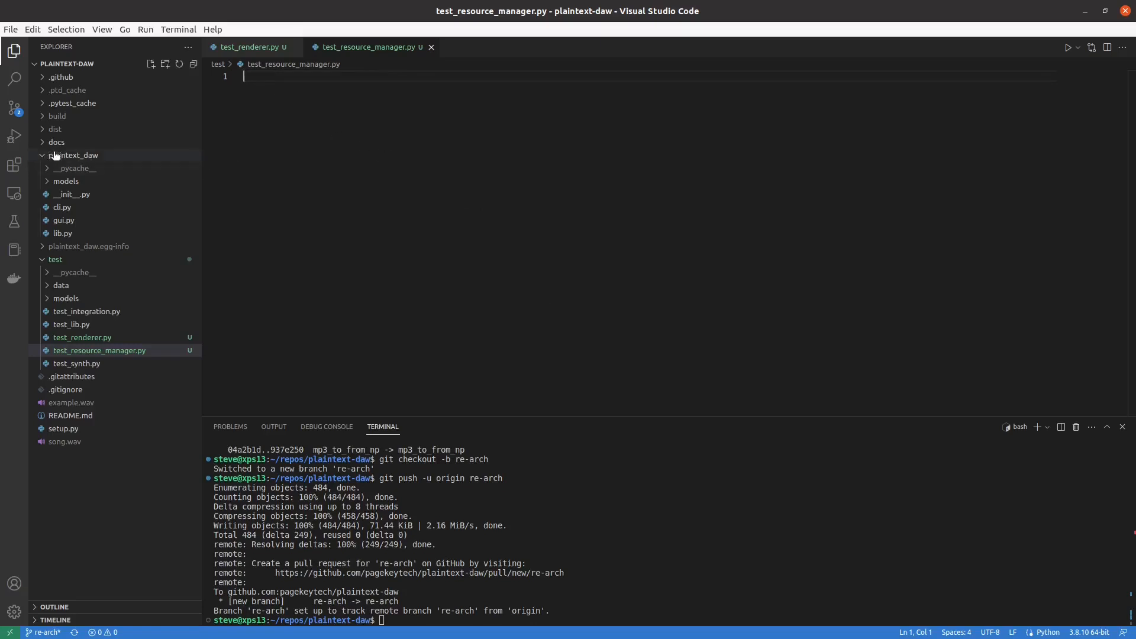
pyautogui.moveTo(46, 158)
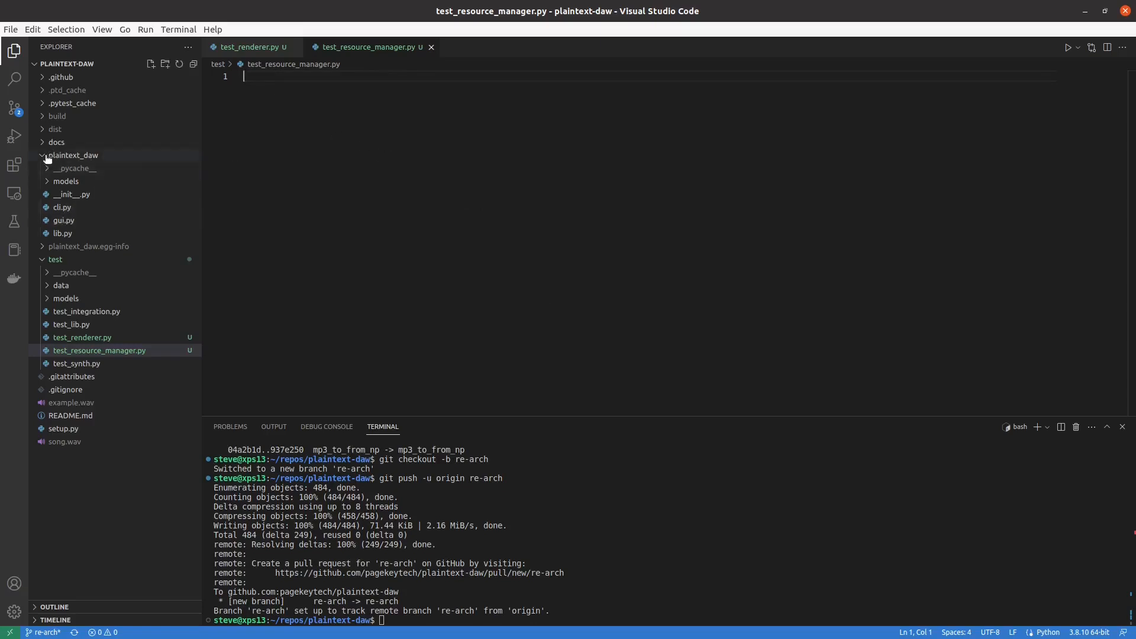
# Check the empty test_renderer.py and return to test_resource_manager.py
pyautogui.click(74, 155)
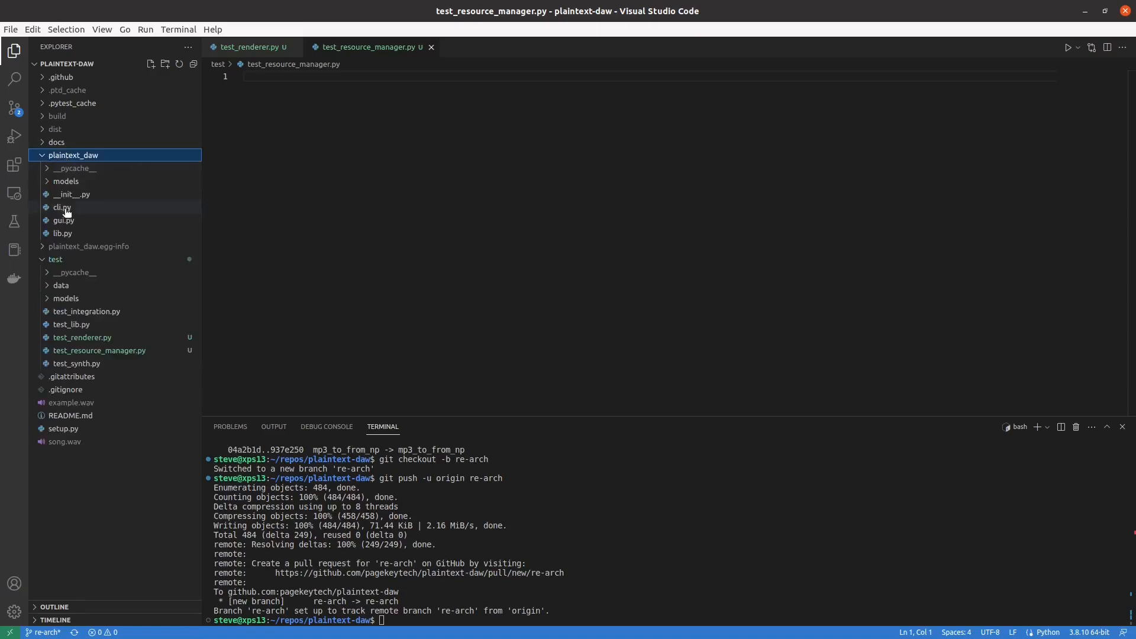
pyautogui.click(249, 46)
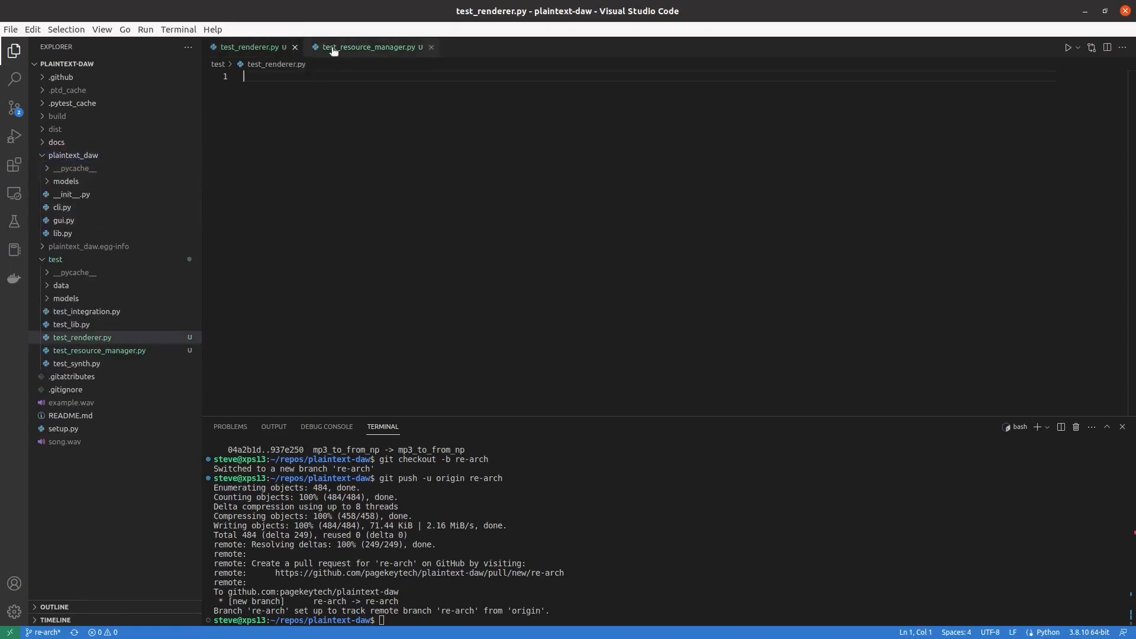
pyautogui.click(369, 46)
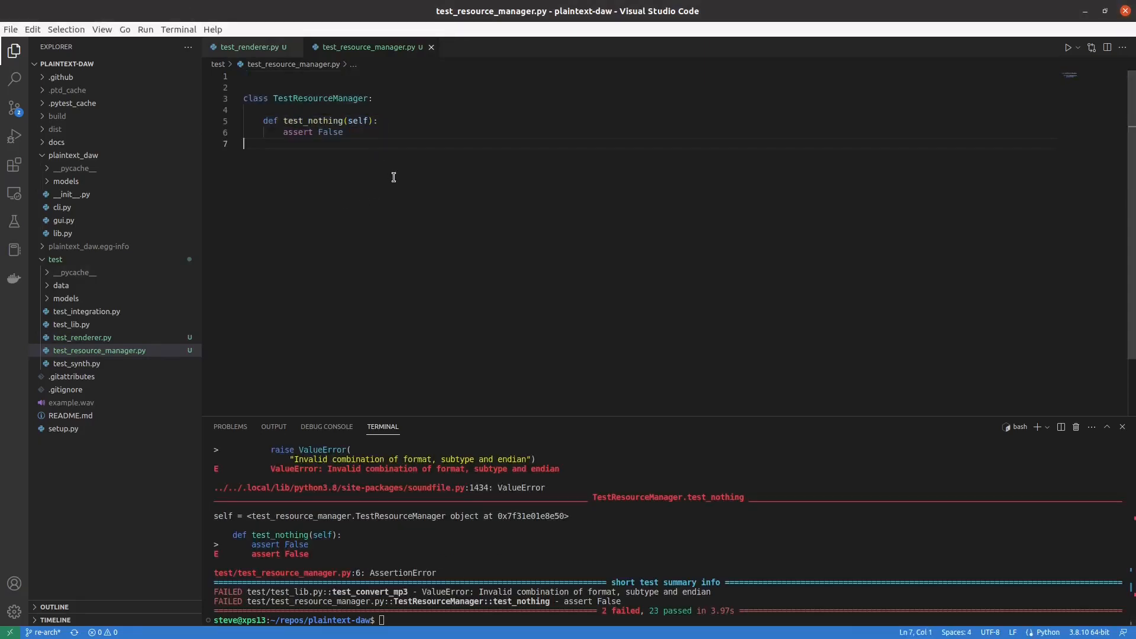
# Write TestResourceManager.test_init and create plaintext_daw/resource_manager.py with a stub ResourceManager
pyautogui.write('T')
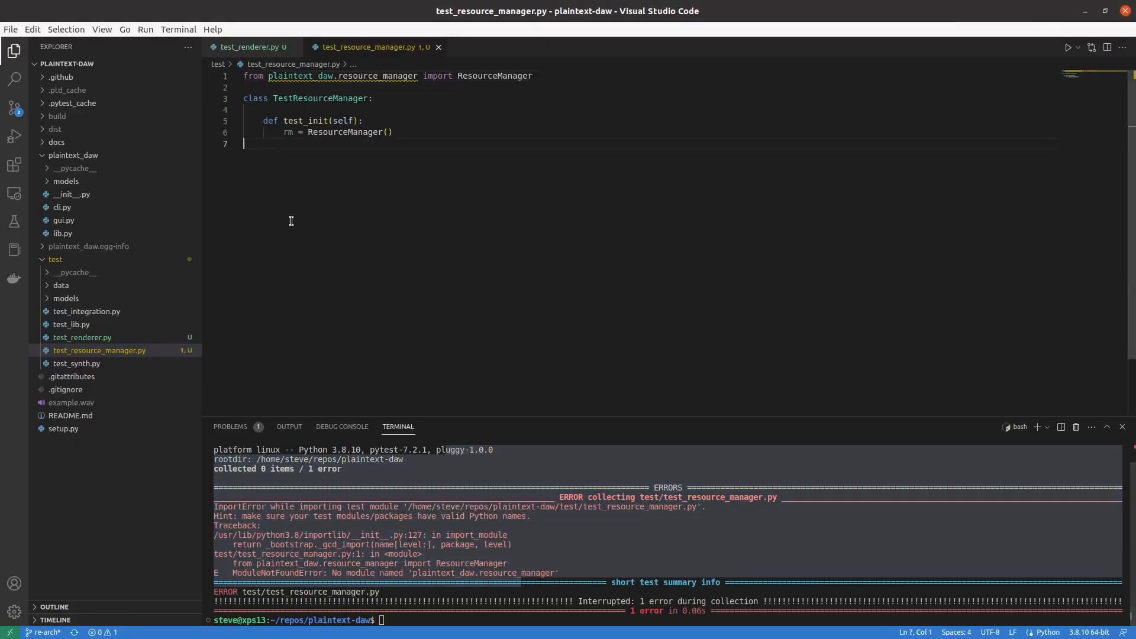
pyautogui.click(250, 110)
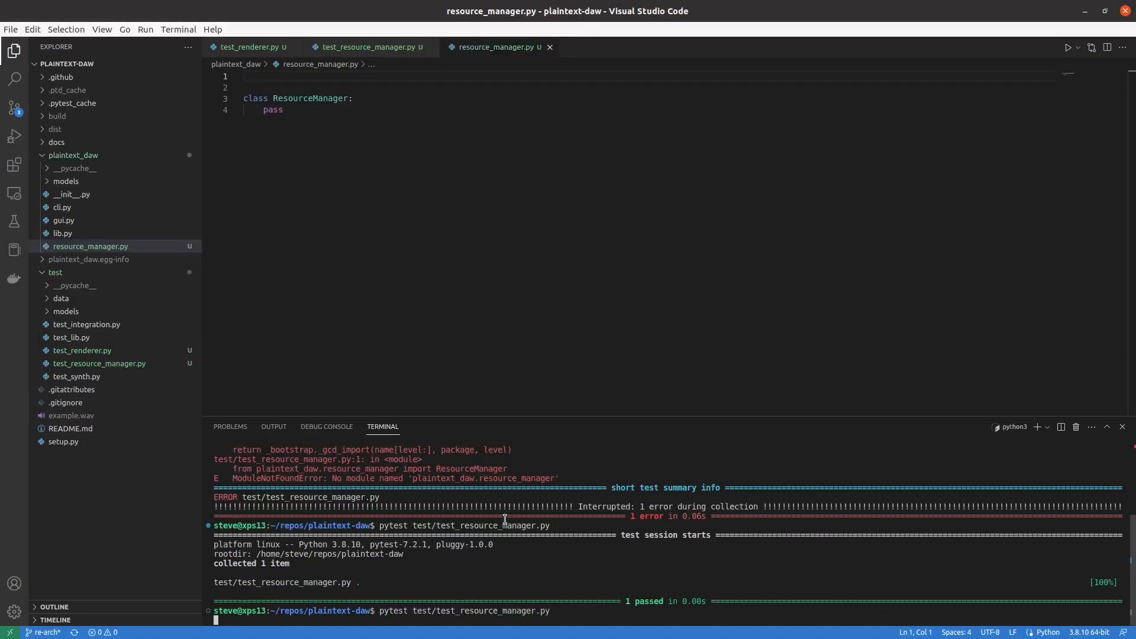
# Add a test_get_instrument(self) placeholder method below test_get_clip_wav
pyautogui.click(369, 46)
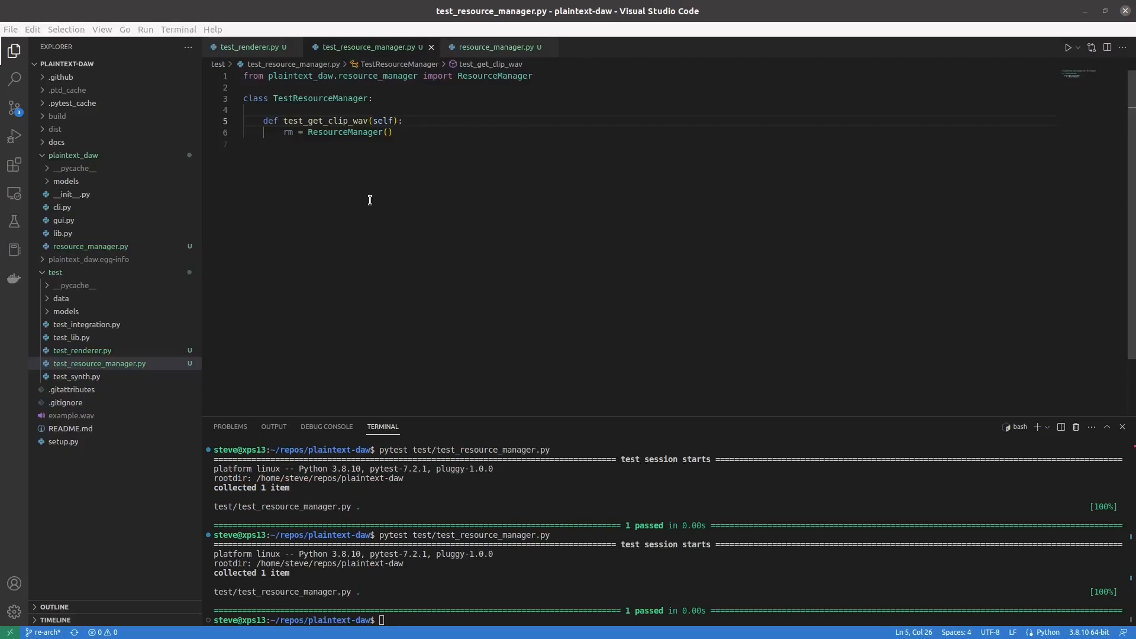
pyautogui.doubleClick(325, 121)
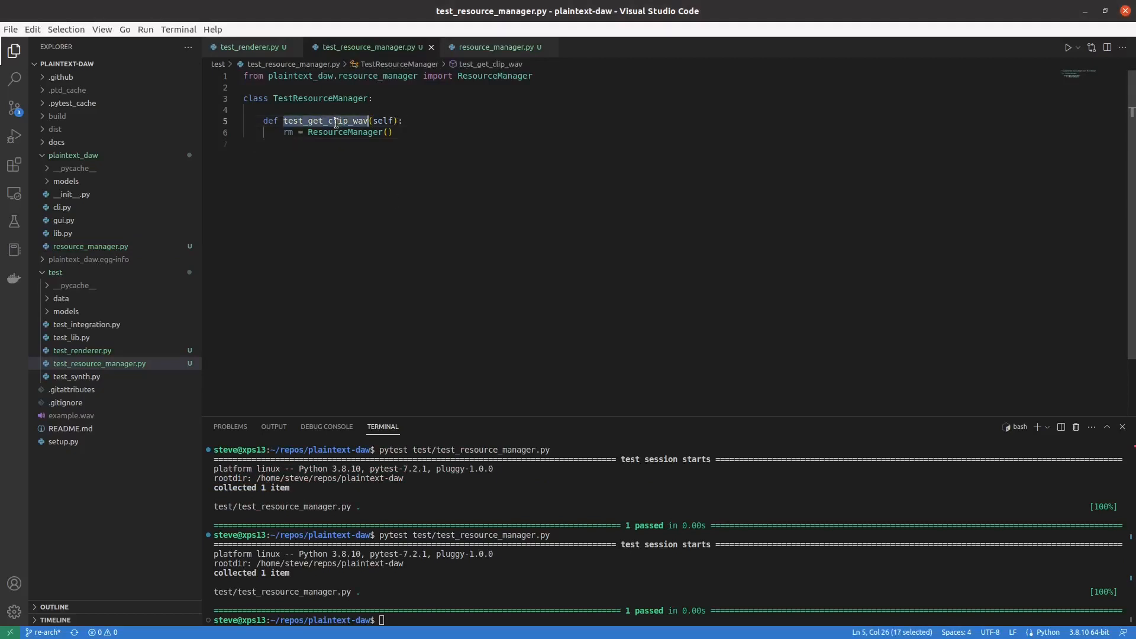
pyautogui.click(349, 152)
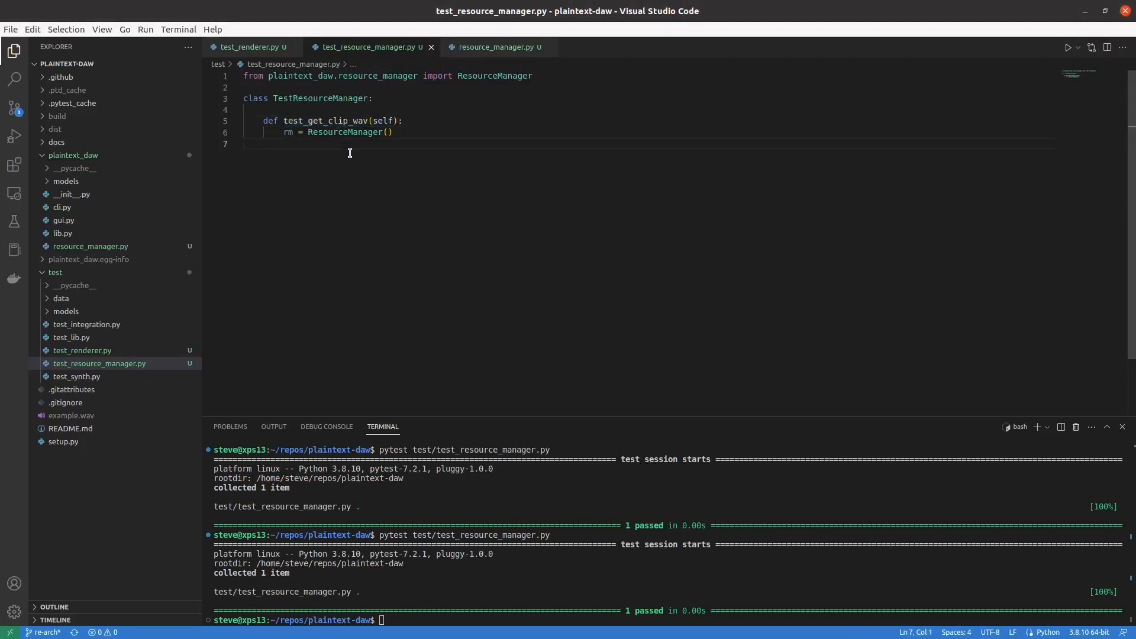
pyautogui.write('def test_get_inst')
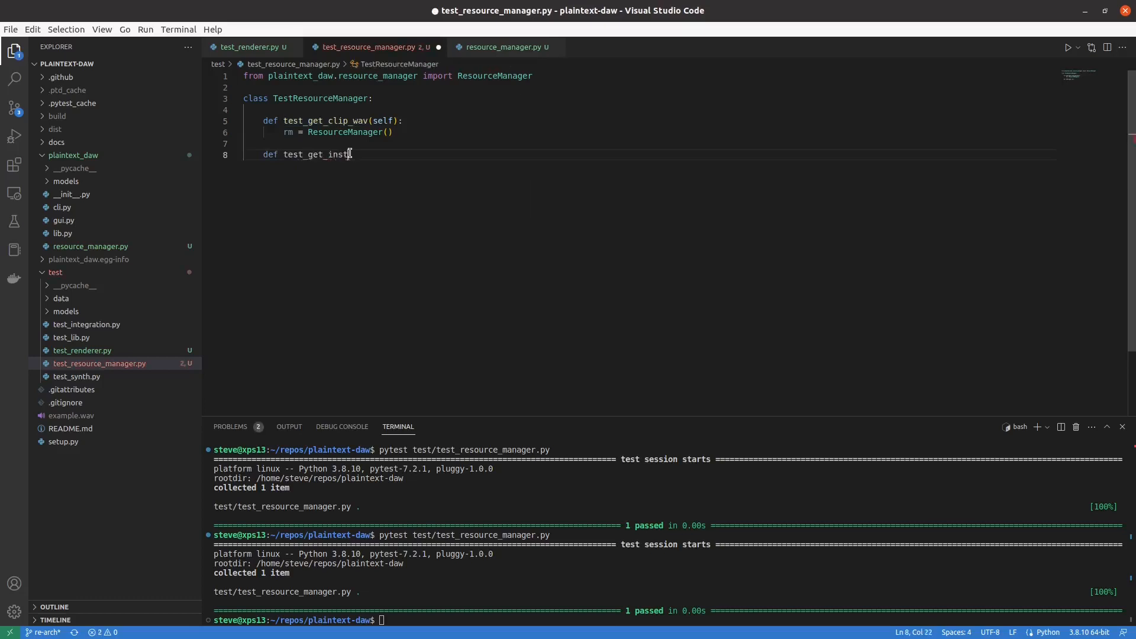
pyautogui.write('rument(self):')
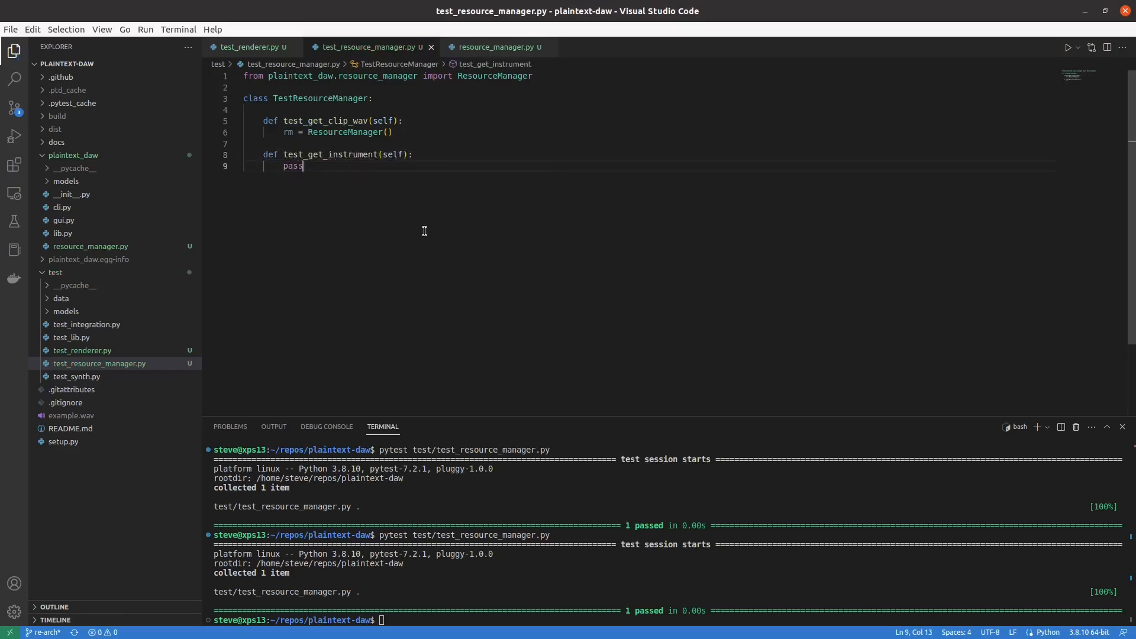
pyautogui.press('Return')
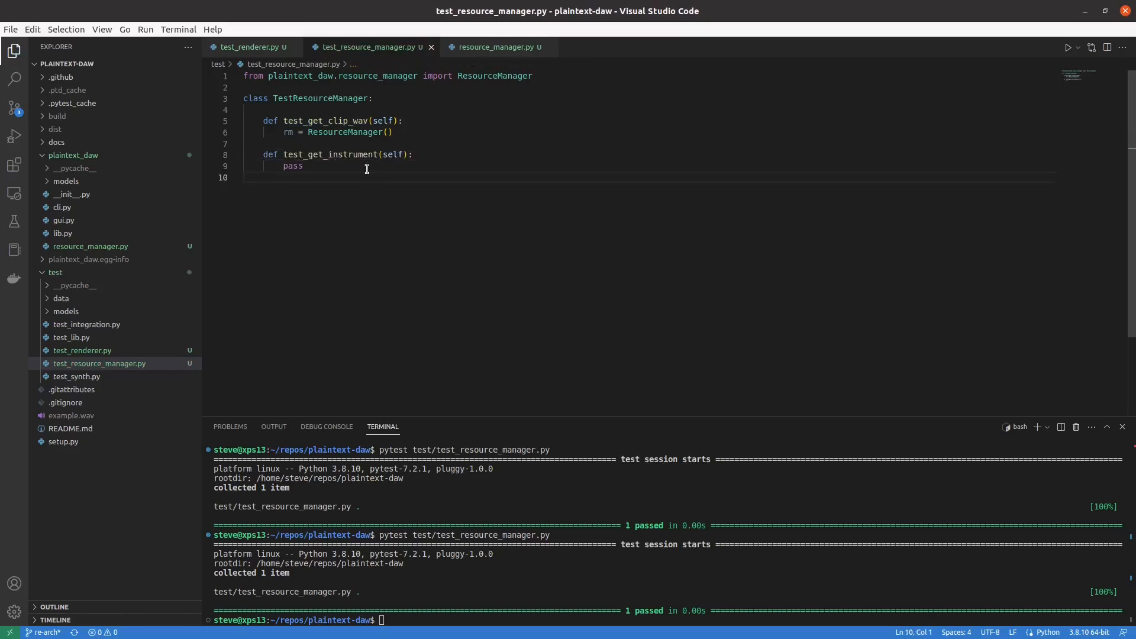
pyautogui.moveTo(65, 181)
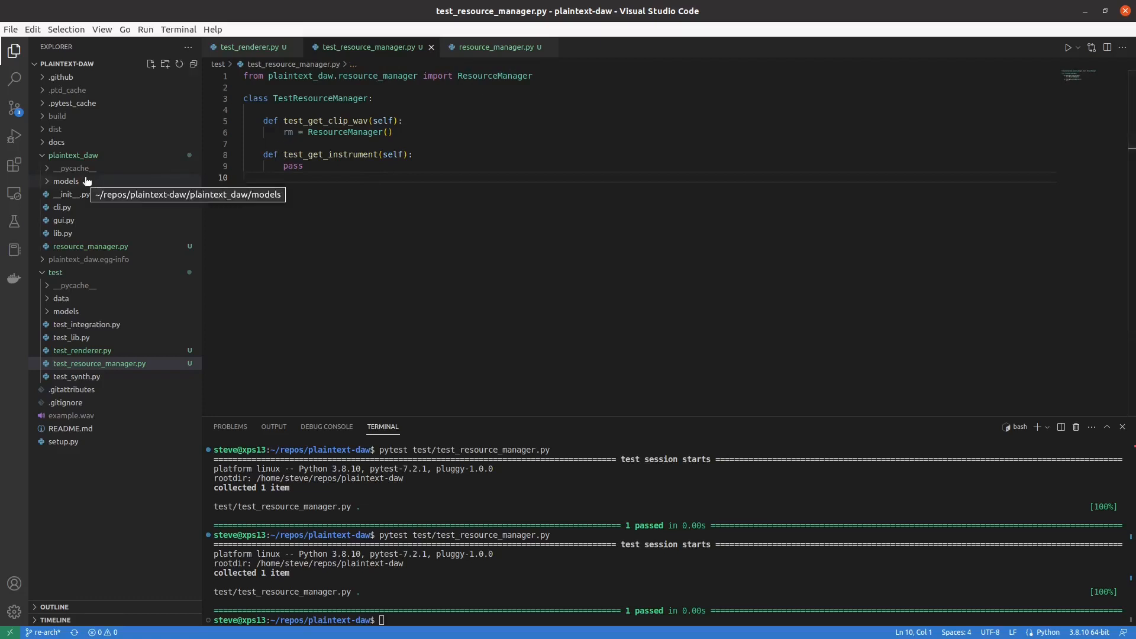
# Expand plaintext_daw/models and inspect ResourceManager and test_get_clip_wav names in the test file
pyautogui.click(66, 181)
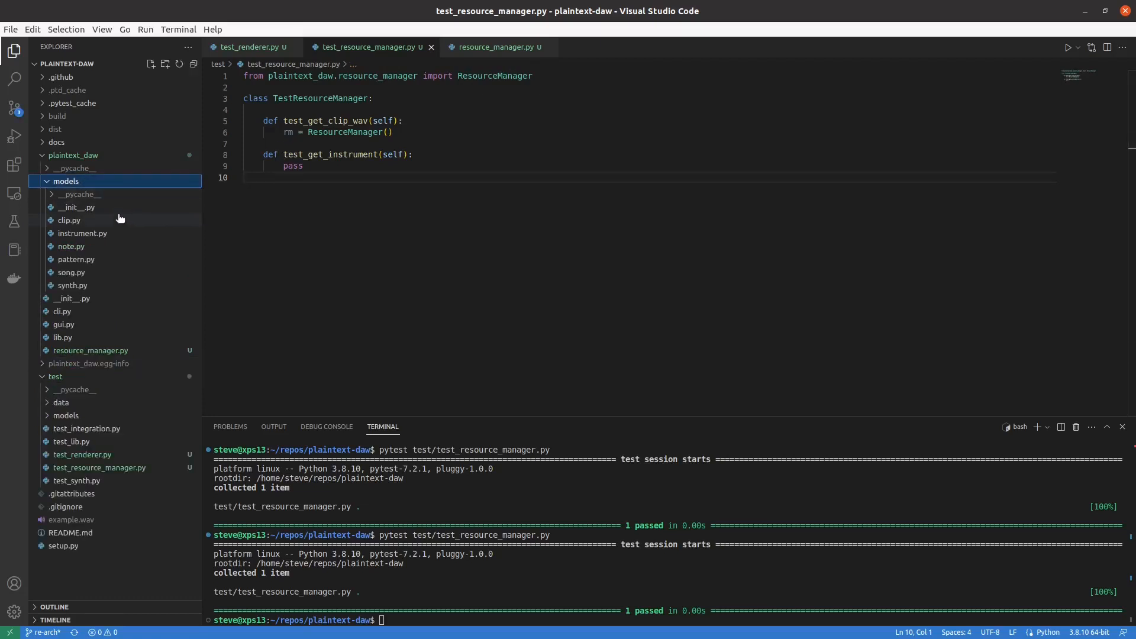
pyautogui.moveTo(81, 233)
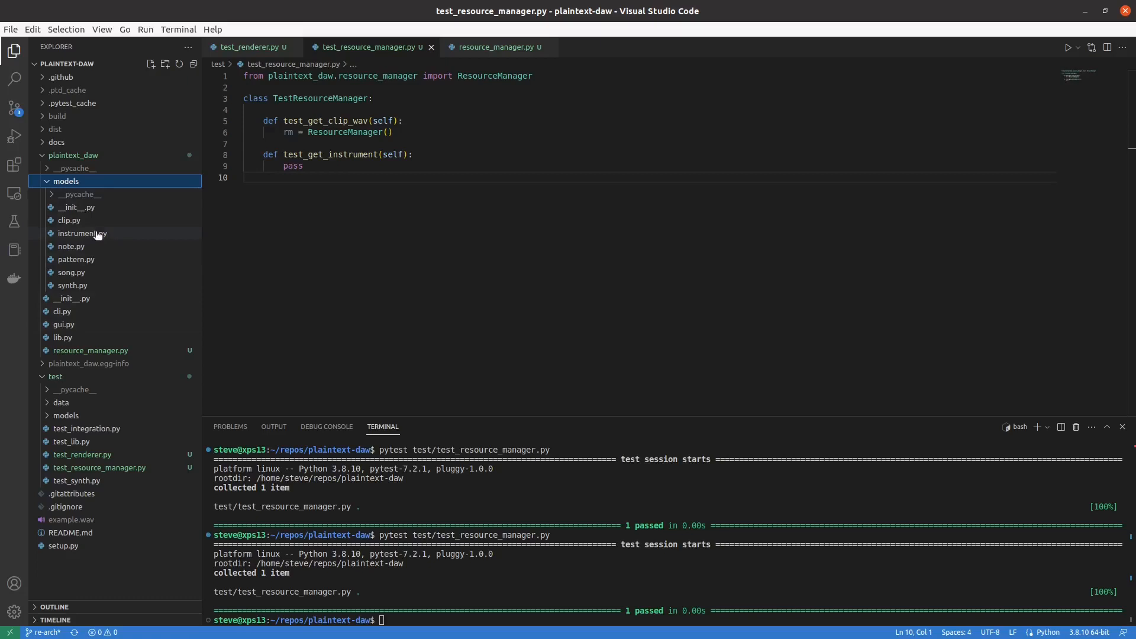
pyautogui.moveTo(381, 145)
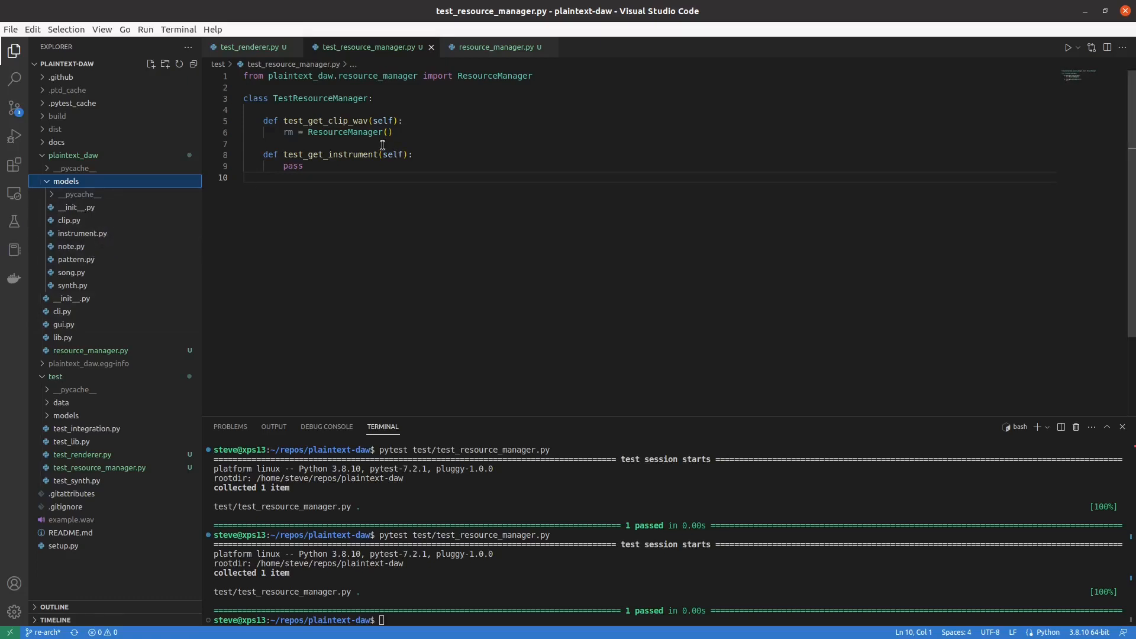
pyautogui.doubleClick(326, 121)
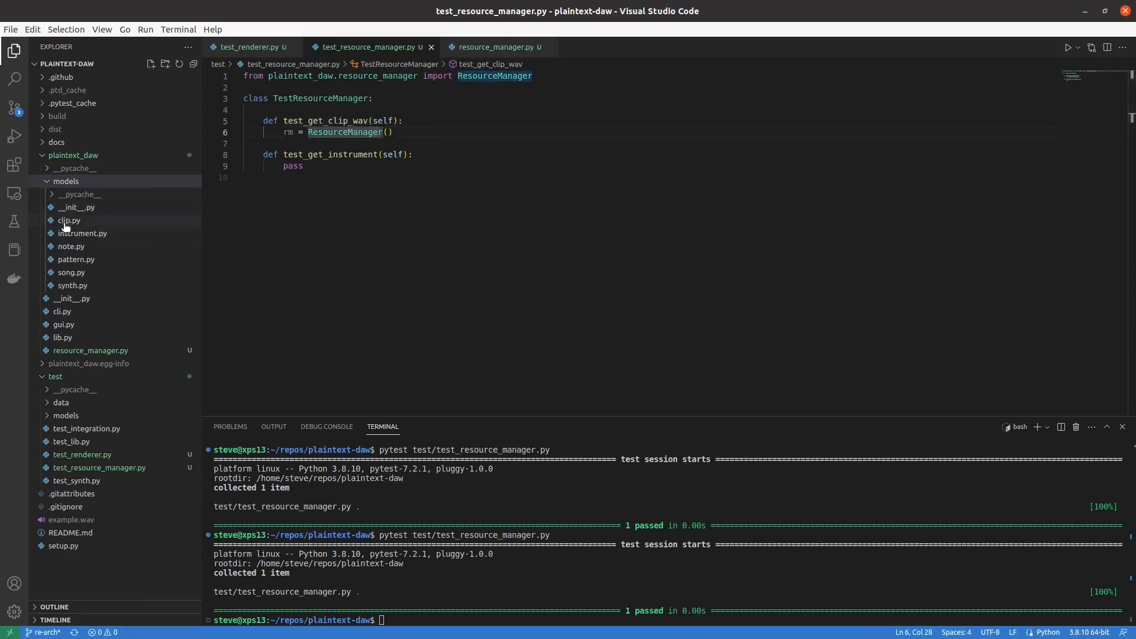
pyautogui.click(459, 204)
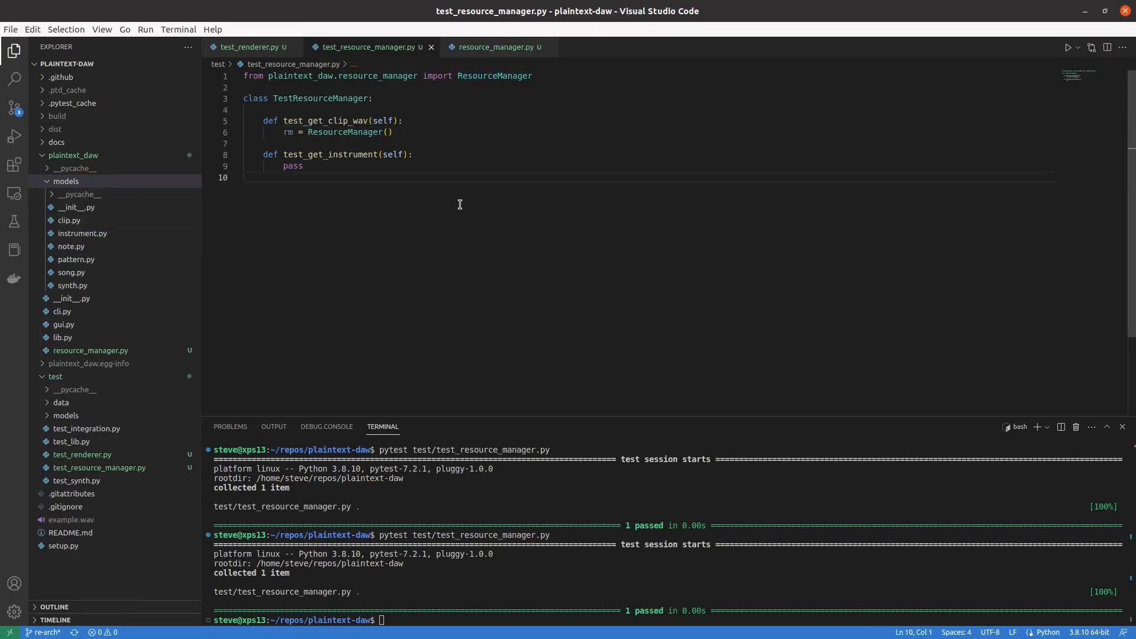
pyautogui.moveTo(454, 193)
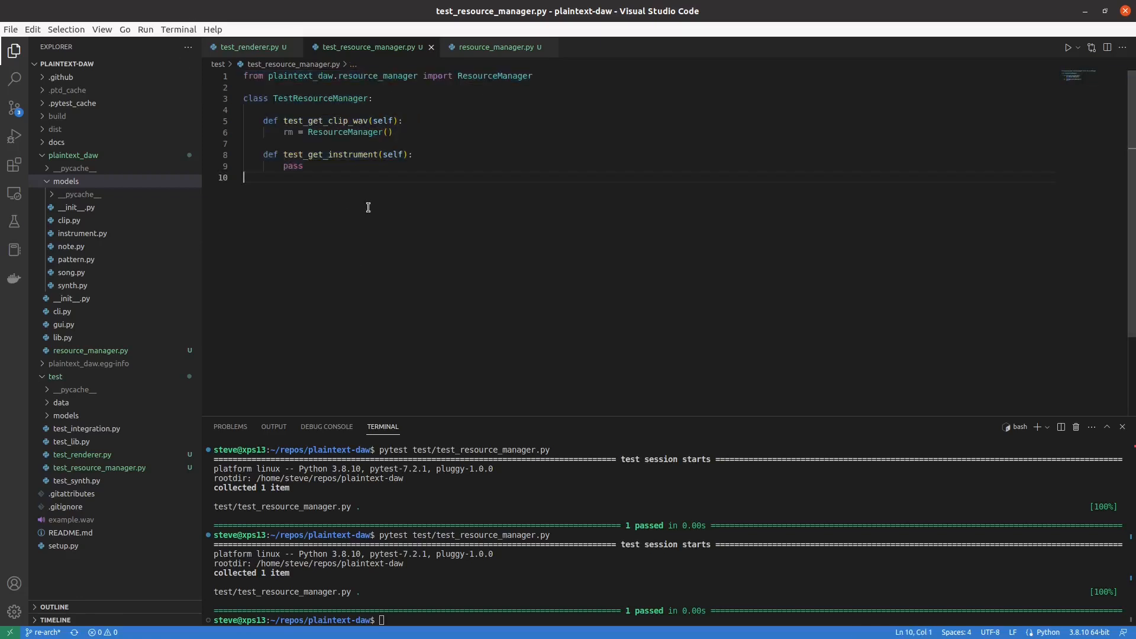
pyautogui.moveTo(365, 190)
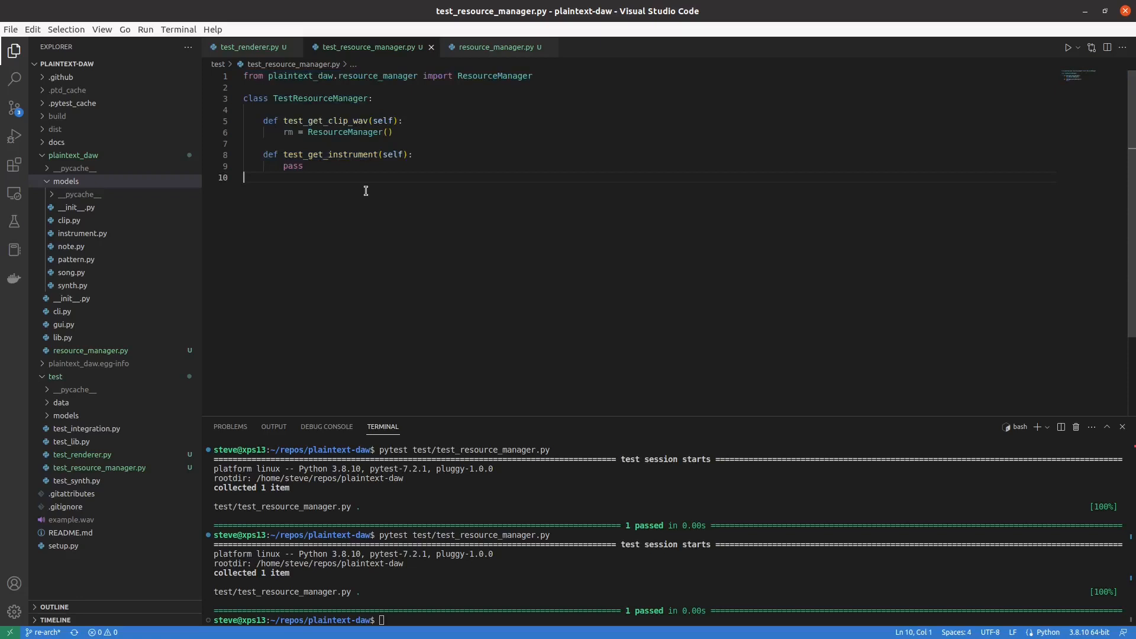
pyautogui.press('ctrl+a')
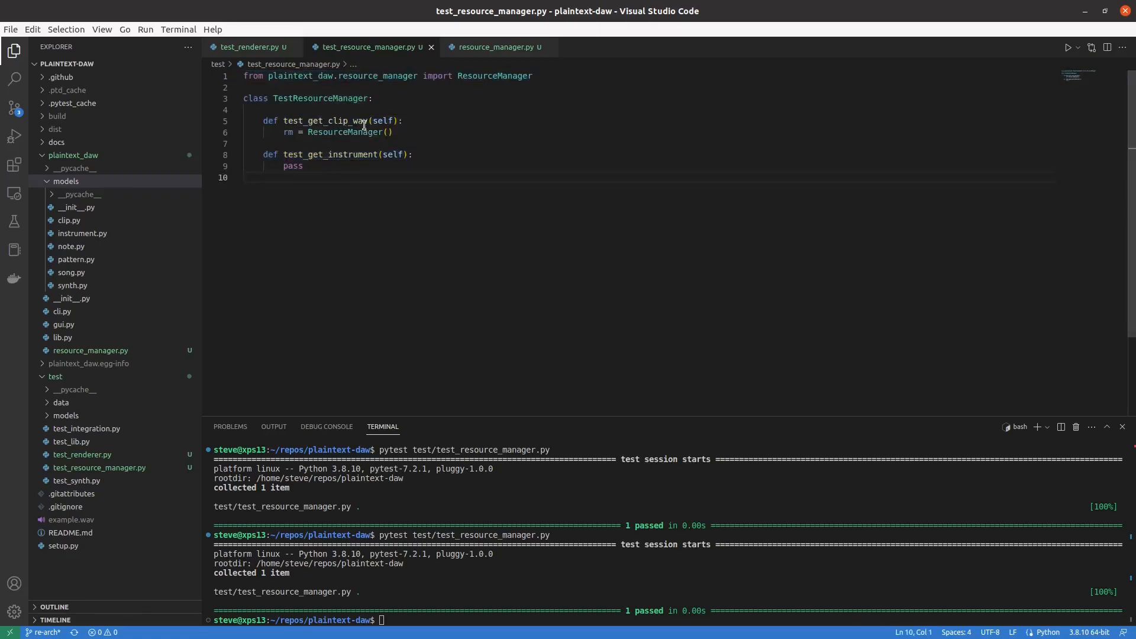
pyautogui.doubleClick(358, 121)
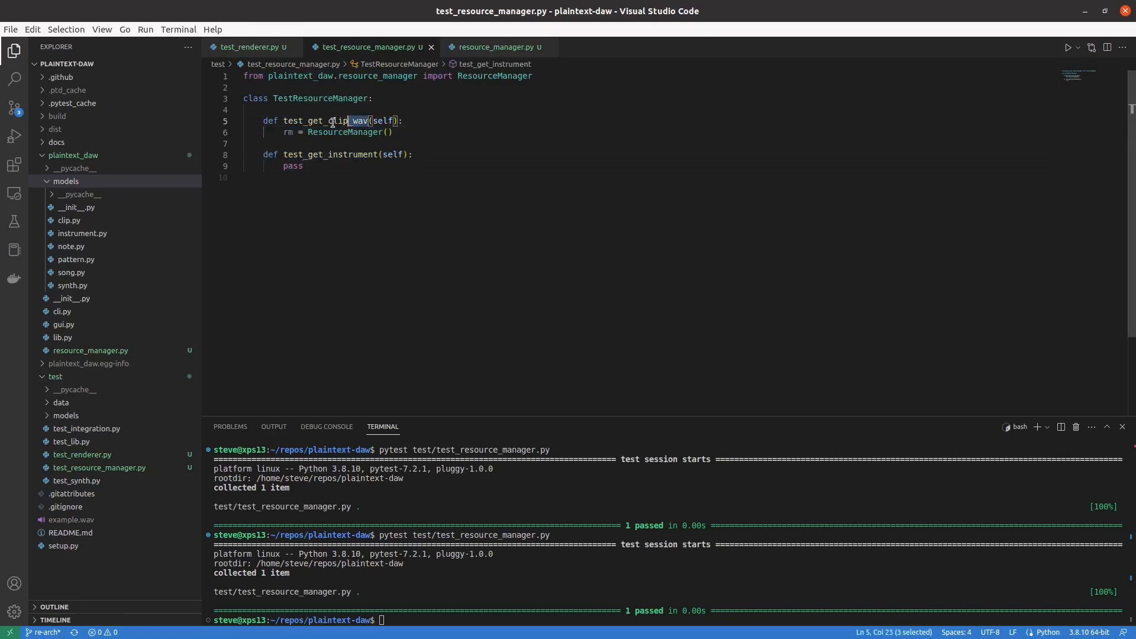
pyautogui.click(369, 120)
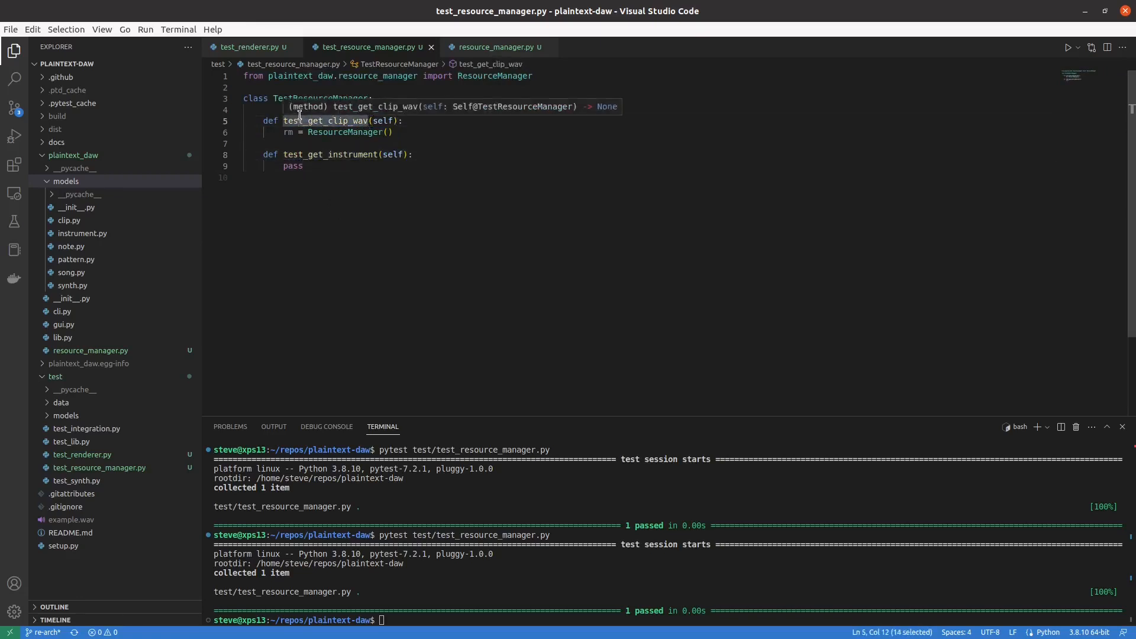
pyautogui.moveTo(300, 120)
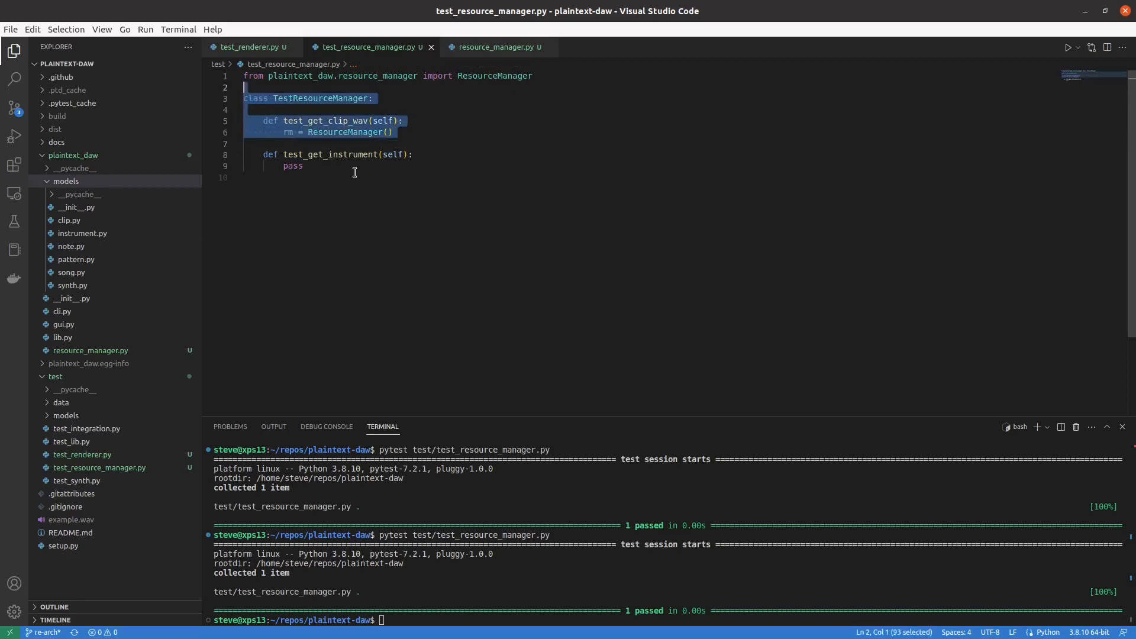
# Select the whole TestResourceManager class block in test_resource_manager.py
pyautogui.press('ctrl+a')
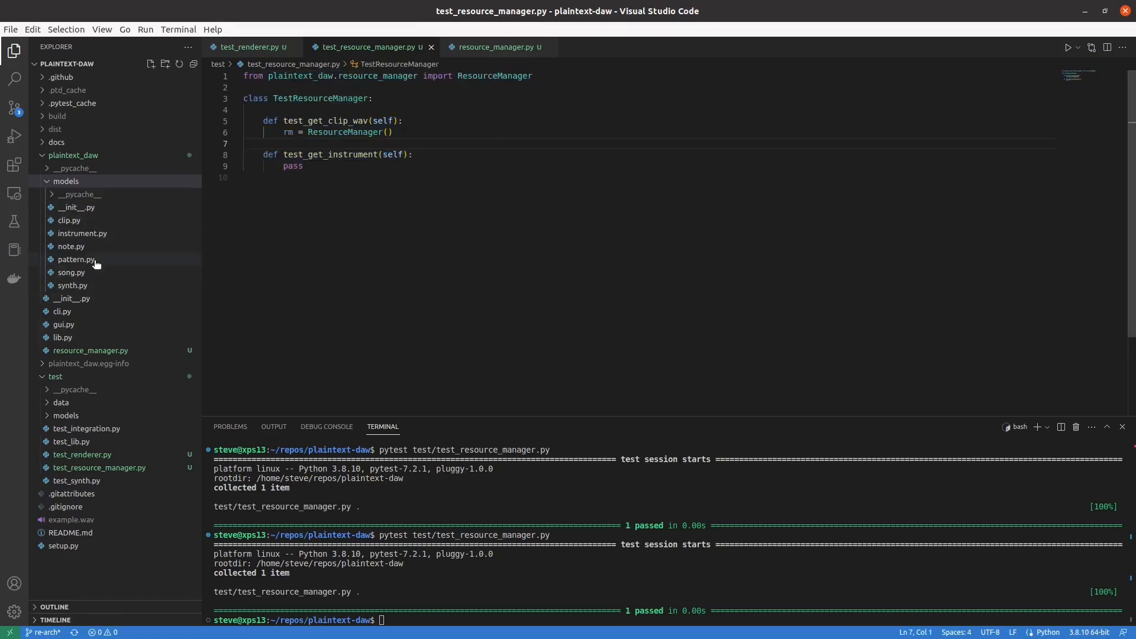
pyautogui.moveTo(75, 207)
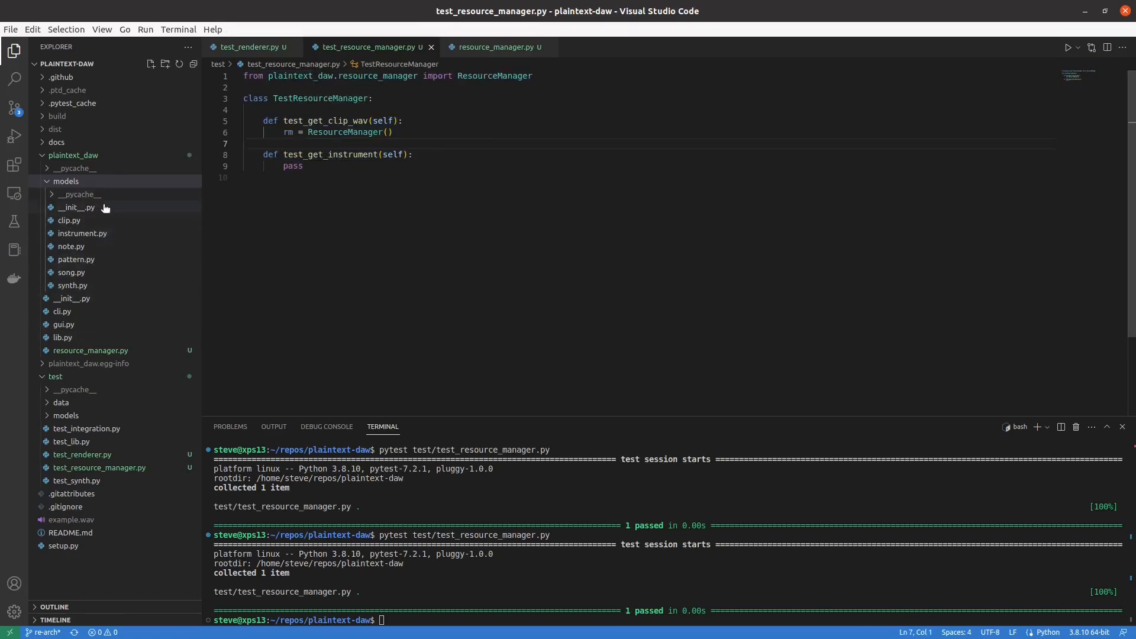
pyautogui.moveTo(316, 204)
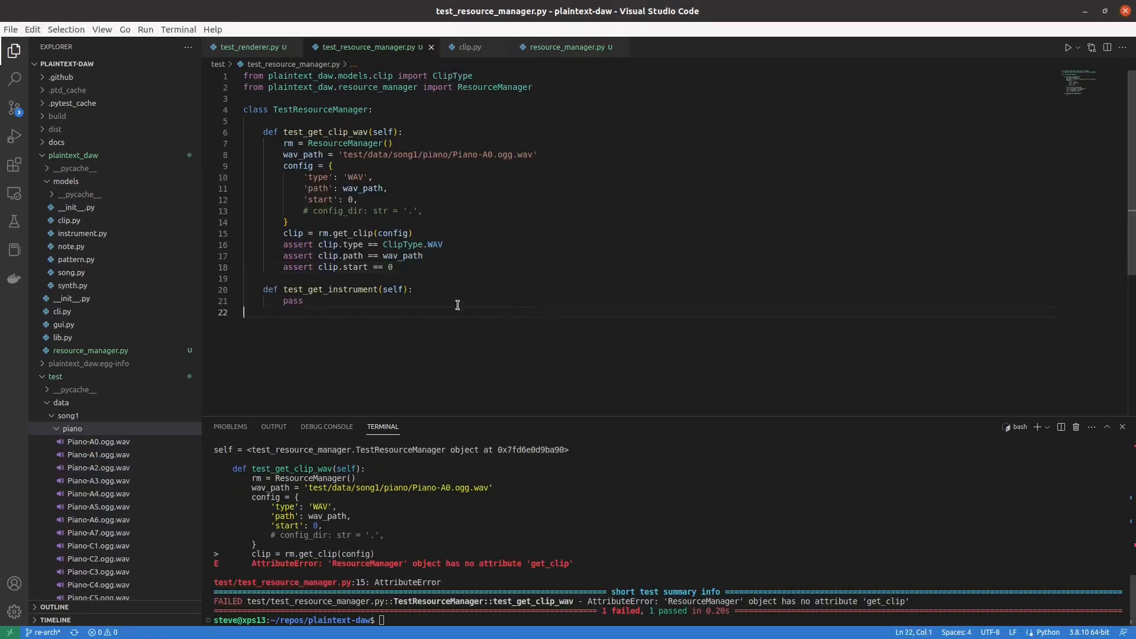
# Edit test_get_clip_wav's config dict and clip asserts for working_dir, data, channels, sample width and rate
pyautogui.click(422, 211)
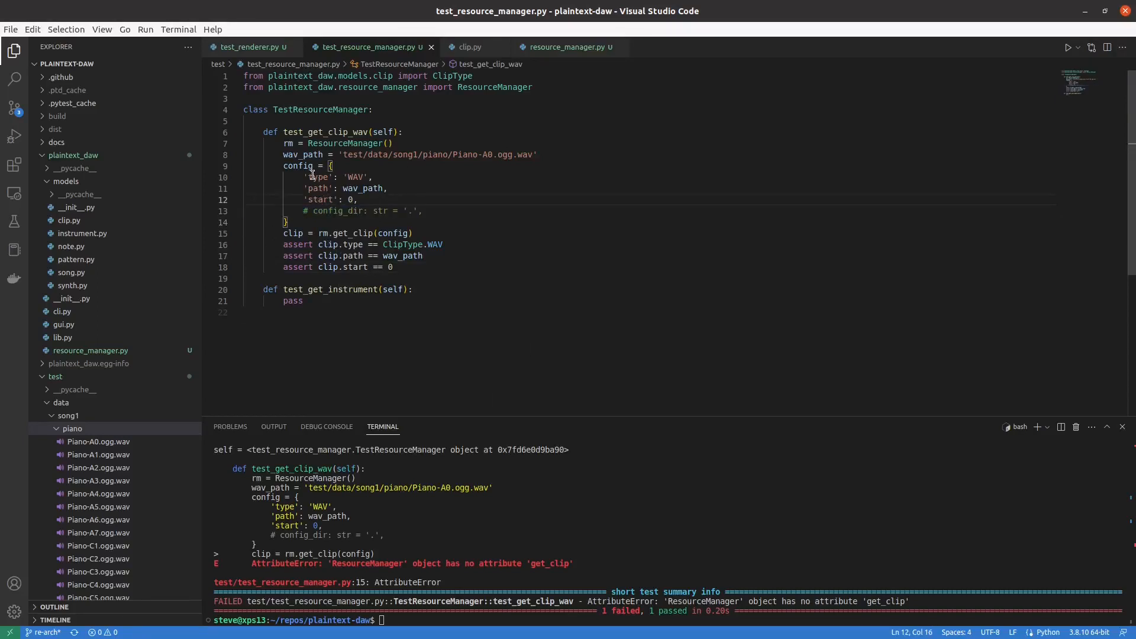
pyautogui.doubleClick(293, 233)
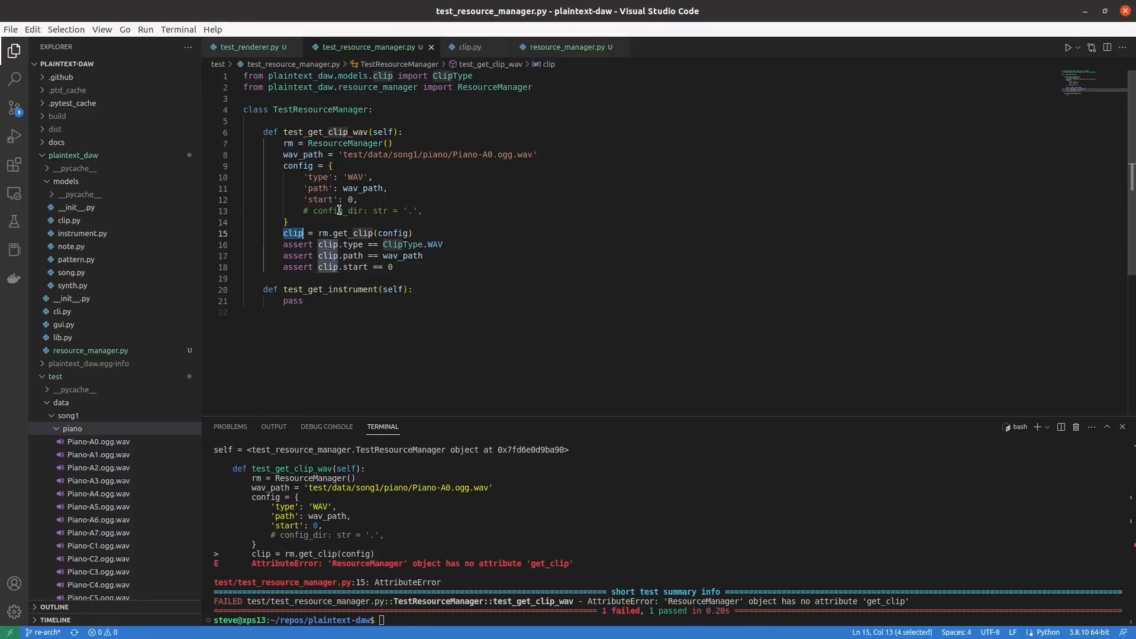
pyautogui.click(348, 210)
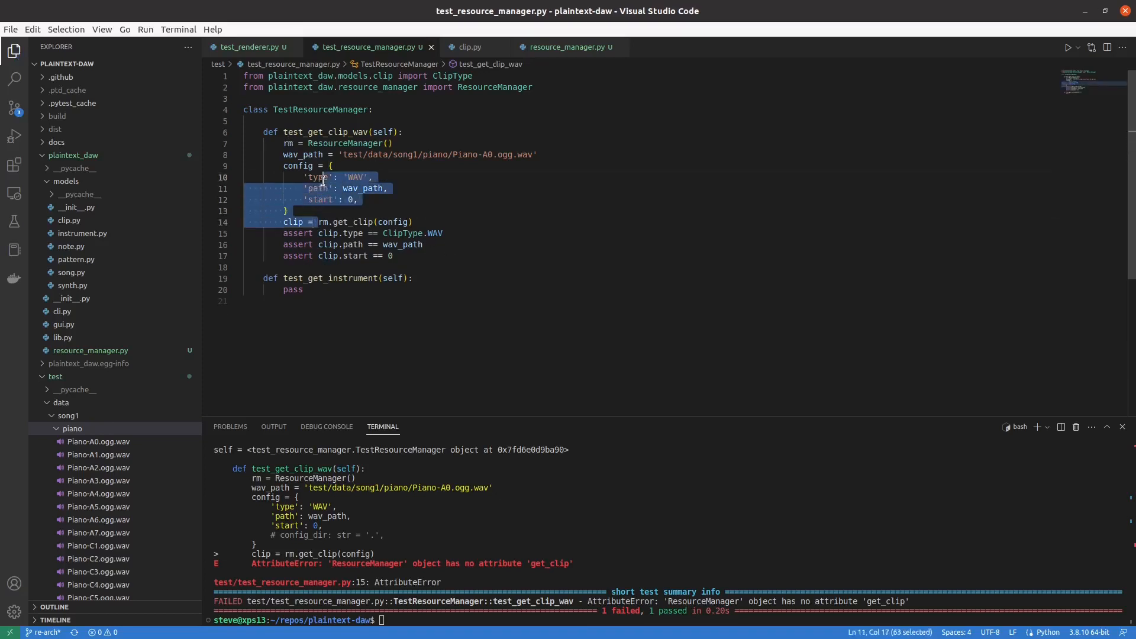
pyautogui.click(332, 165)
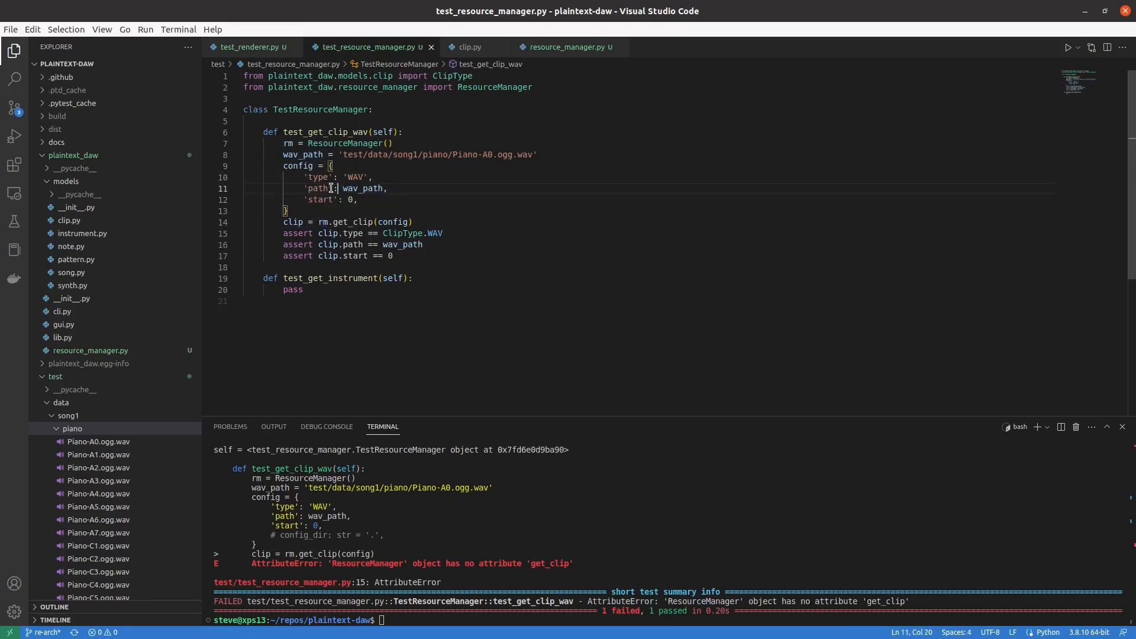
pyautogui.moveTo(387, 222)
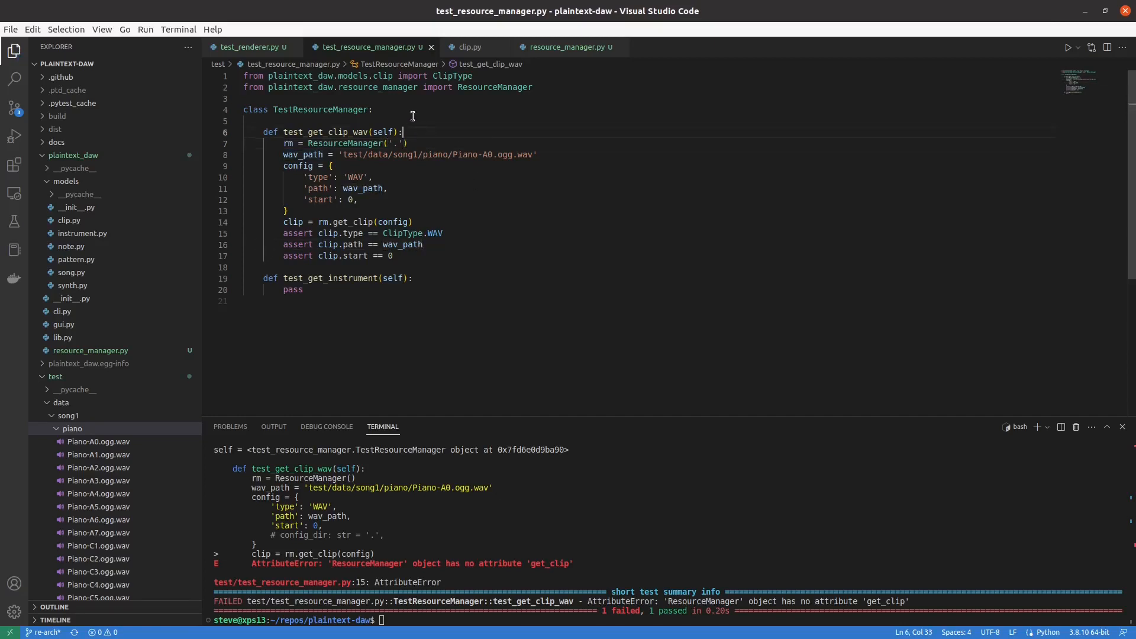
pyautogui.click(244, 121)
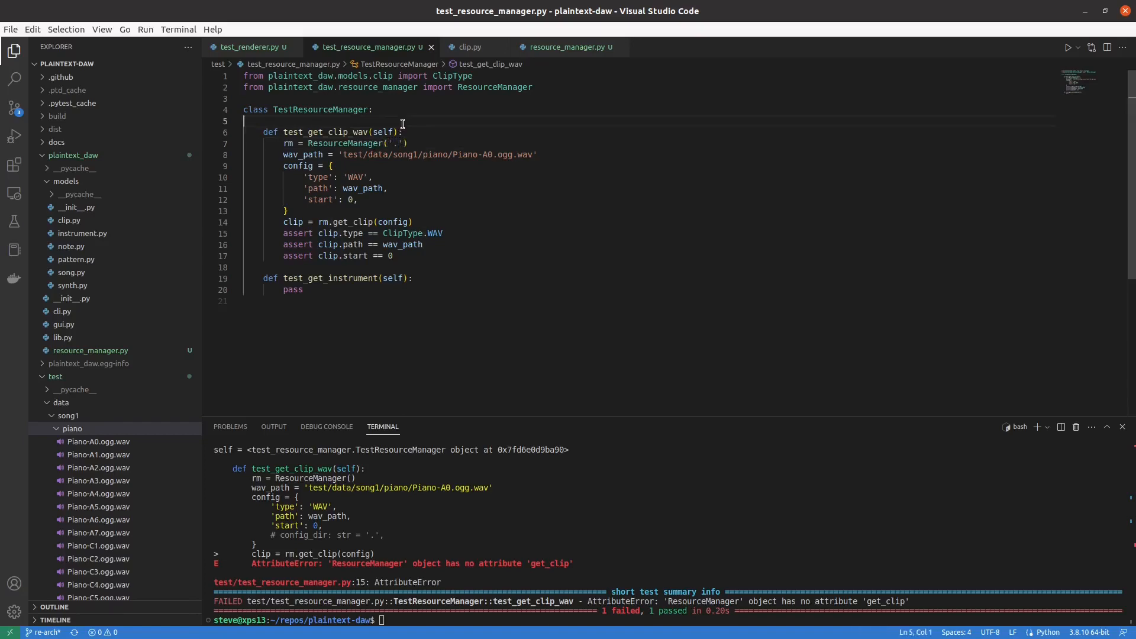
pyautogui.moveTo(441, 180)
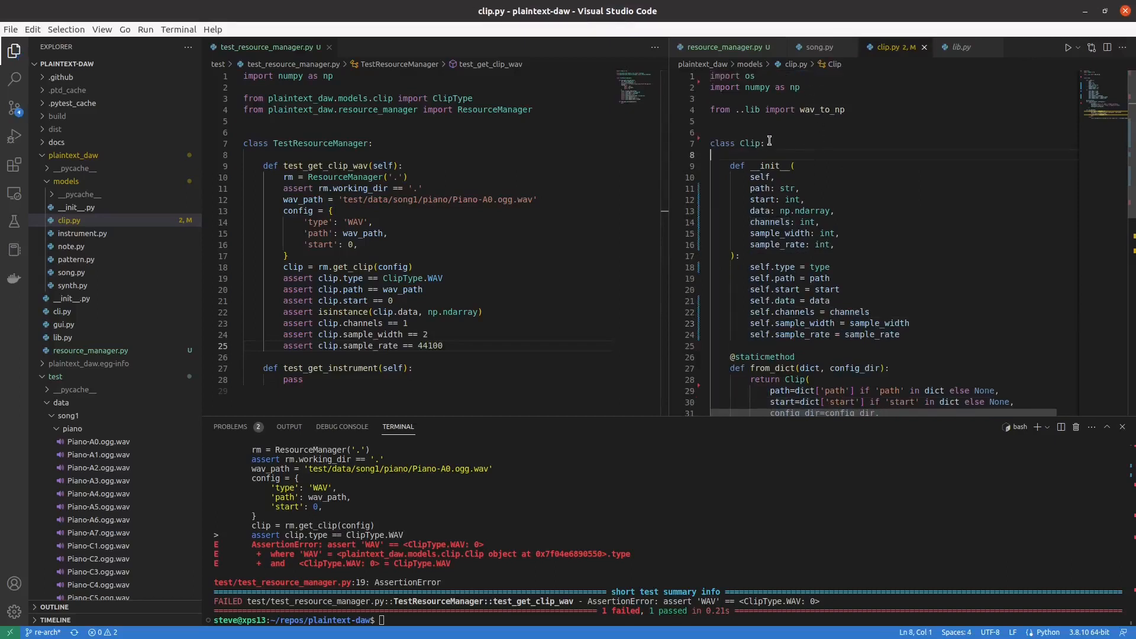
pyautogui.moveTo(786, 189)
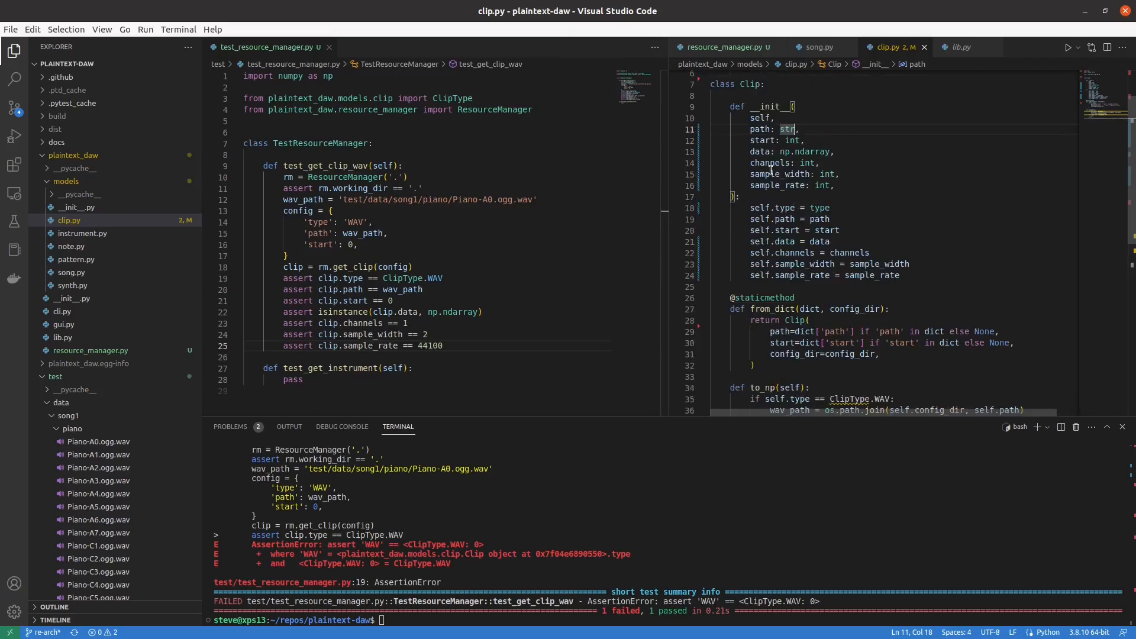
# Strip Clip to plain audio fields with to_np commented out and drop the clip type assert so pytest passes
pyautogui.scroll(-3)
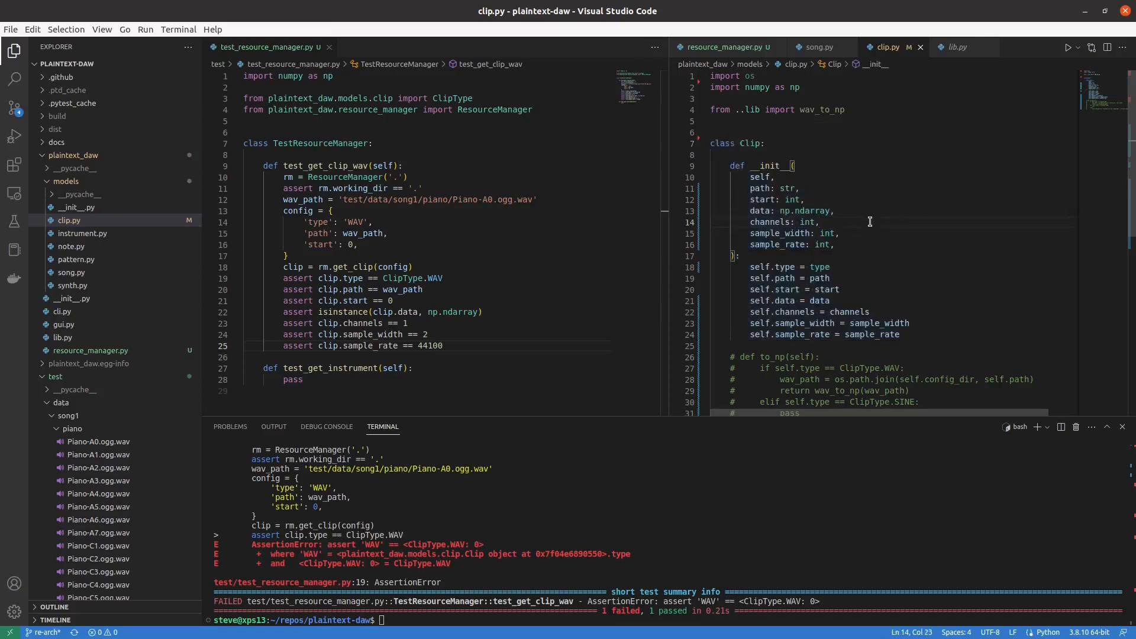
pyautogui.doubleClick(751, 142)
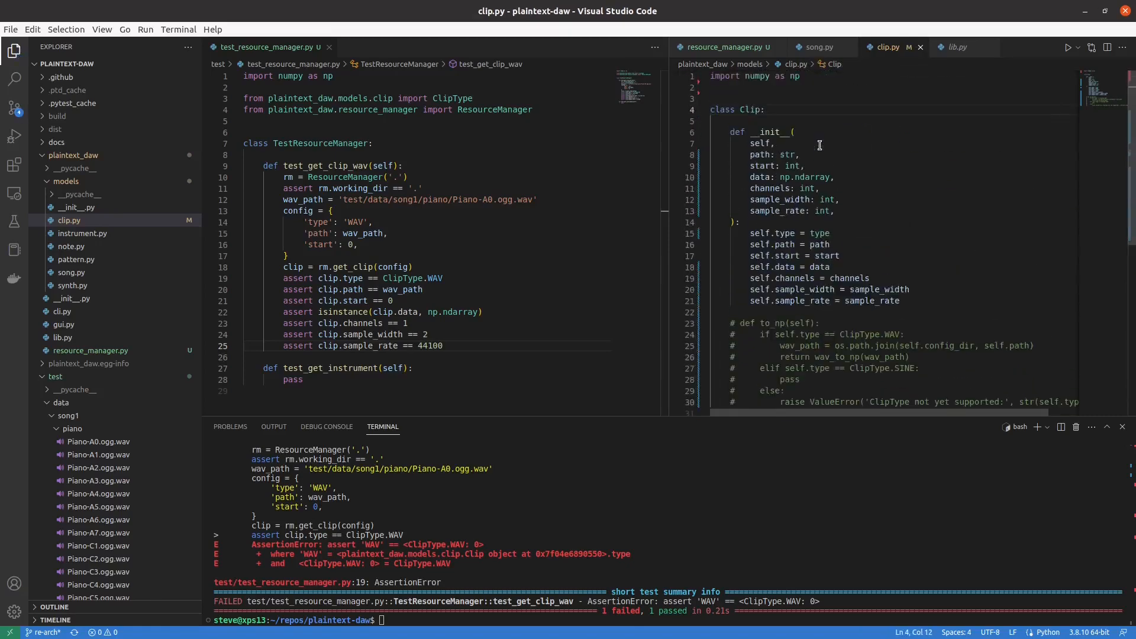
pyautogui.click(737, 222)
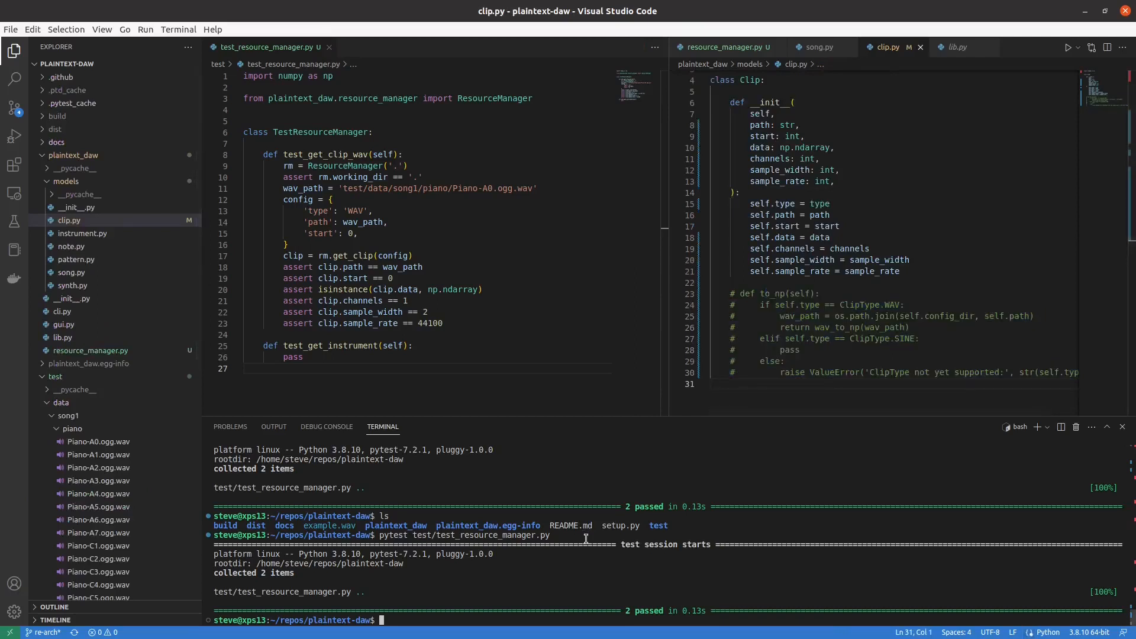
# Merge master into the current branch from the integrated terminal
pyautogui.click(838, 327)
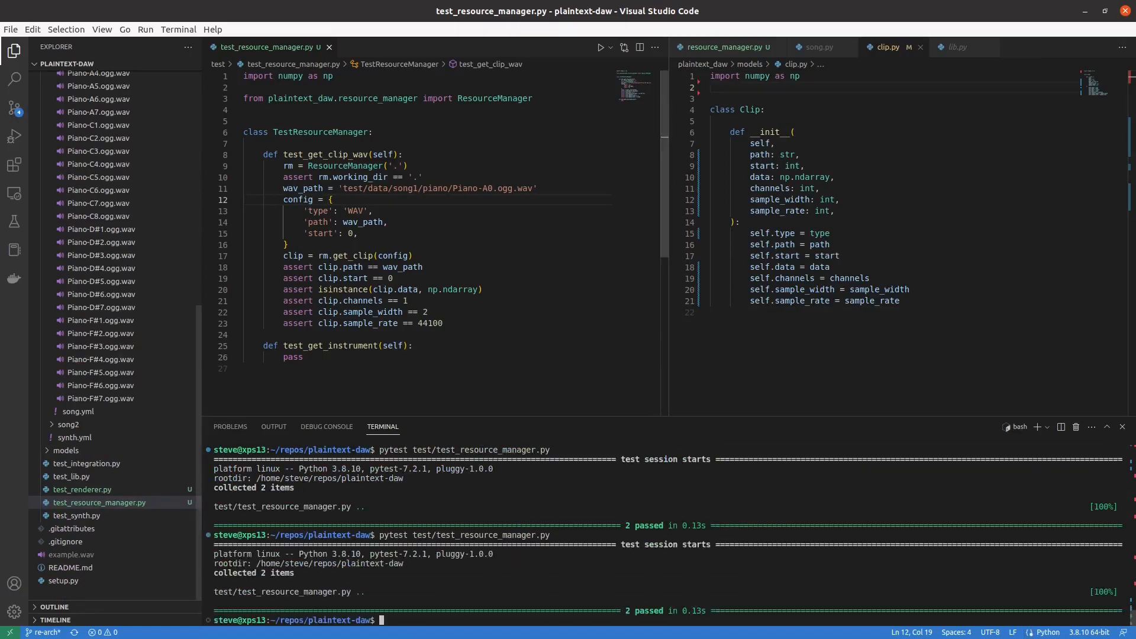
pyautogui.write('git merge master')
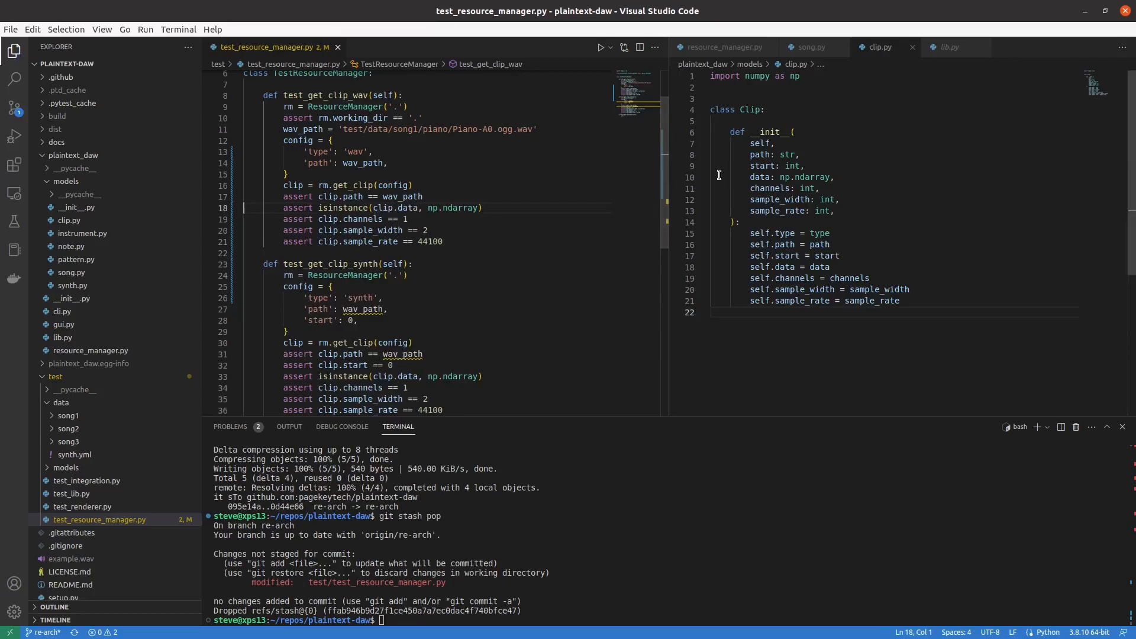
pyautogui.moveTo(711, 162)
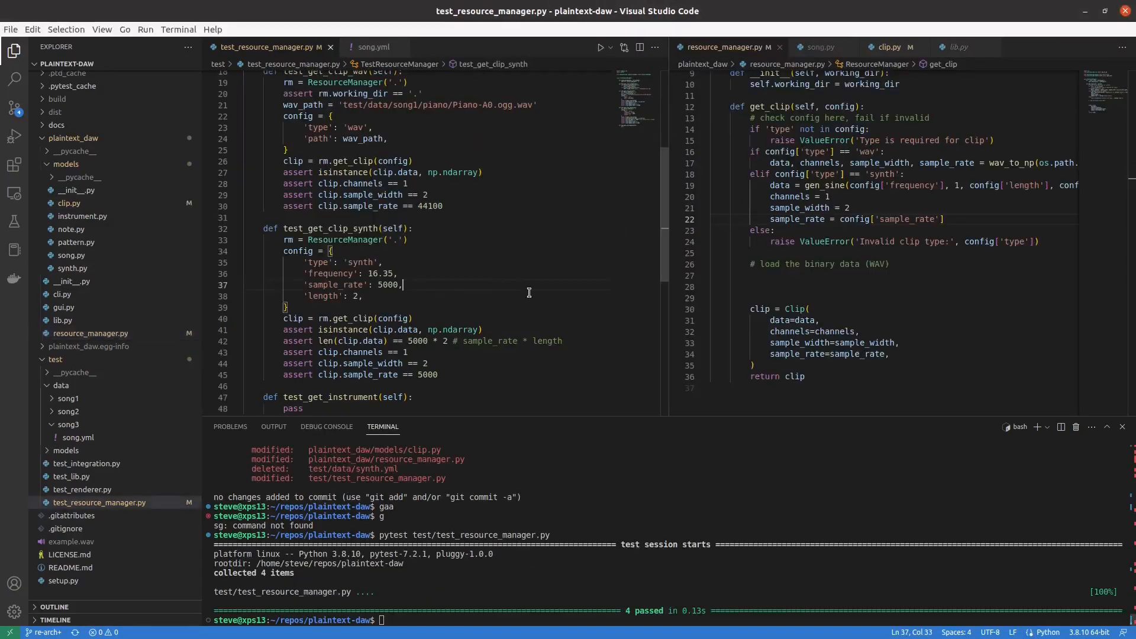
# Tidy the synth branch of get_clip, removing extra blank lines before the Clip is built
pyautogui.scroll(3)
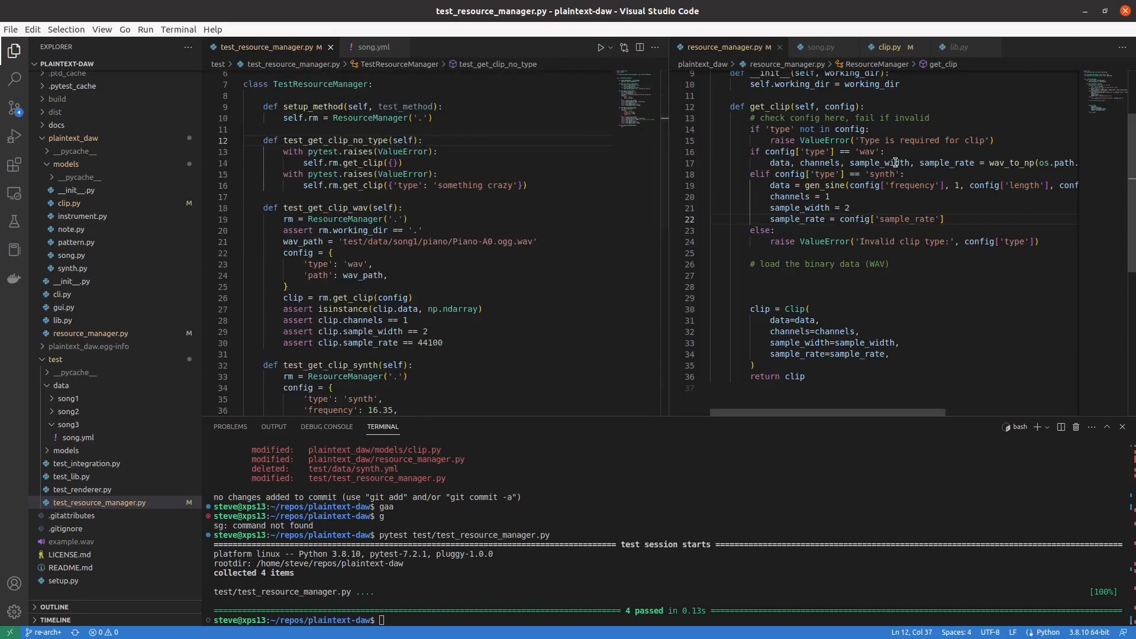
pyautogui.doubleClick(1025, 184)
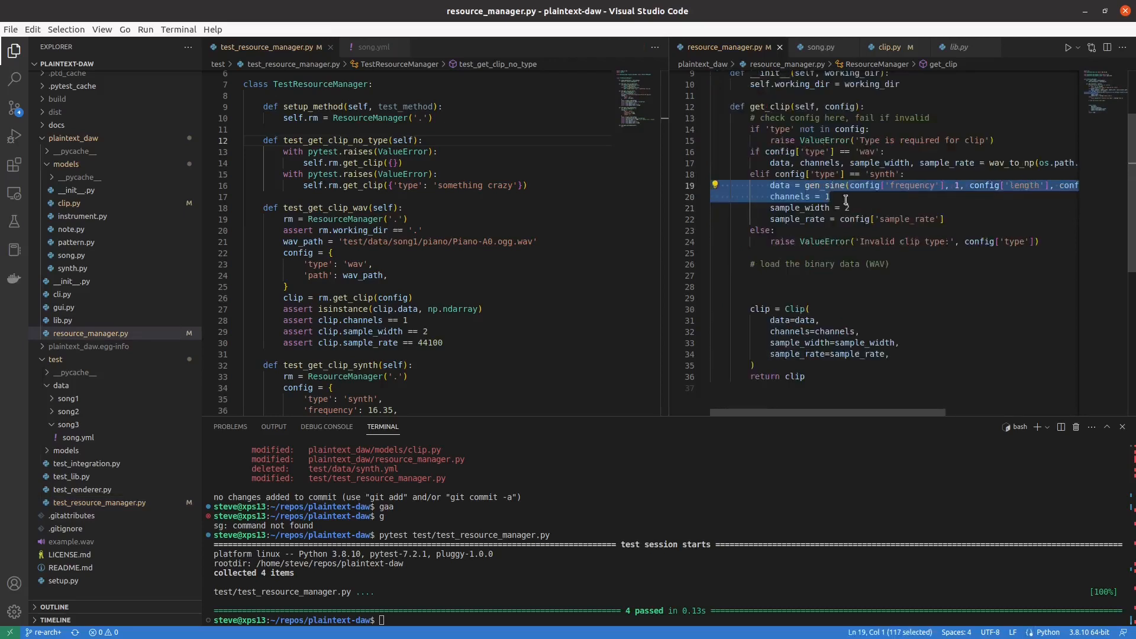
pyautogui.click(844, 197)
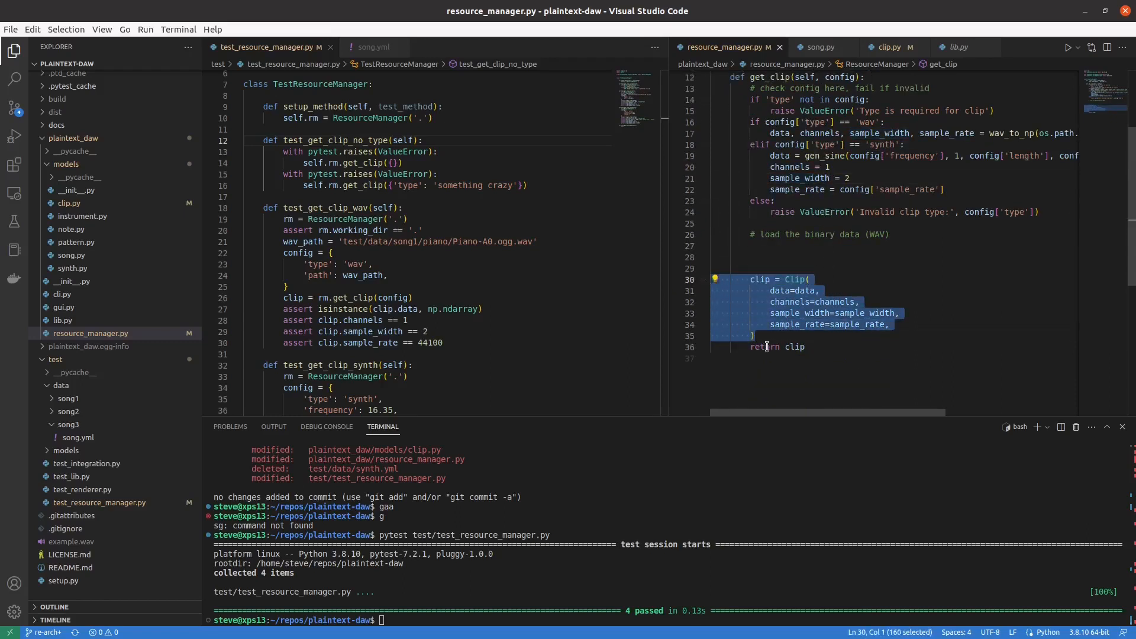
pyautogui.click(819, 245)
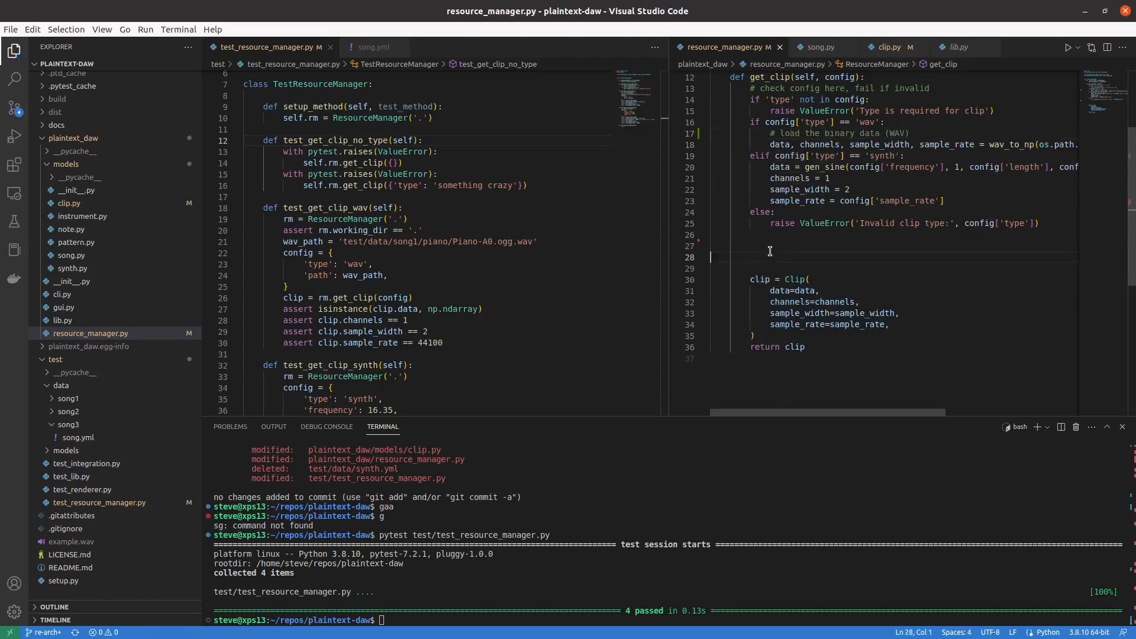
pyautogui.press('Backspace')
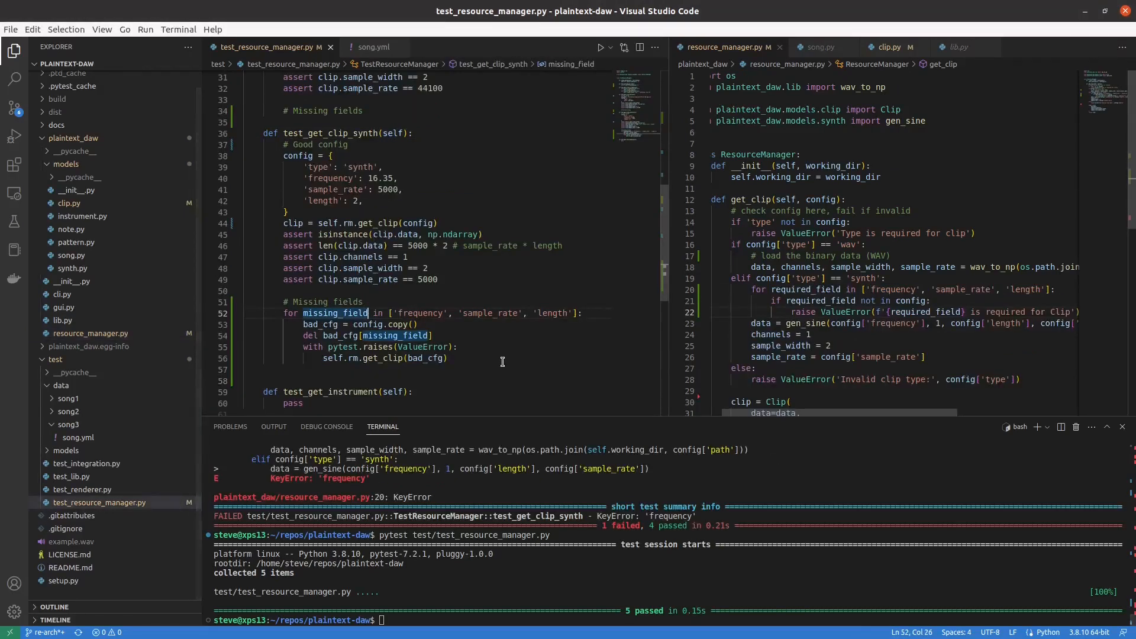
# Run pytest with a coverage report for plaintext_daw in the terminal
pyautogui.click(431, 336)
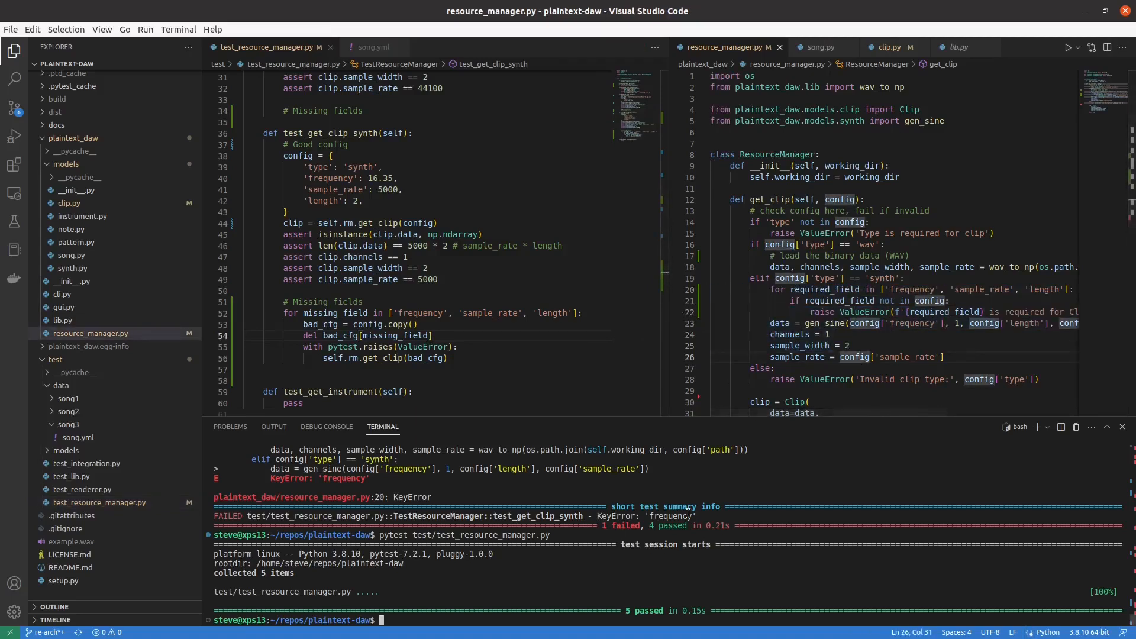
pyautogui.write('--cov=term-')
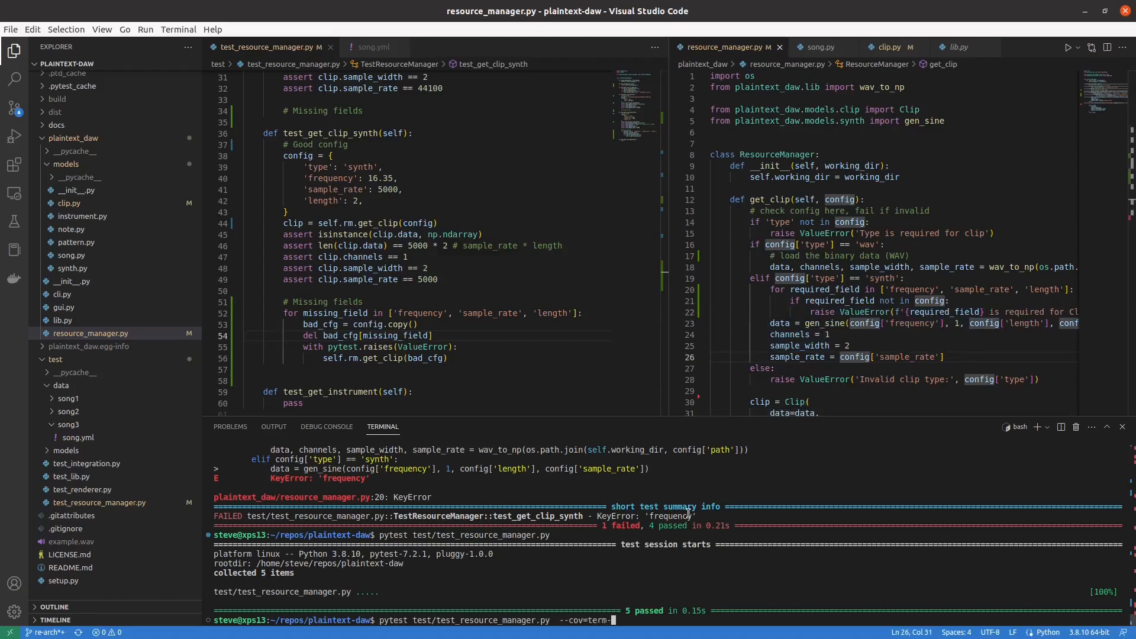
pyautogui.write(' --cov=plaintext_daw')
pyautogui.press('Return')
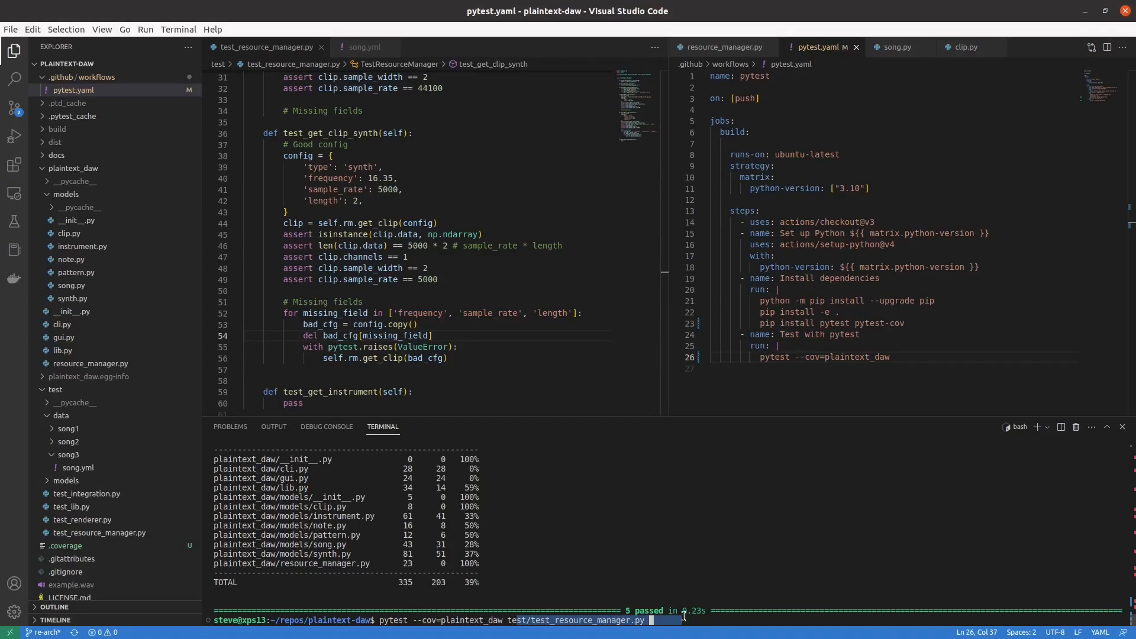
# Commit 'Add pytest coverage to GitHub Actions' with gc and push to re-arch with gp
pyautogui.press('Return')
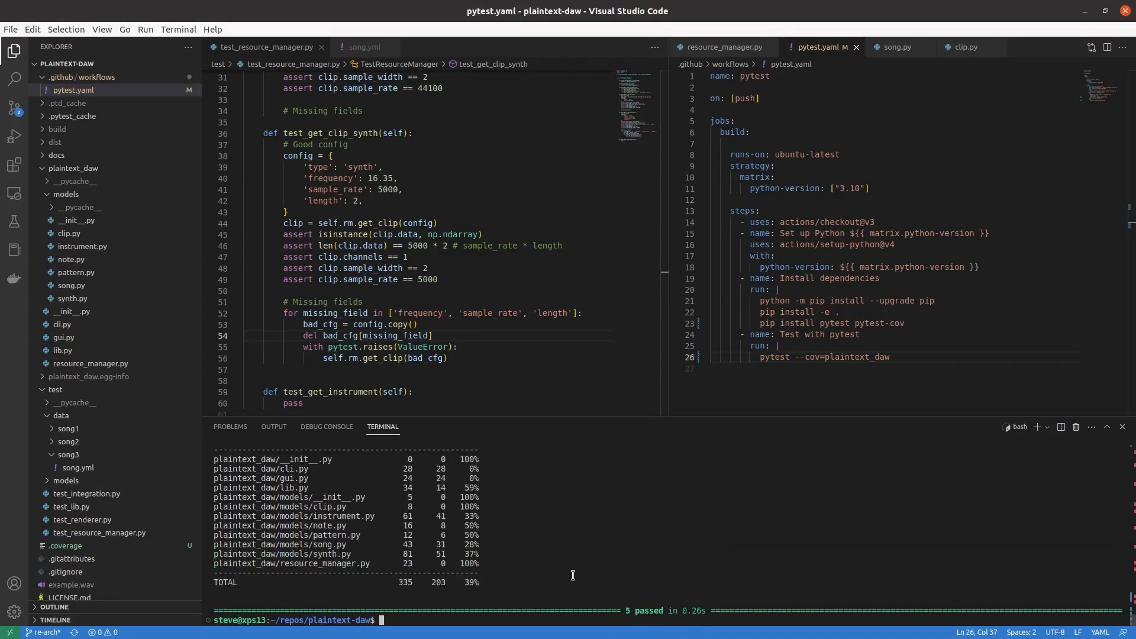
pyautogui.click(474, 581)
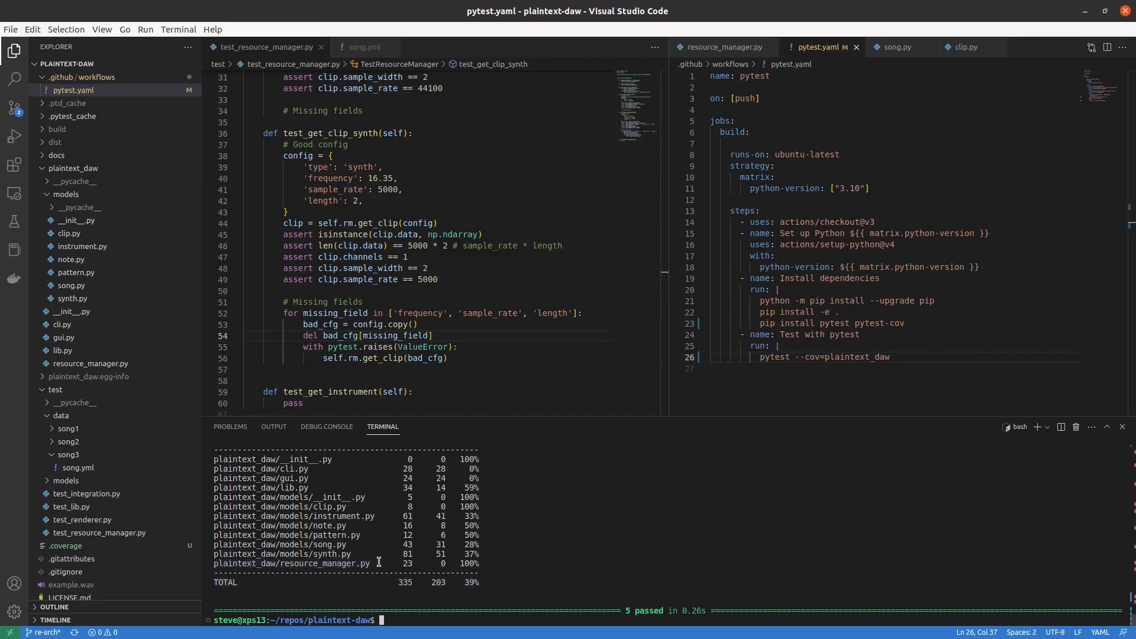
pyautogui.click(326, 562)
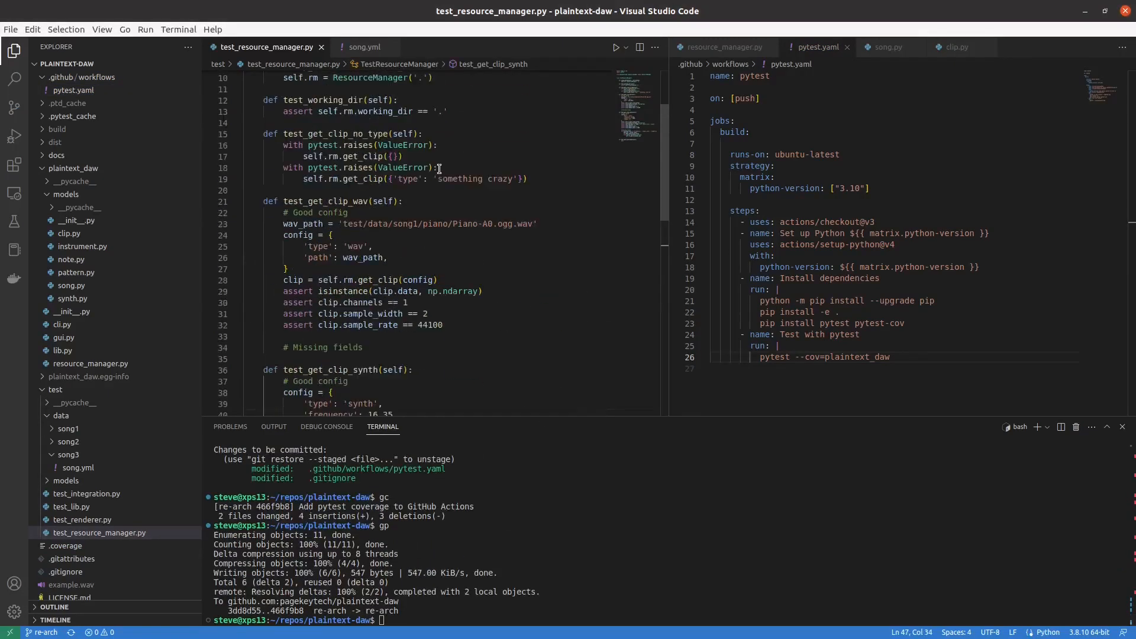
# Close the right editor group, leaving test_resource_manager.py and song.yml open
pyautogui.scroll(-3)
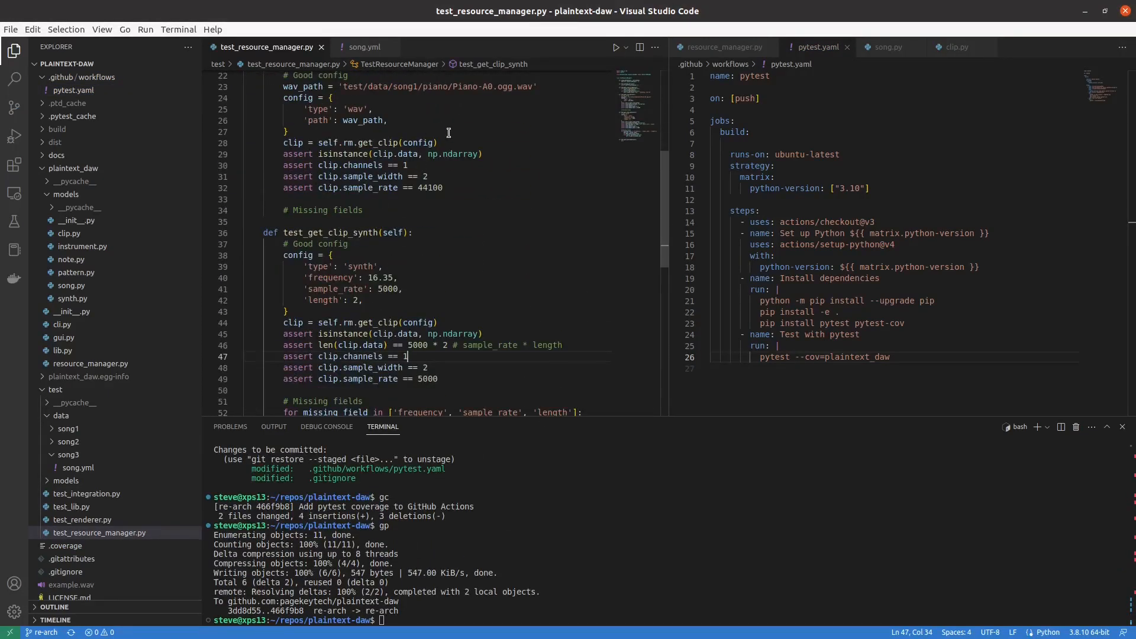
pyautogui.scroll(3)
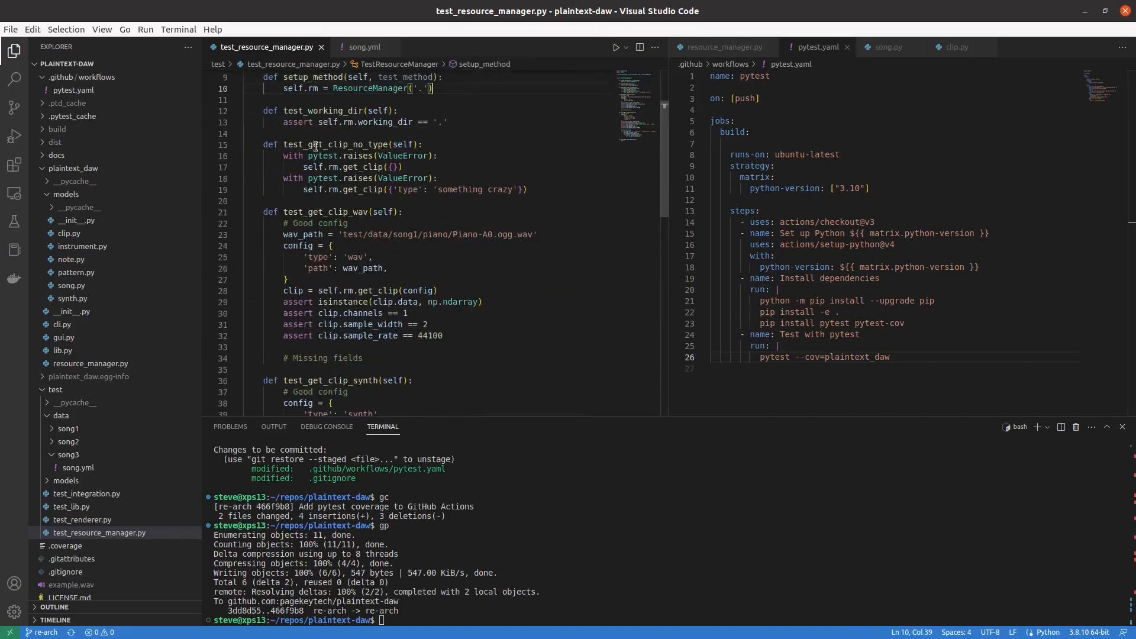
pyautogui.click(719, 47)
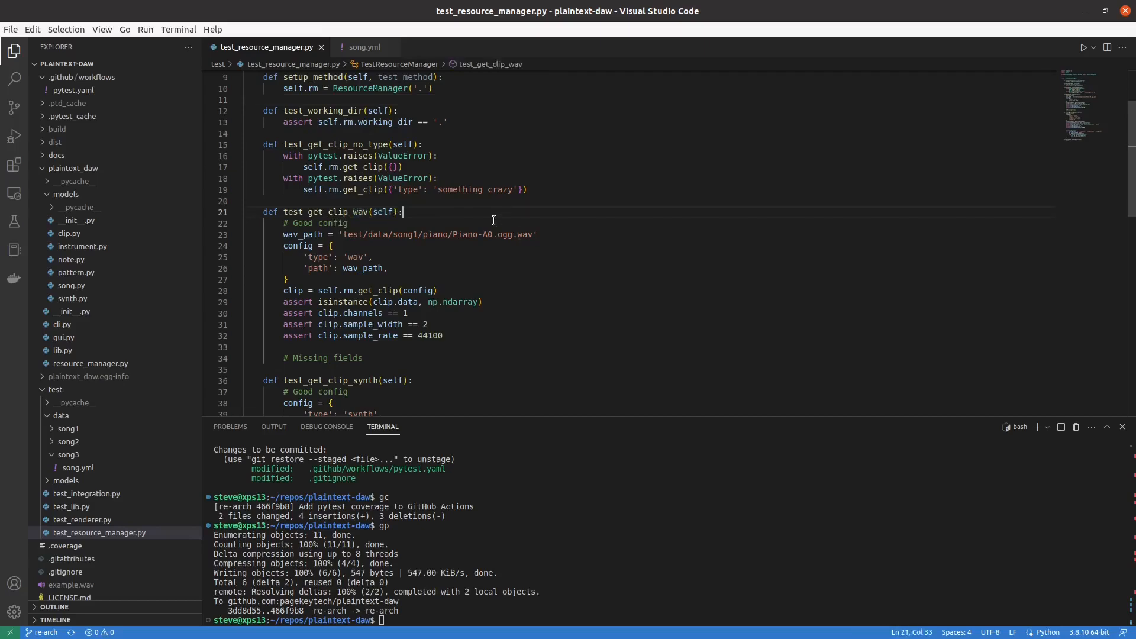
pyautogui.scroll(-3)
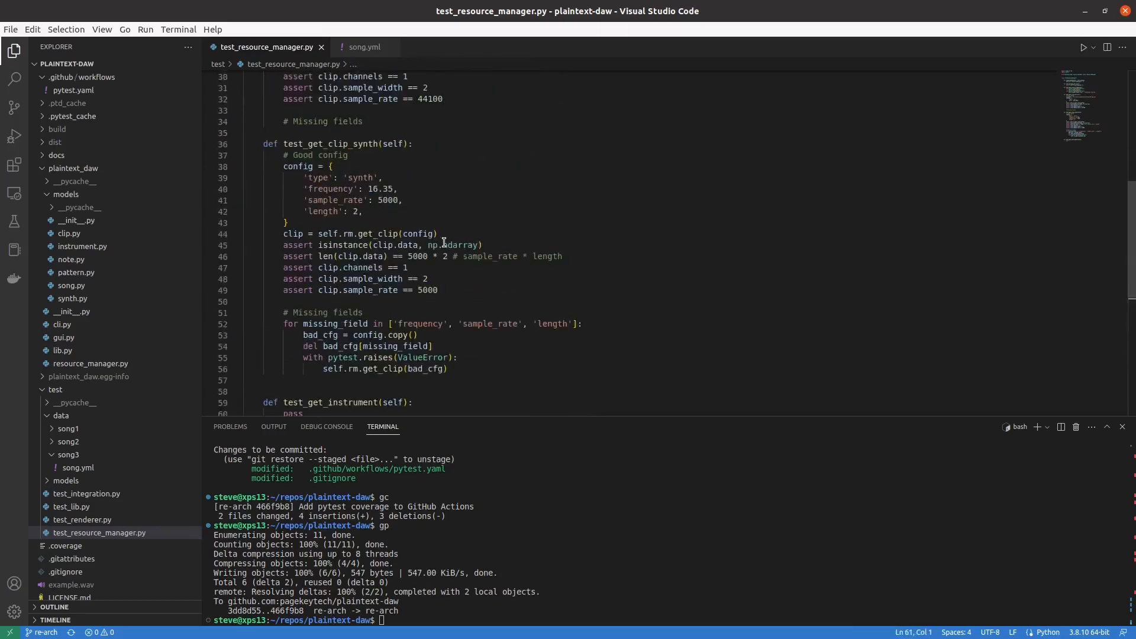